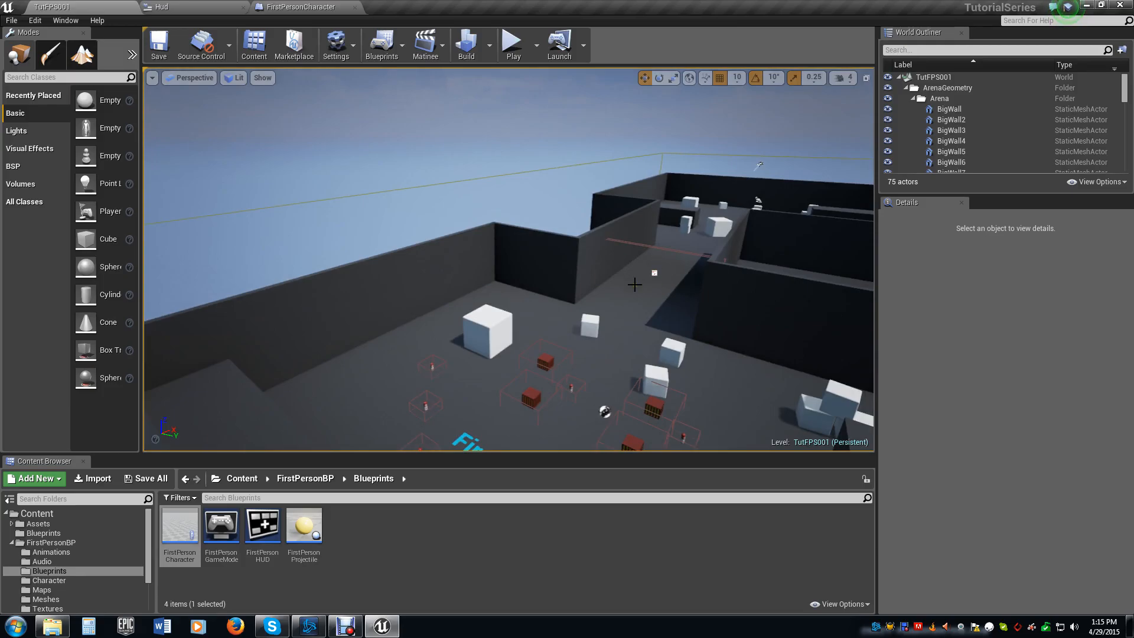
mouse_move(153, 16)
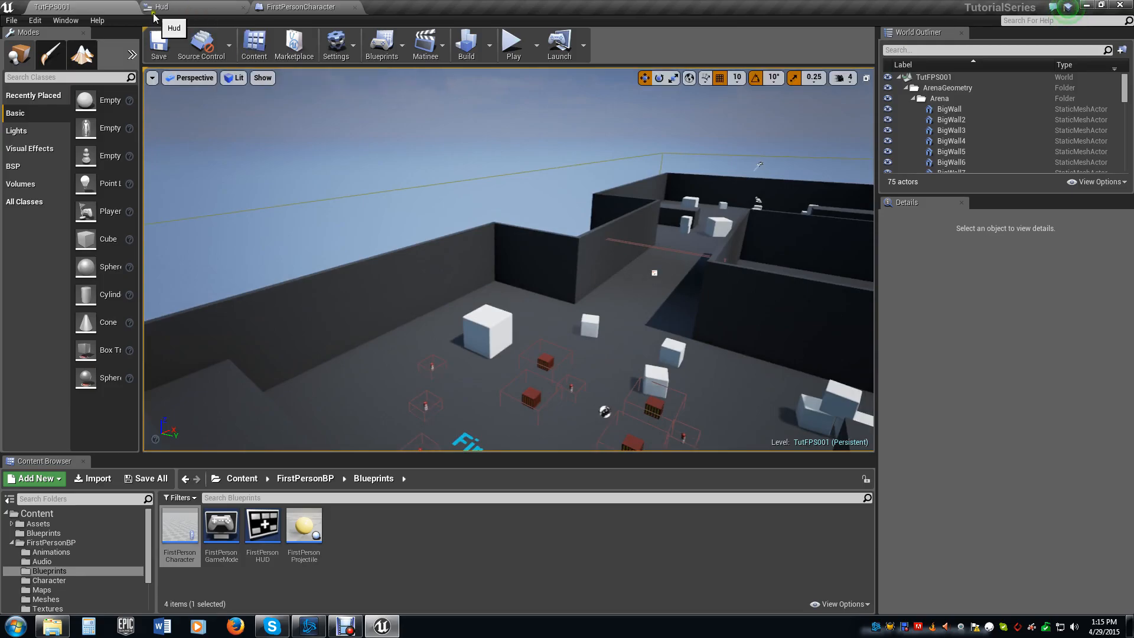
- Open the FirstPersonGameMode blueprint from FirstPersonBP/Blueprints to review its respawn Event Graph
double_click(221, 524)
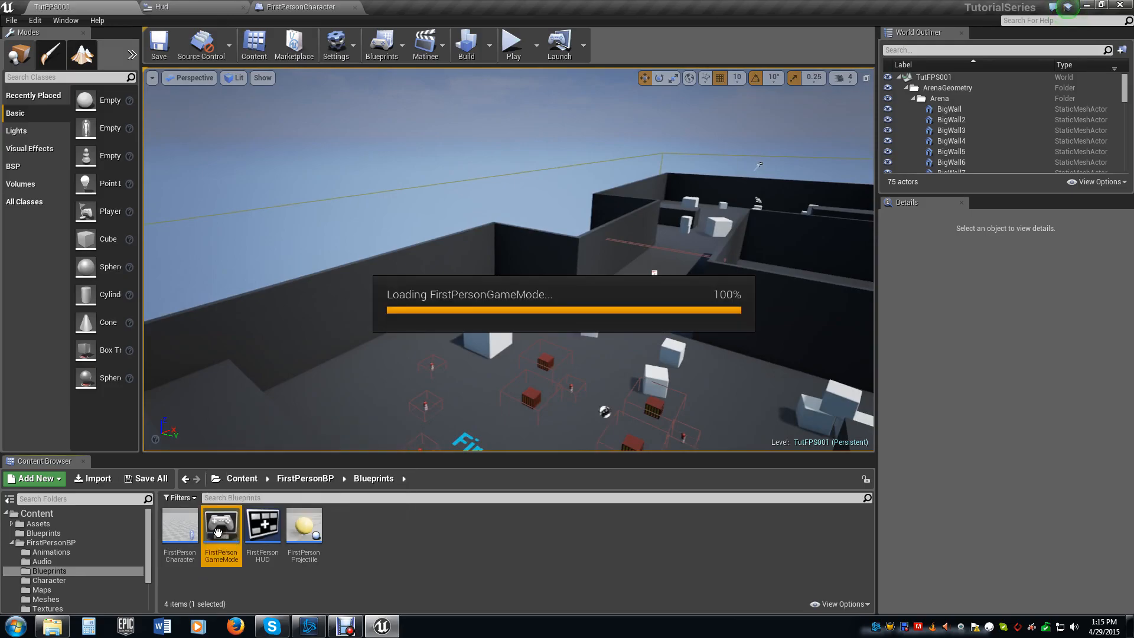
double_click(221, 524)
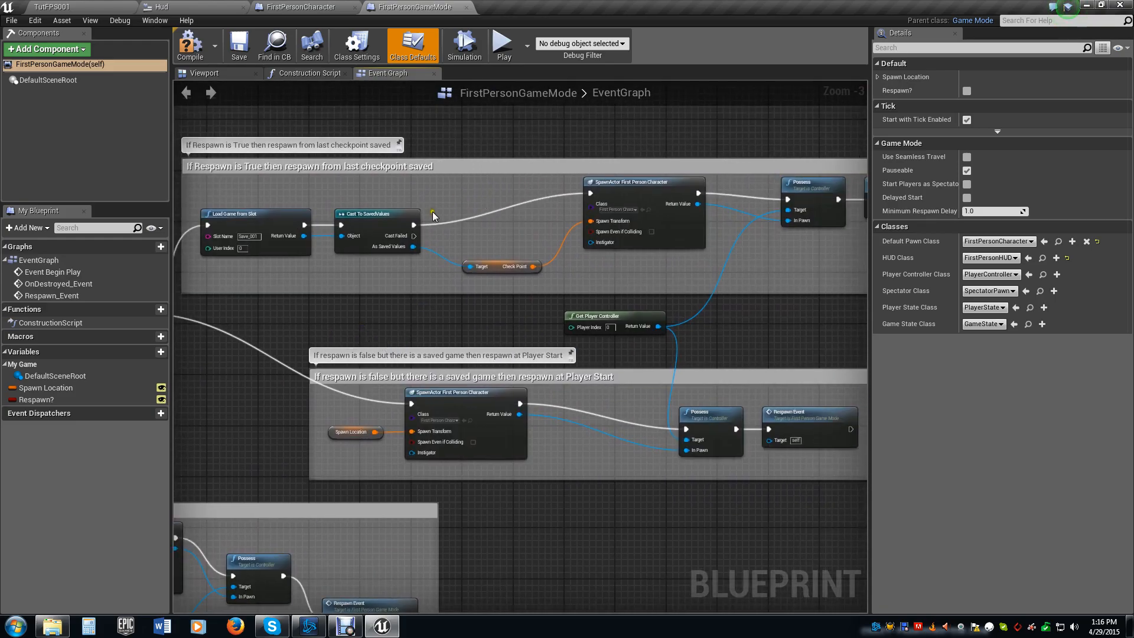
mouse_move(466, 229)
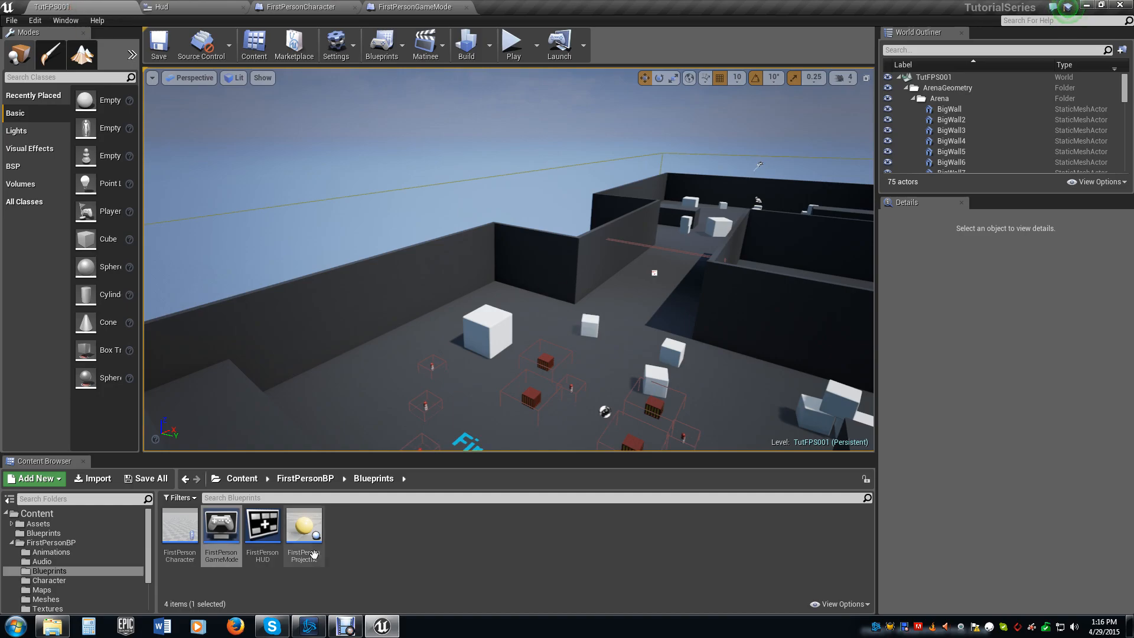
- Open Save_Checkpoint from Assets/Save_Program, check its SET Respawn? node, compile and close it
left_click(37, 523)
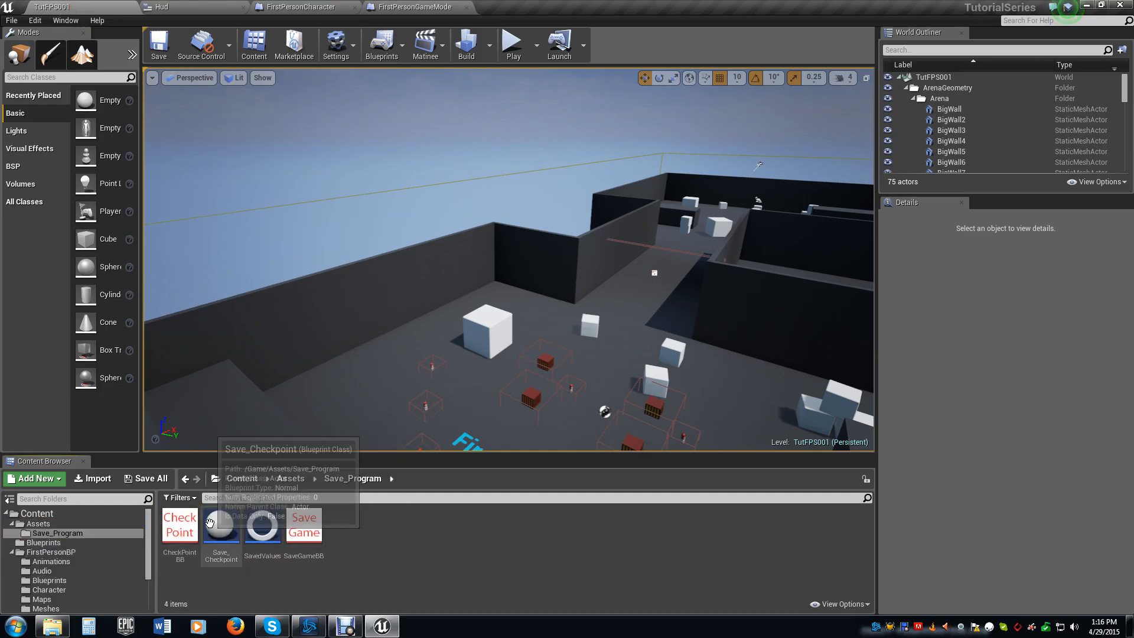
double_click(221, 525)
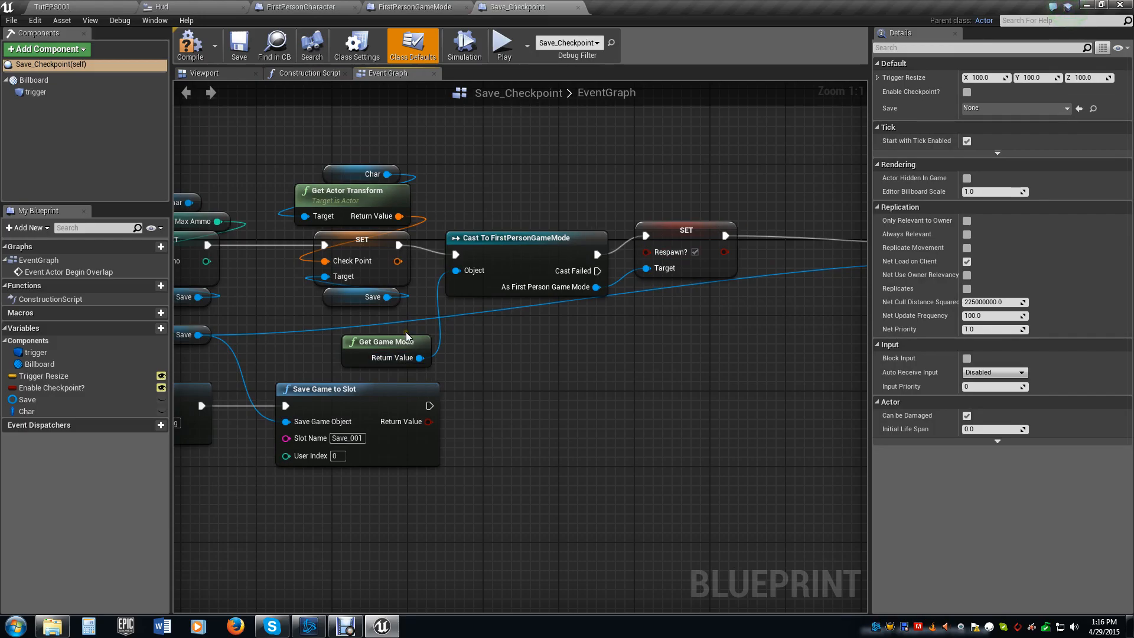
mouse_move(628, 237)
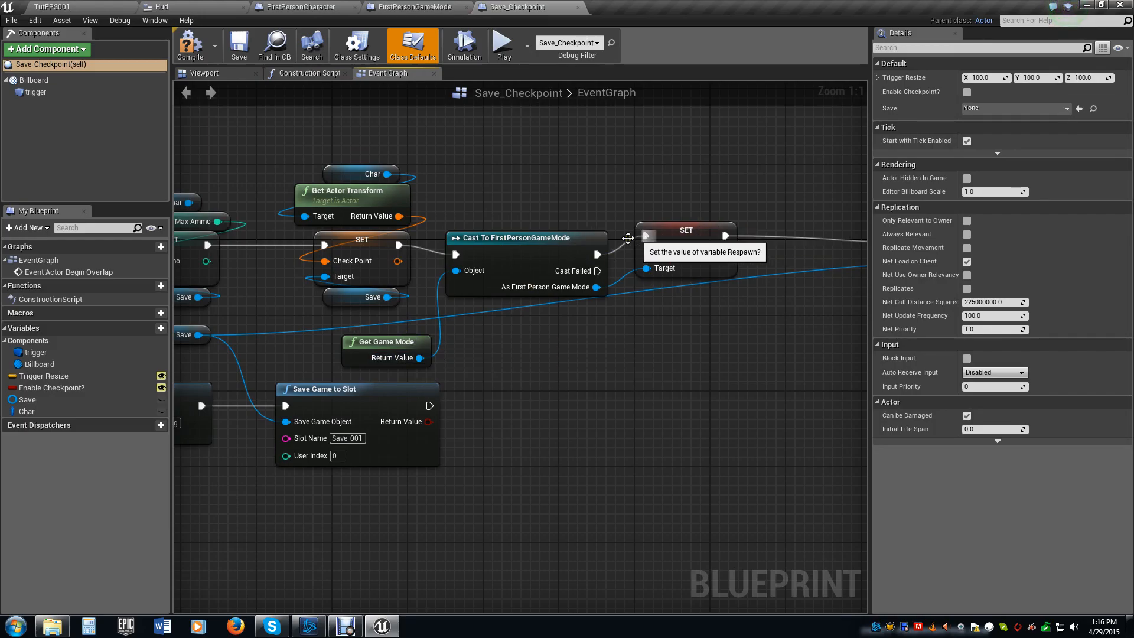
left_click(685, 229)
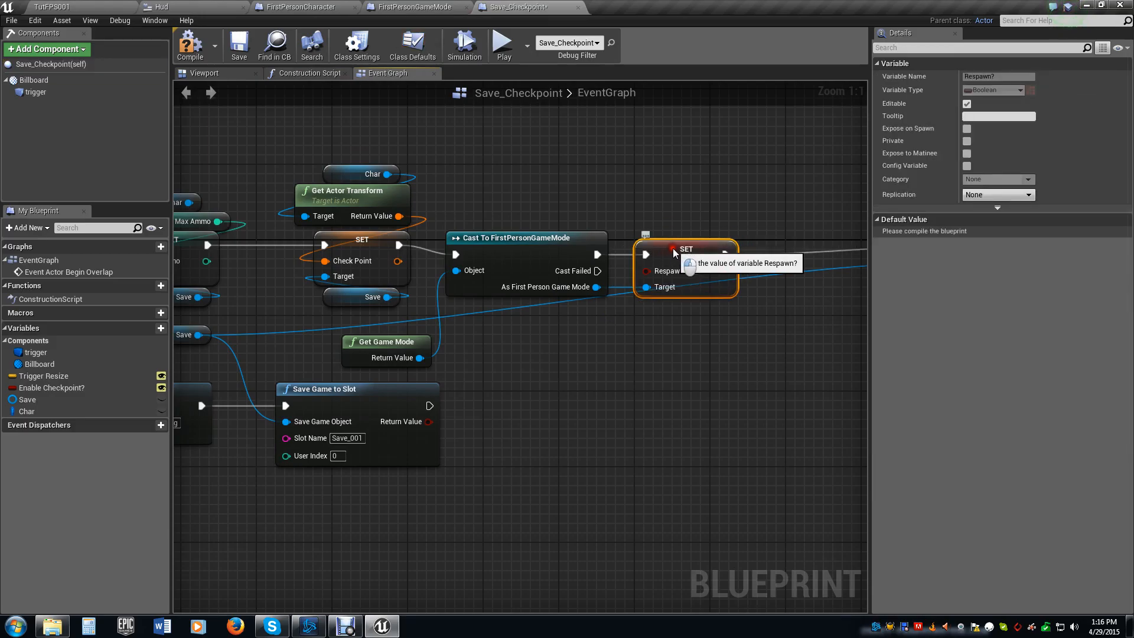
left_click(238, 44)
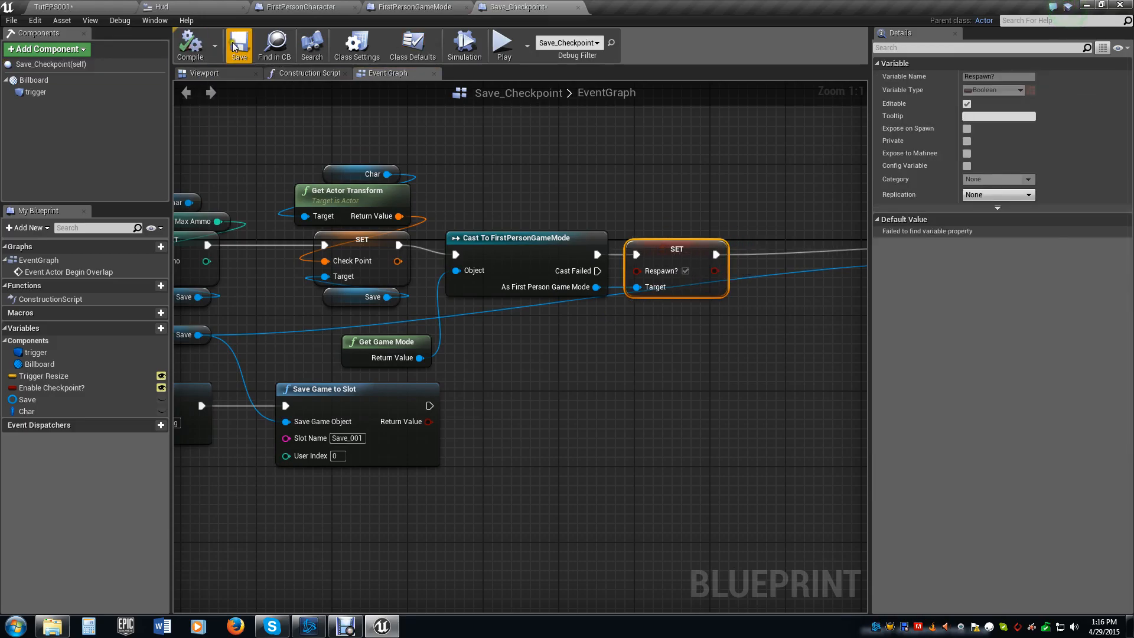
left_click(410, 7)
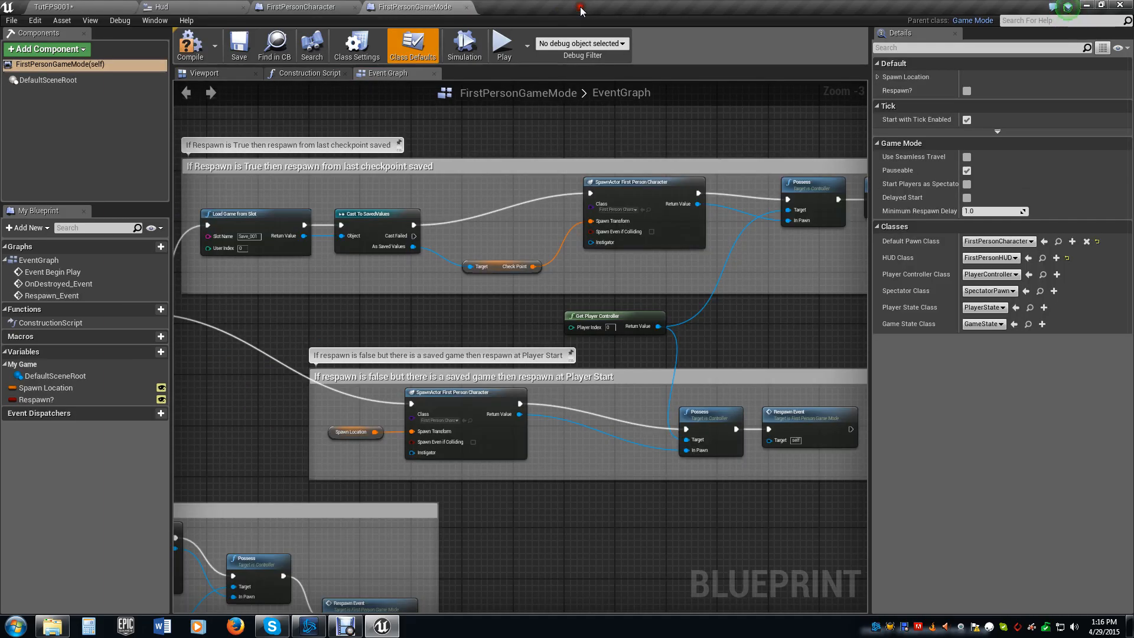
- Close the FirstPersonGameMode blueprint and return to the arena level viewport
left_click(298, 7)
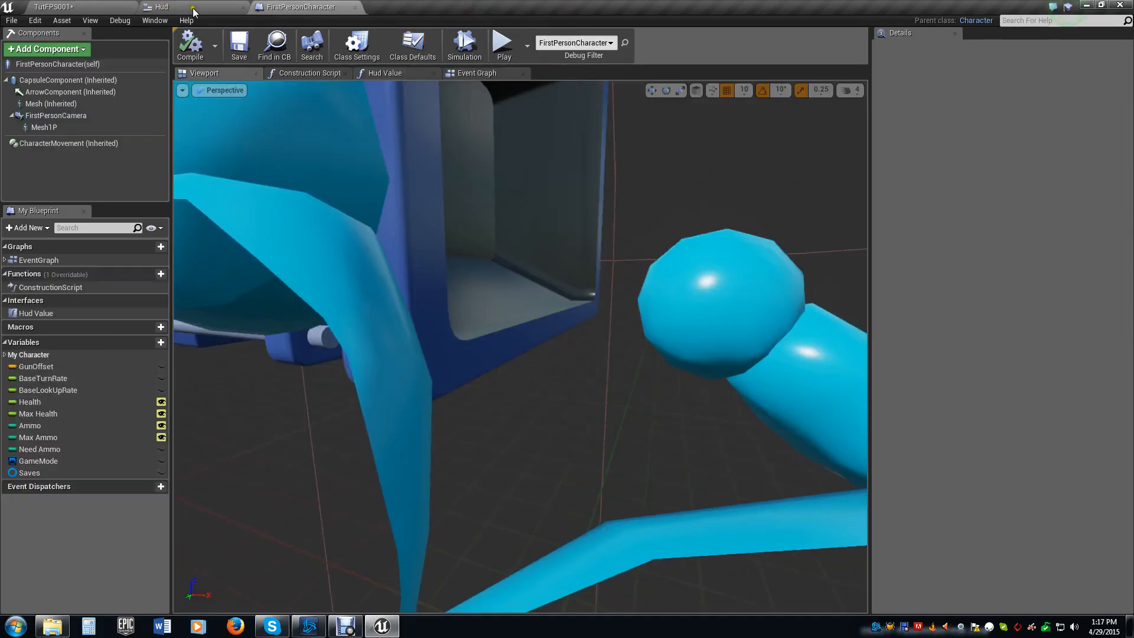
left_click(53, 7)
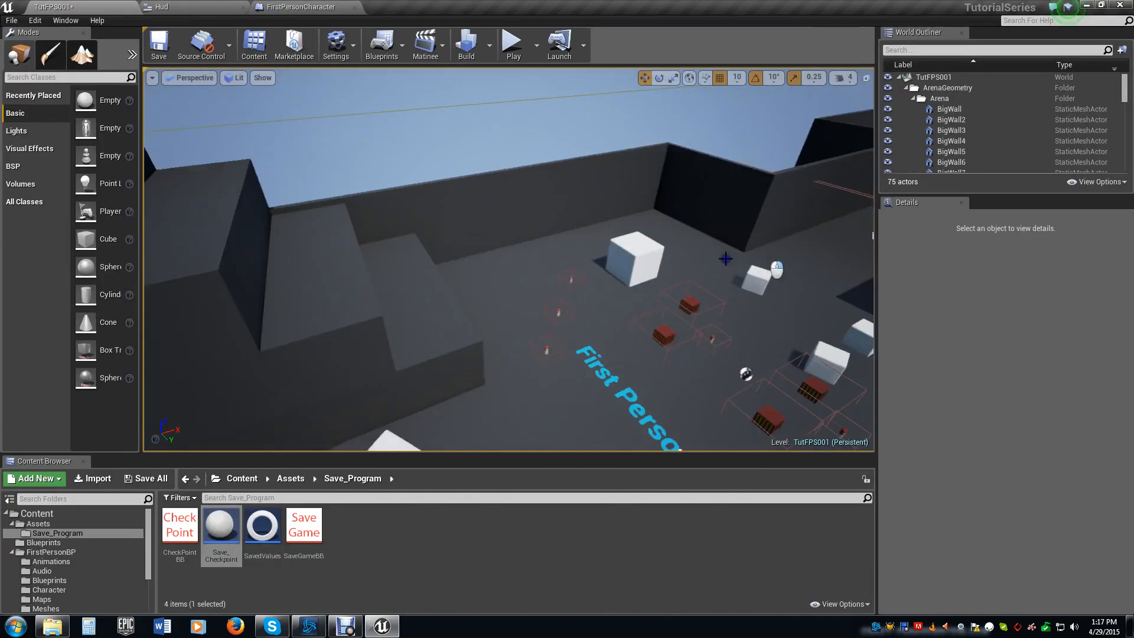
left_click_drag(725, 259, 775, 250)
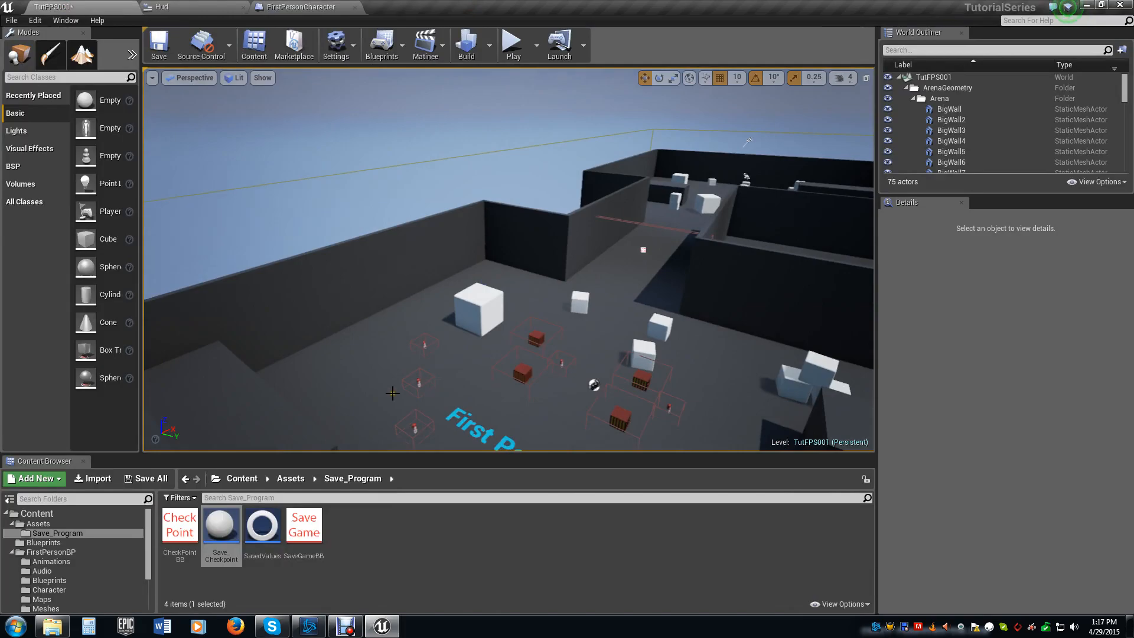
mouse_move(415, 381)
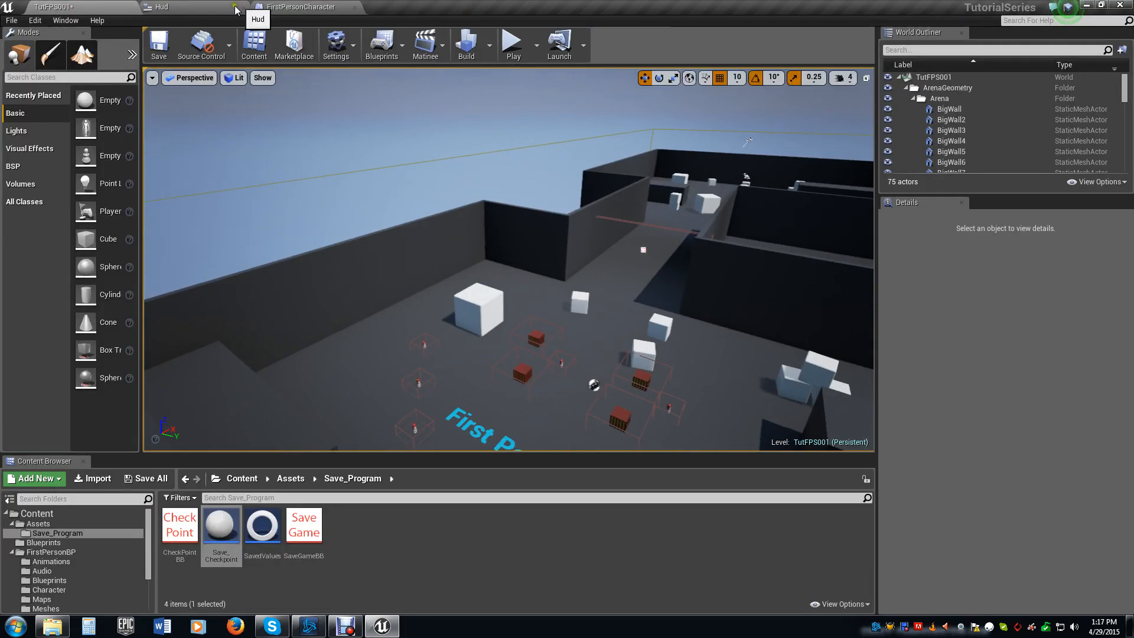
- Show the FirstPersonCharacter Event Graph with the respawn test, then go back to the level
left_click(299, 7)
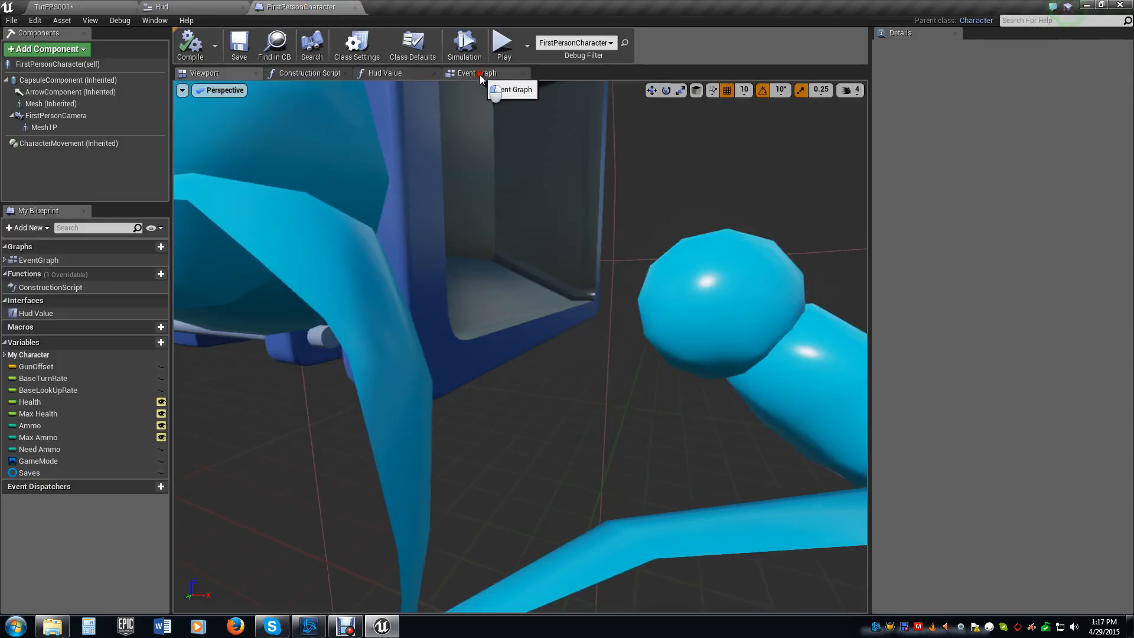
left_click(477, 73)
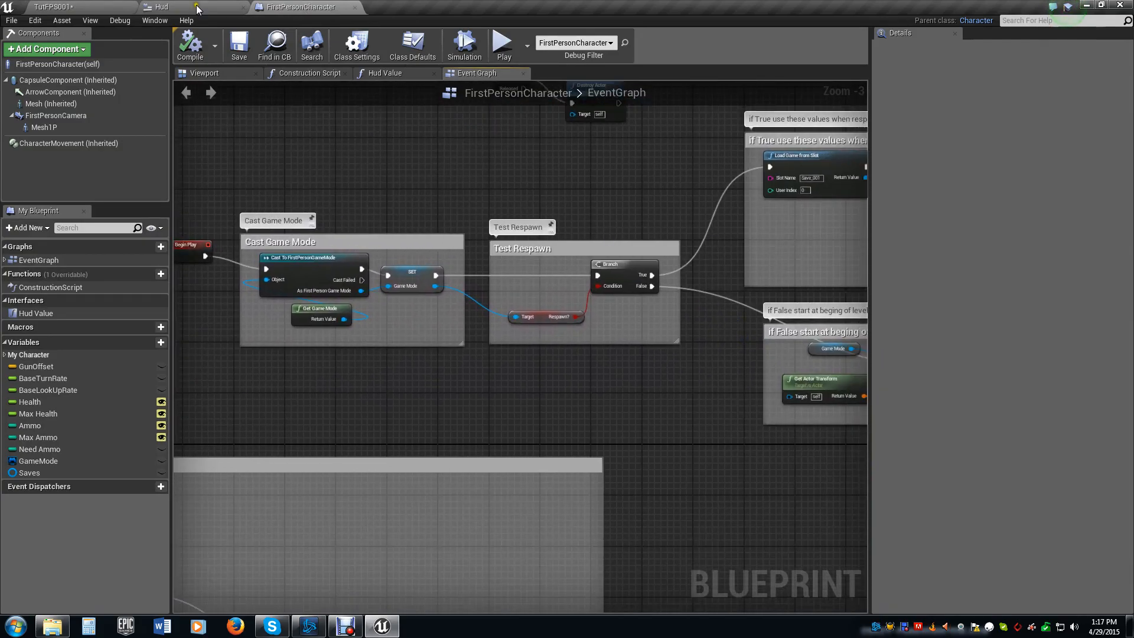
left_click(51, 7)
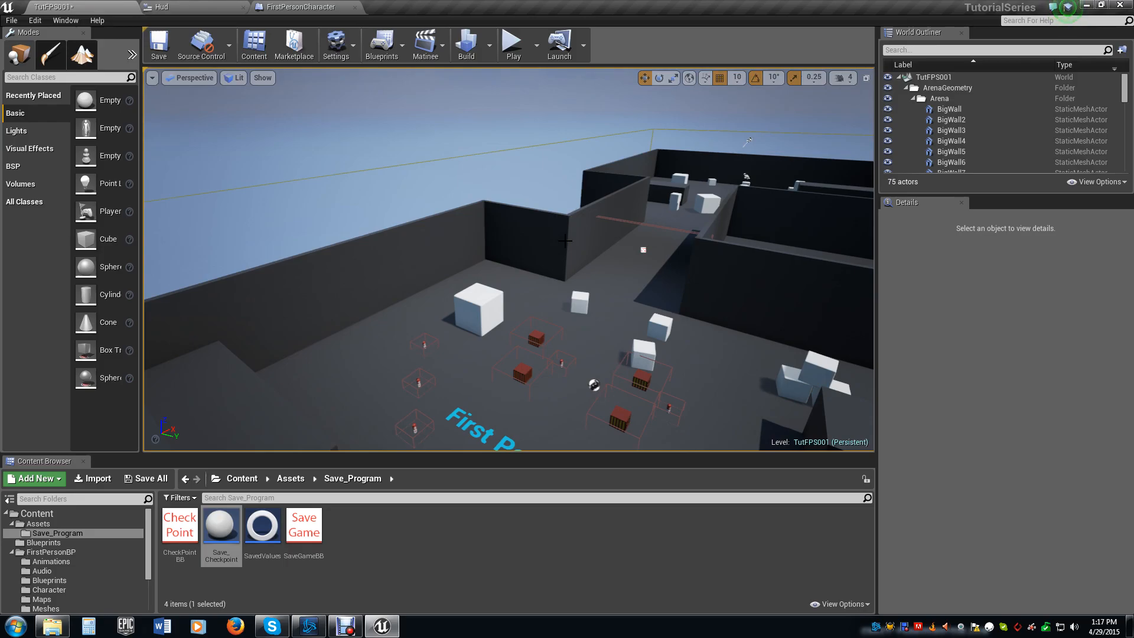
mouse_move(611, 202)
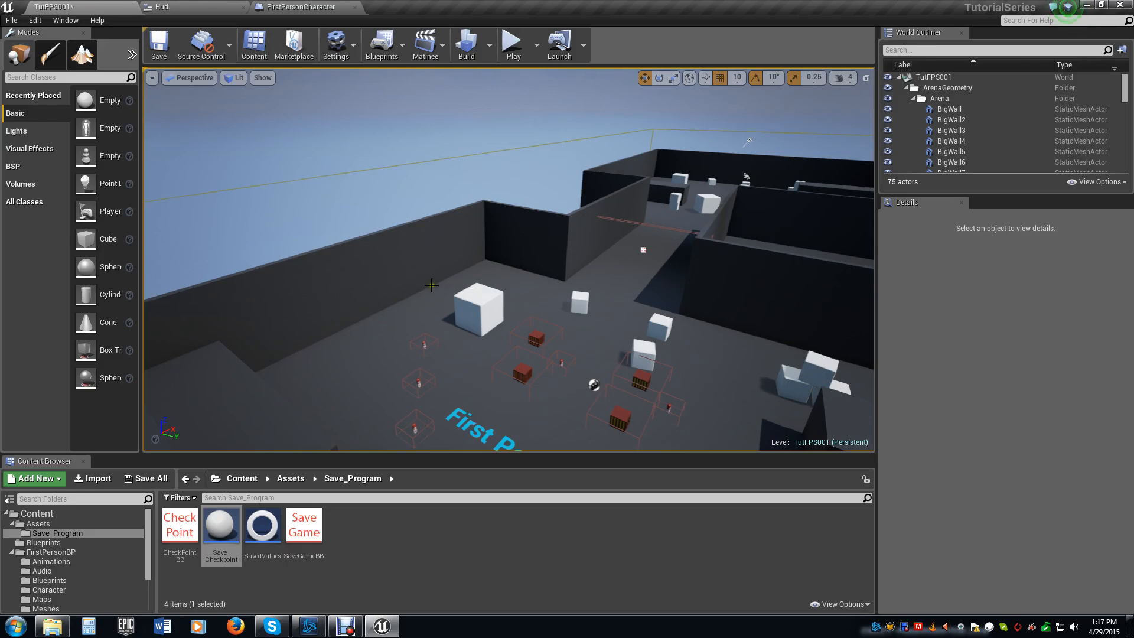
mouse_move(607, 208)
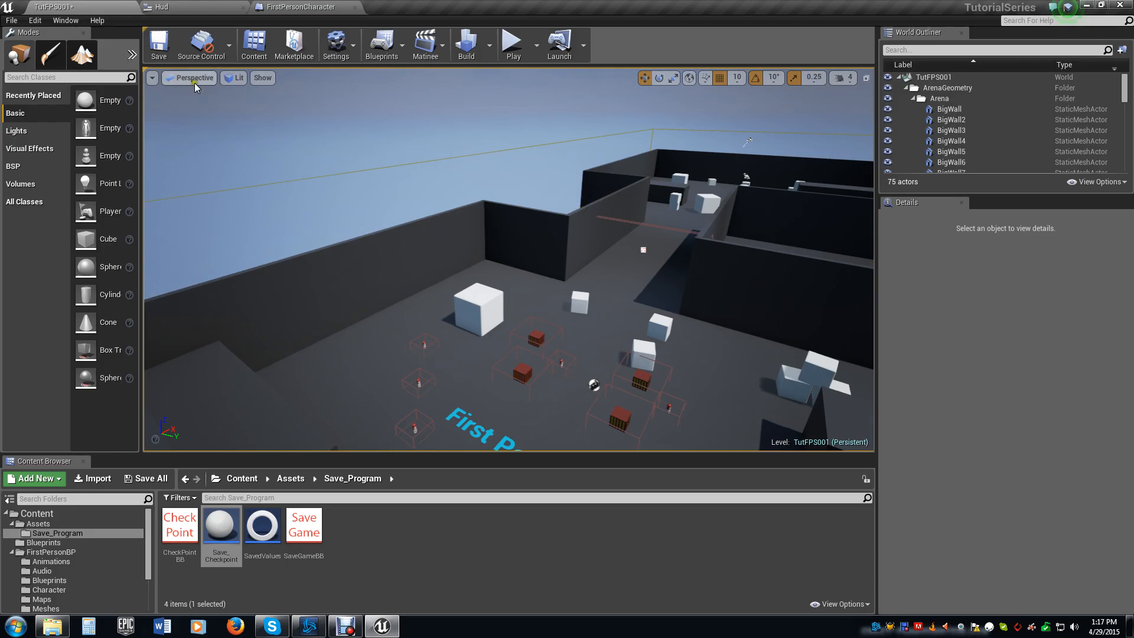
left_click(193, 78)
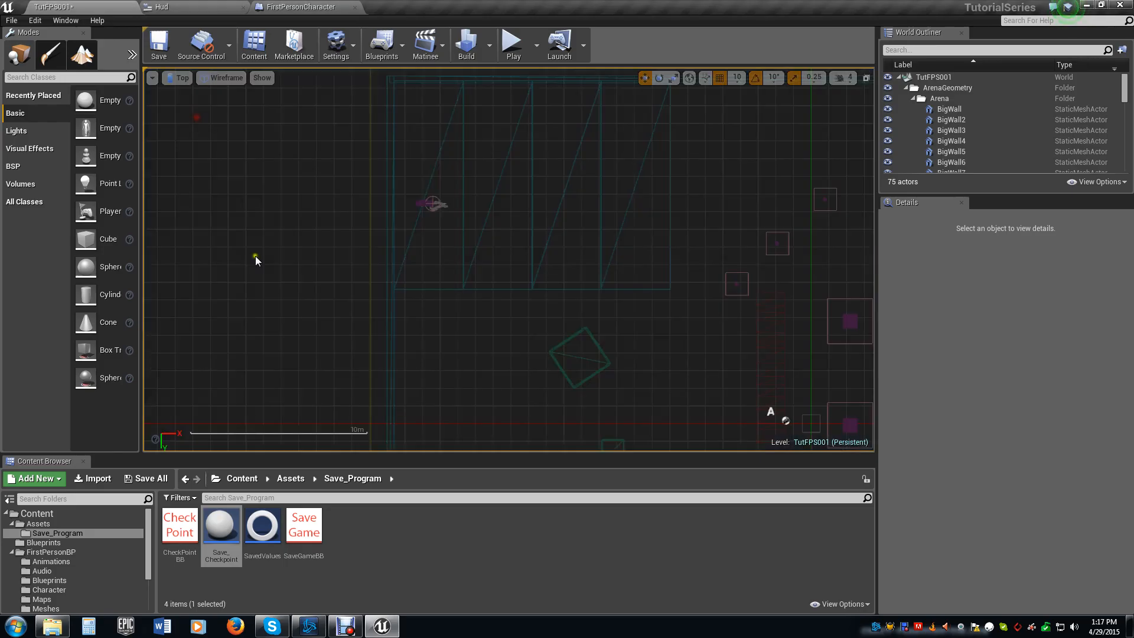
left_click(221, 78)
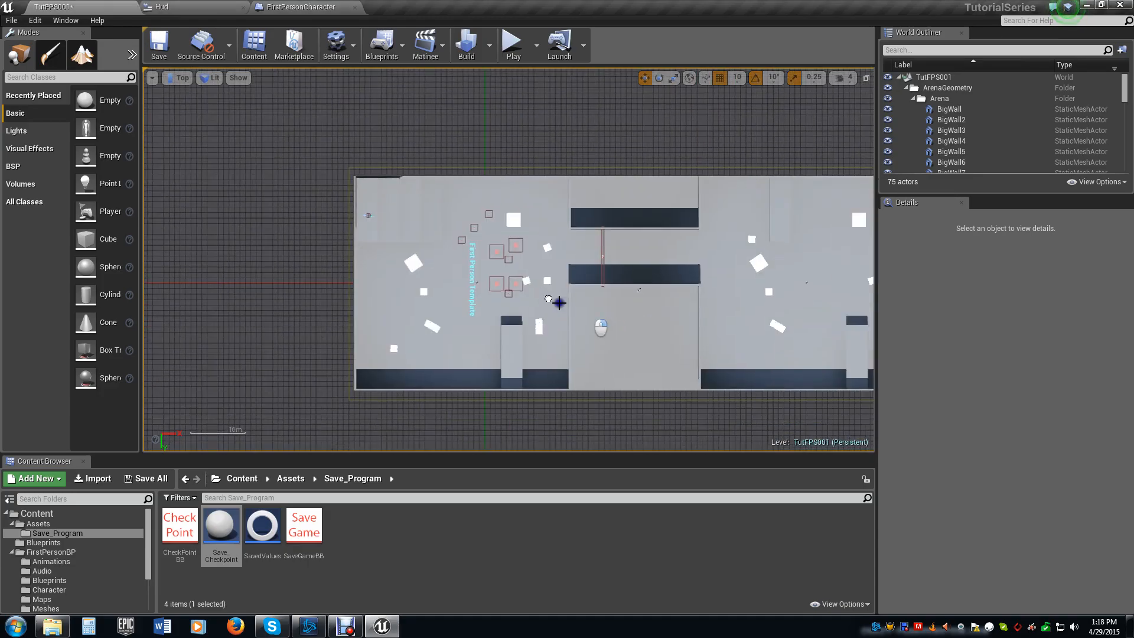
scroll("down", 3)
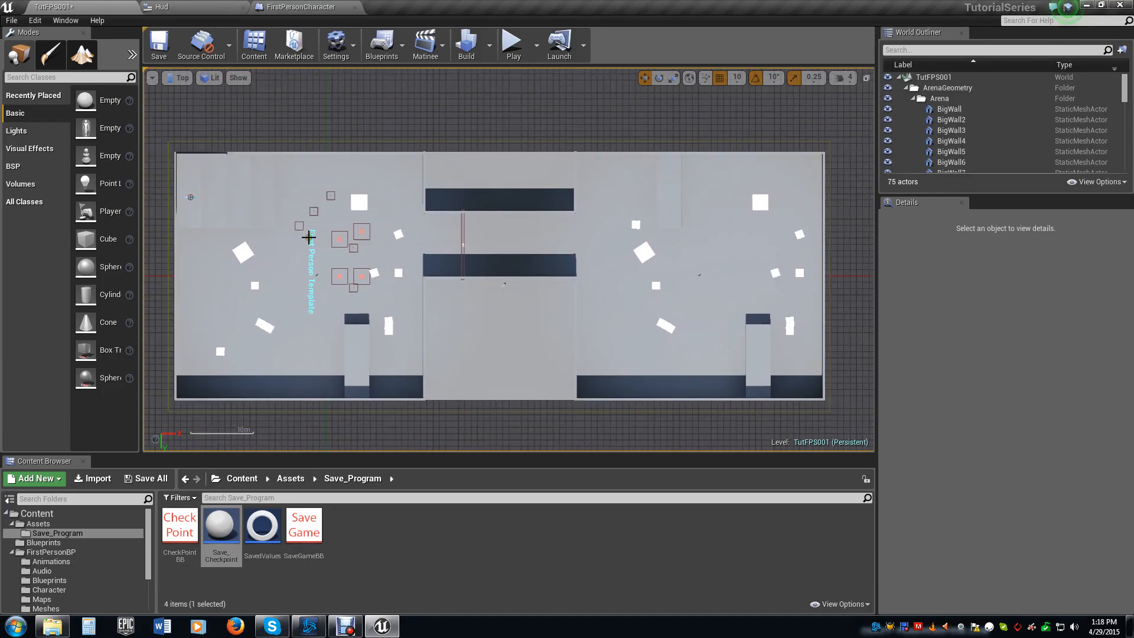
mouse_move(251, 175)
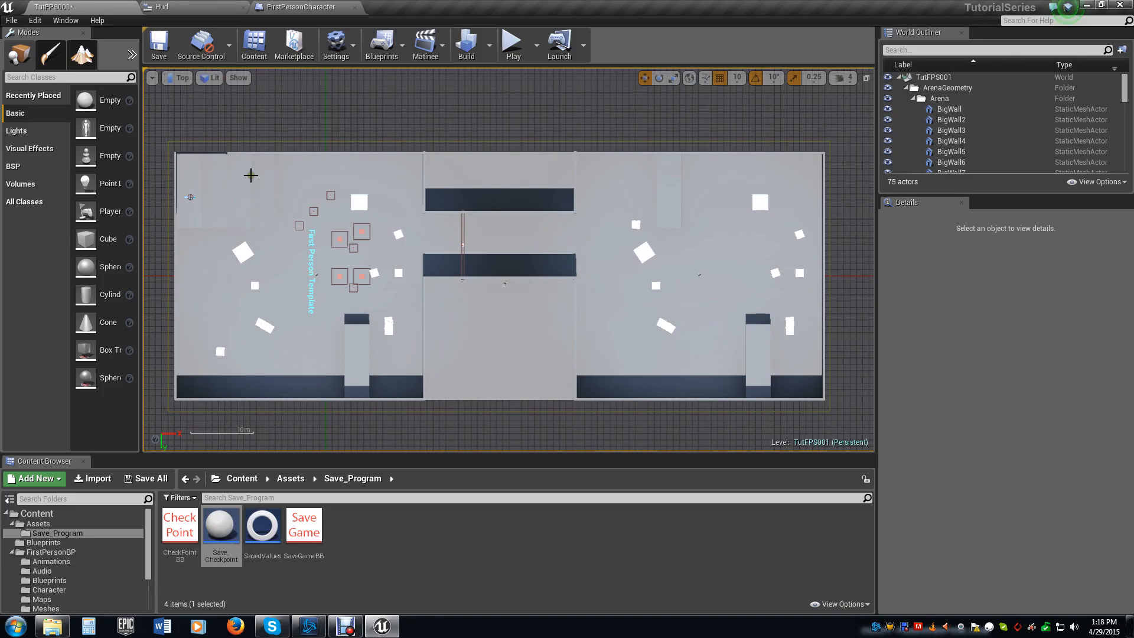
mouse_move(265, 201)
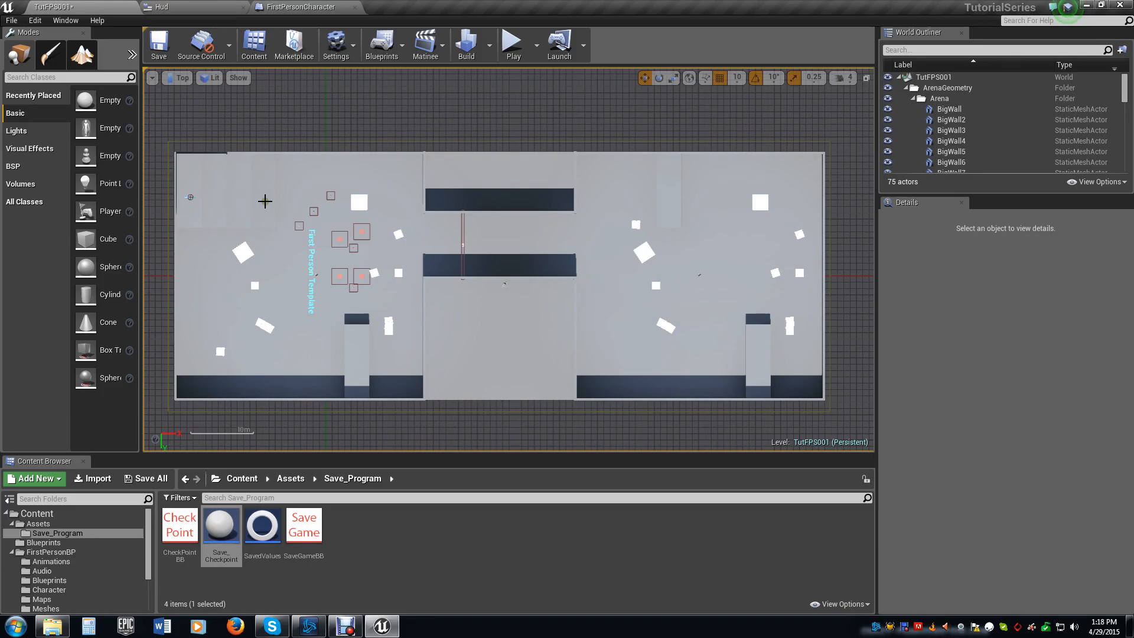
mouse_move(359, 267)
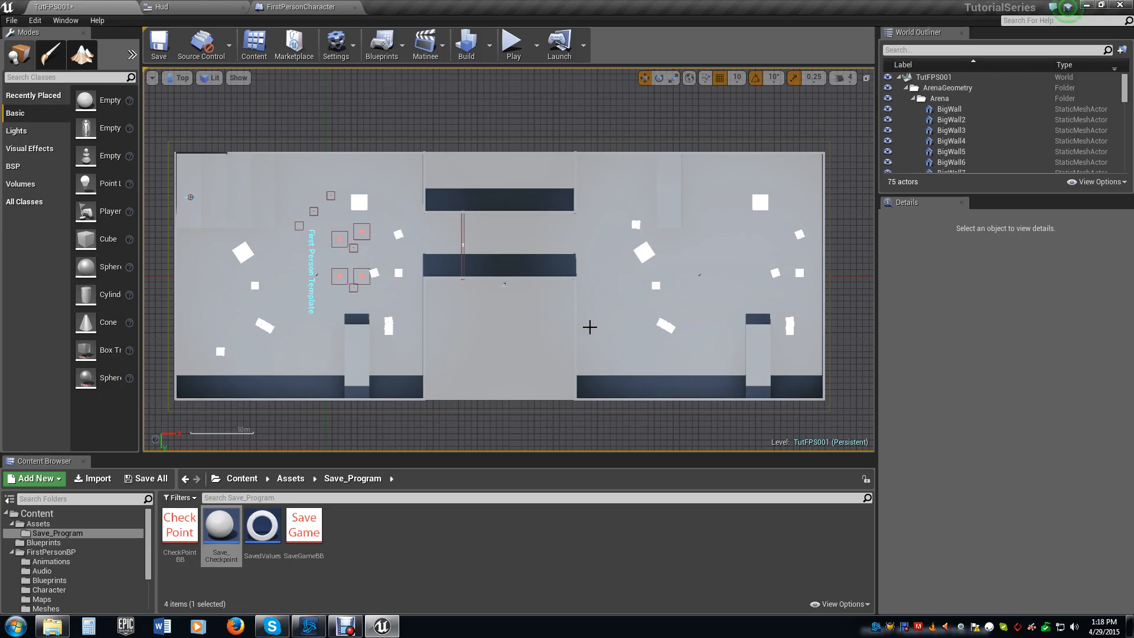
mouse_move(560, 225)
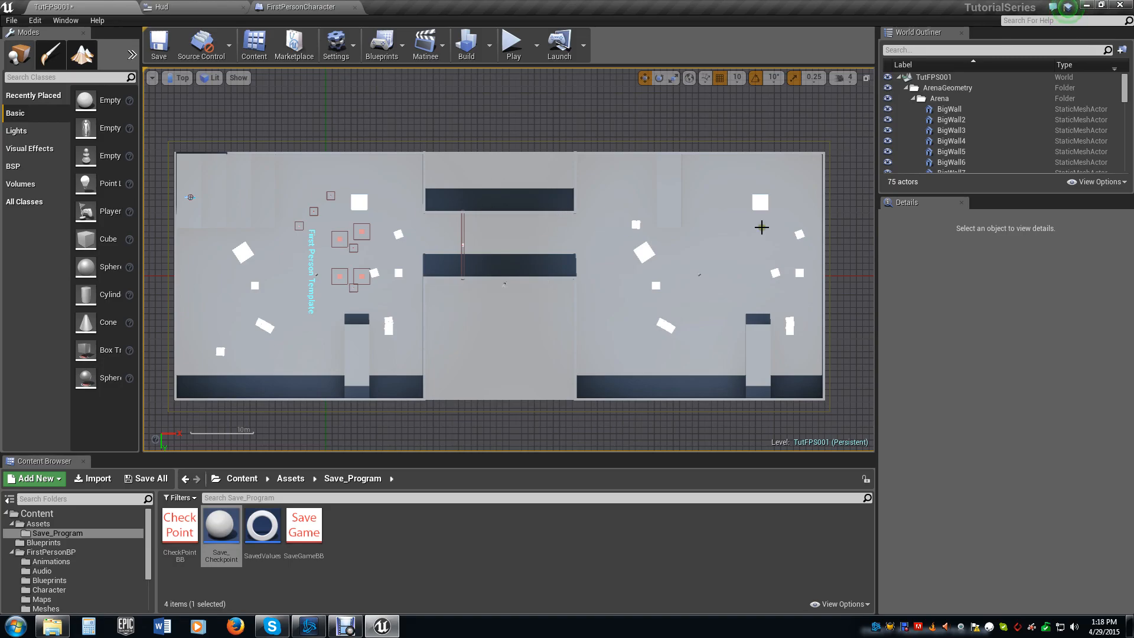
mouse_move(818, 155)
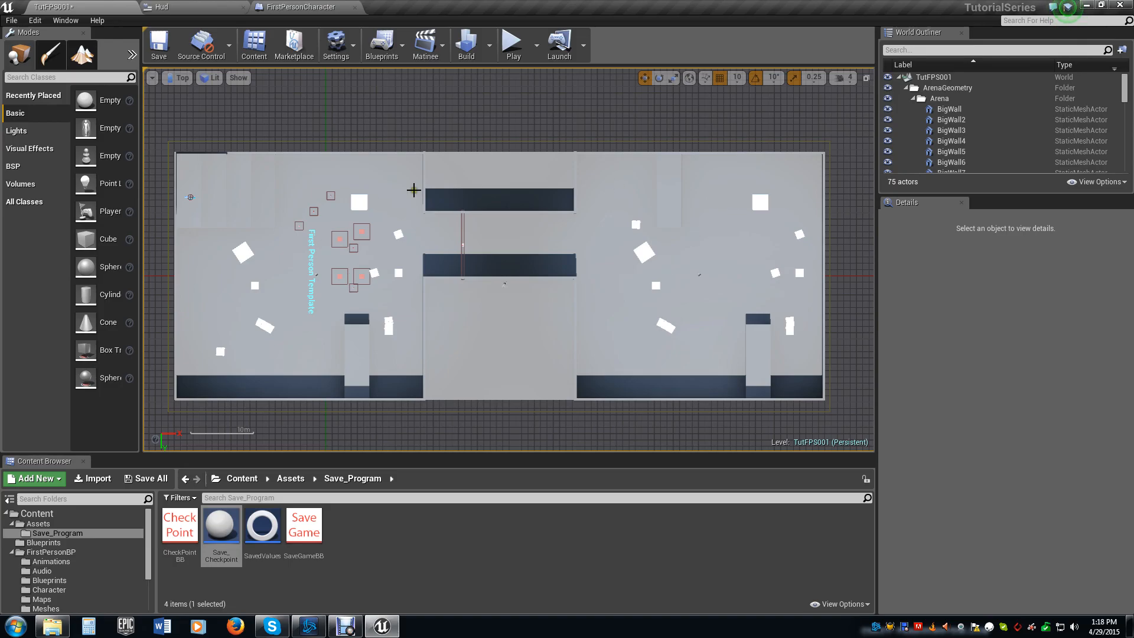
mouse_move(609, 267)
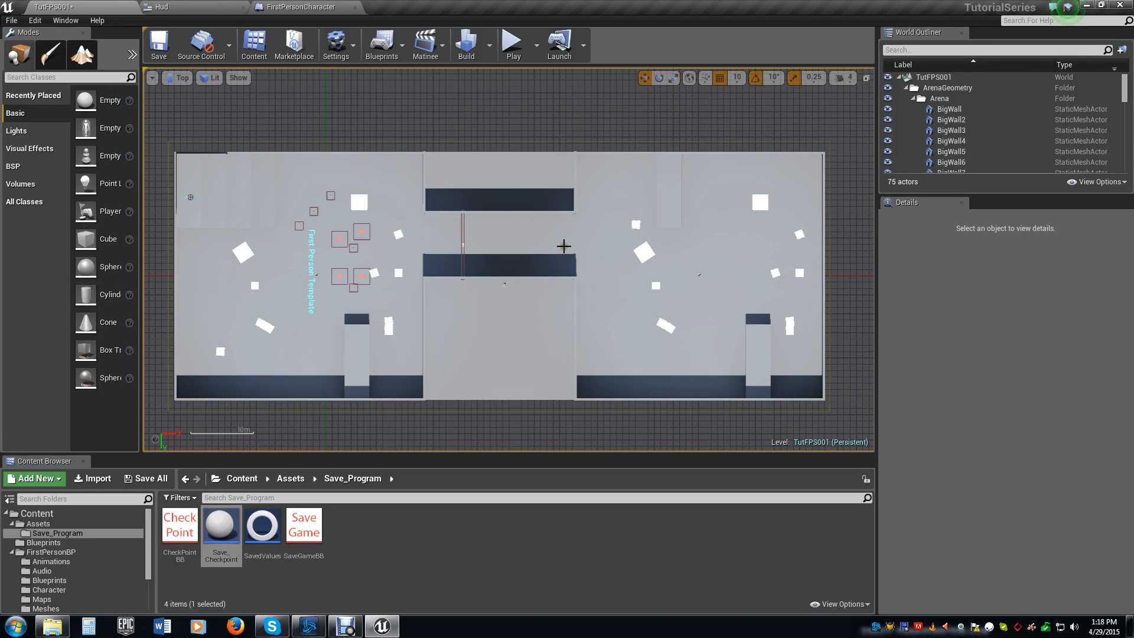
mouse_move(686, 292)
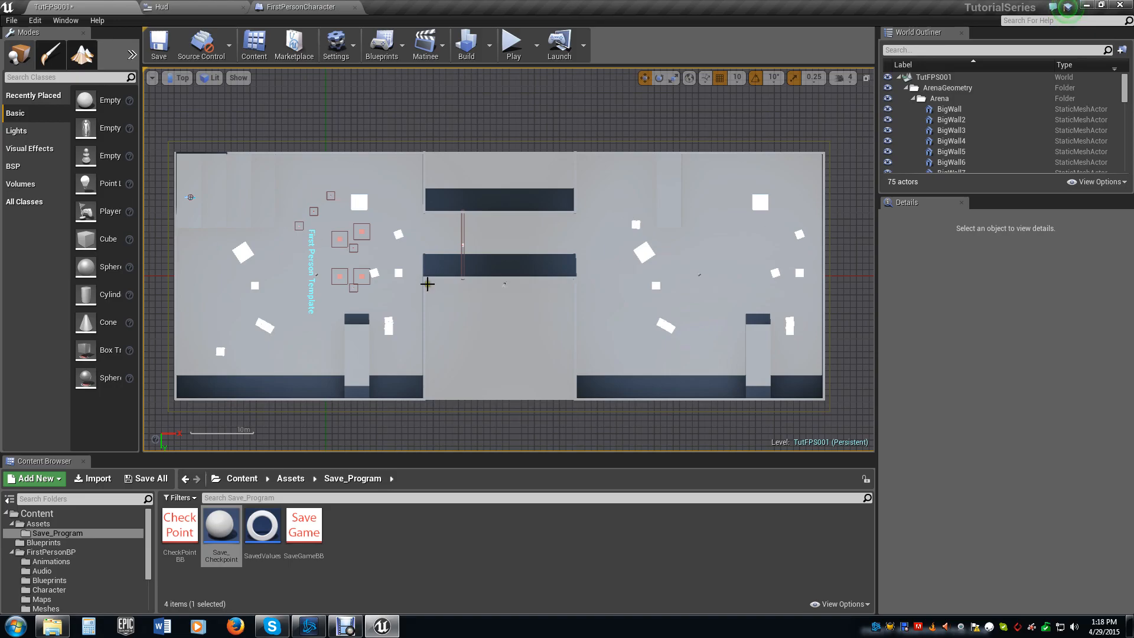
mouse_move(539, 286)
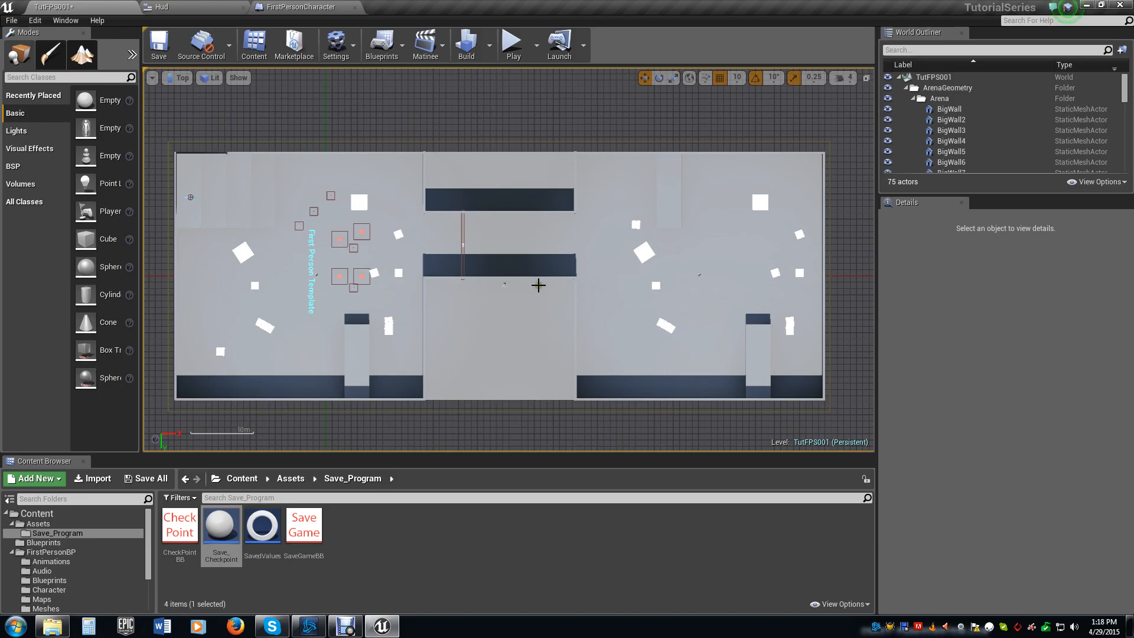
mouse_move(374, 230)
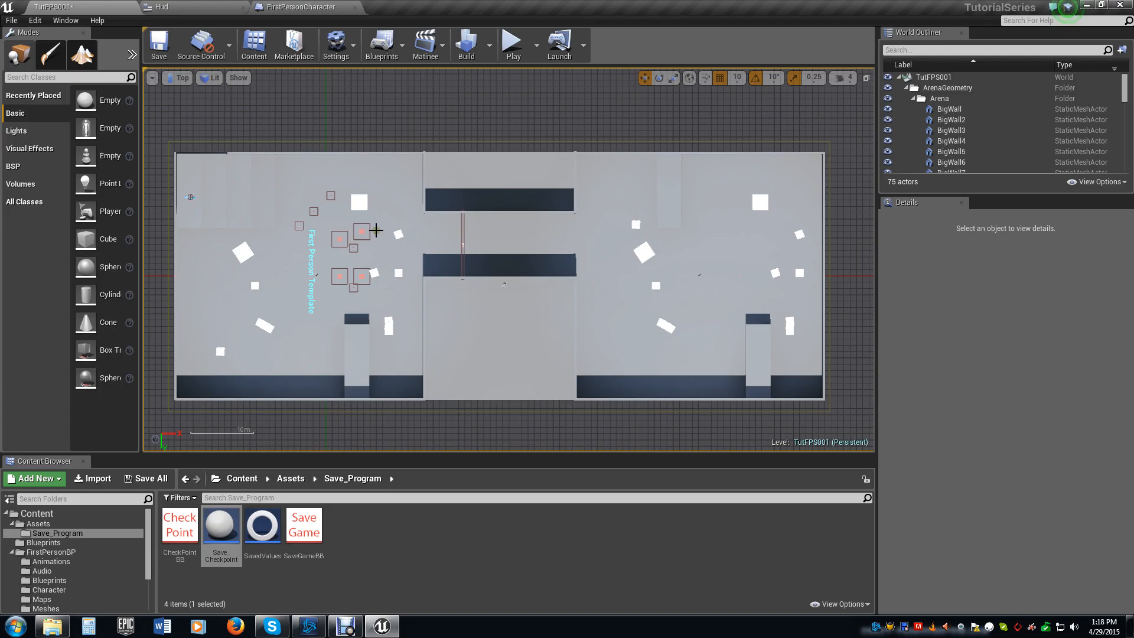
mouse_move(447, 253)
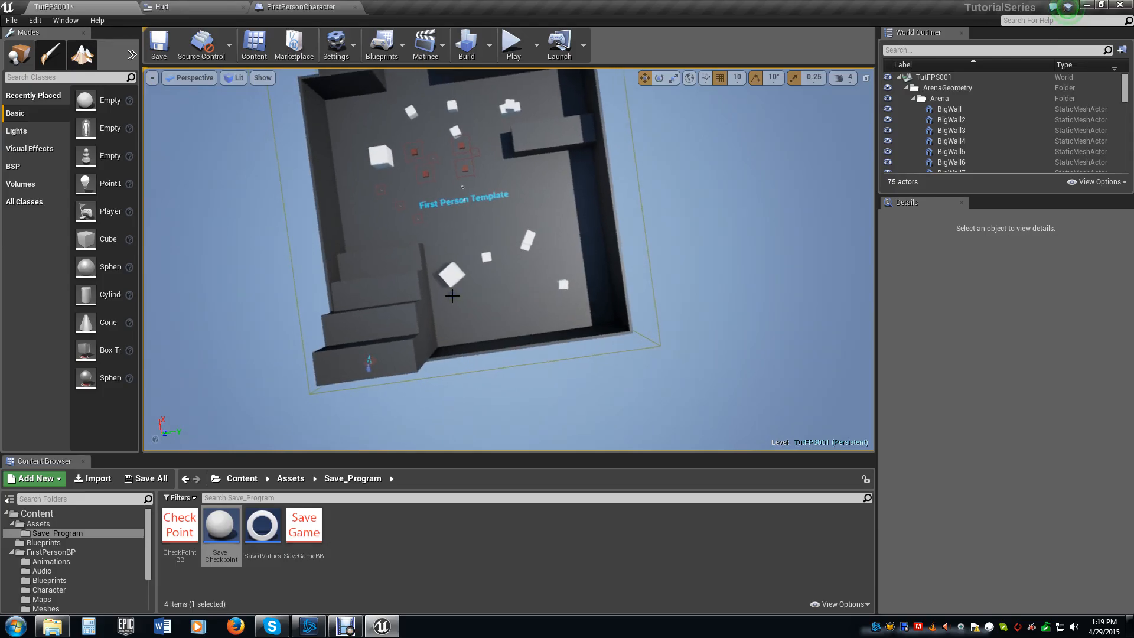
mouse_move(133, 391)
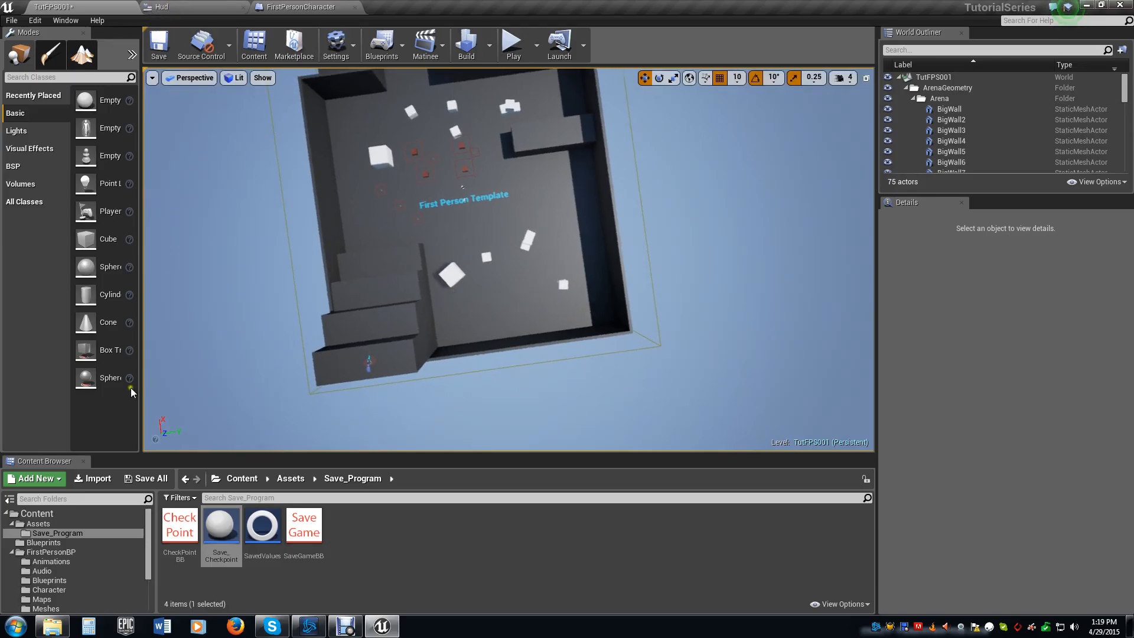
scroll("down", 3)
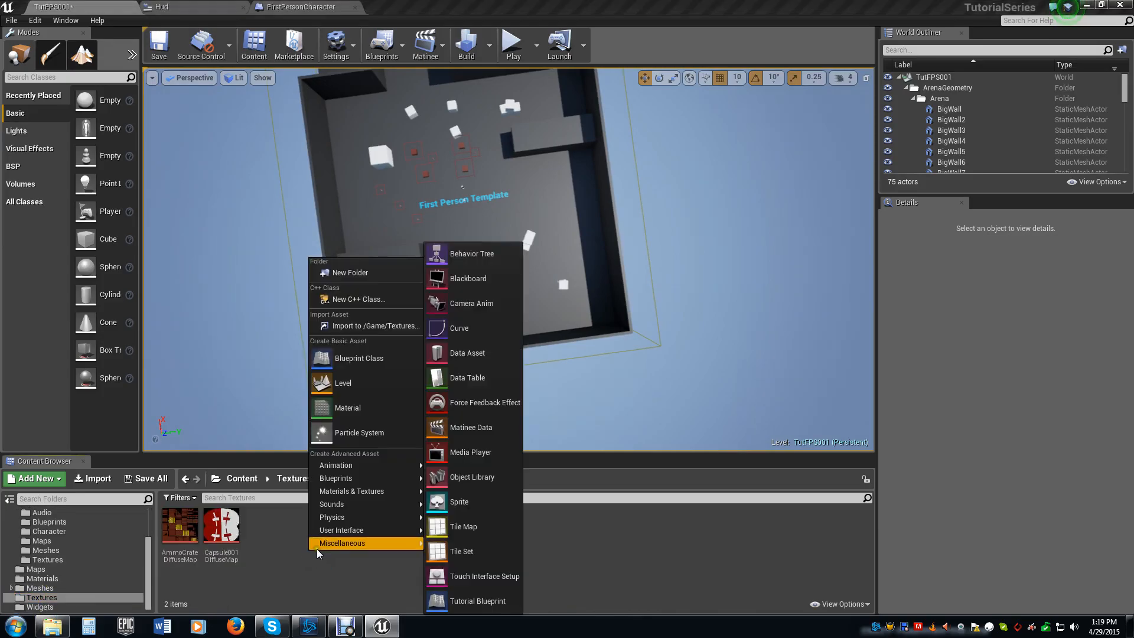
mouse_move(365, 504)
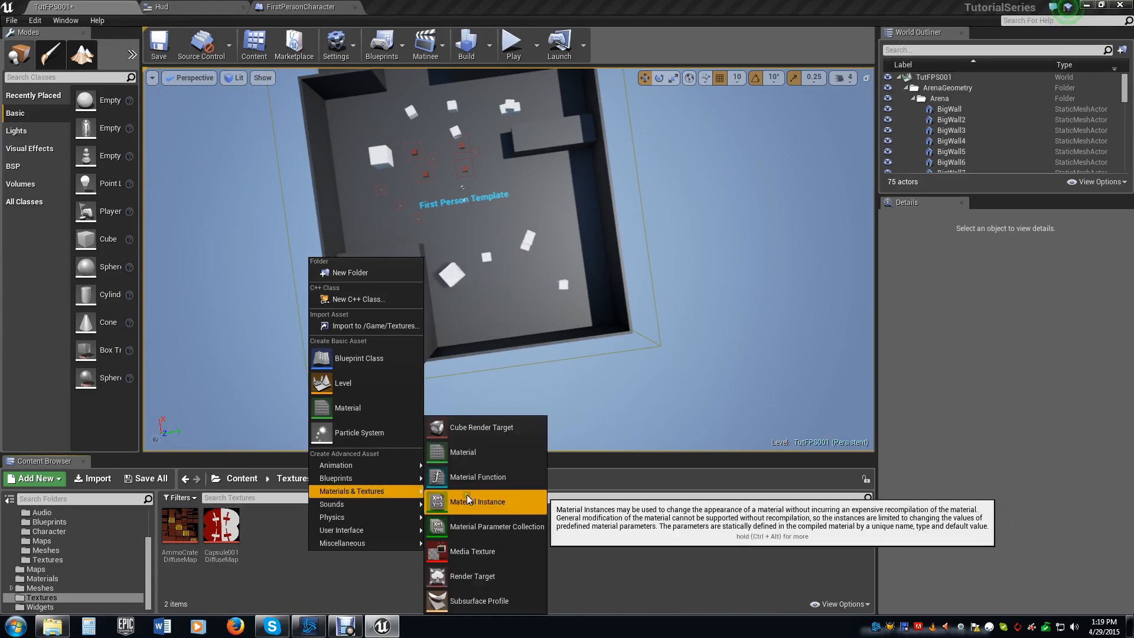
mouse_move(473, 575)
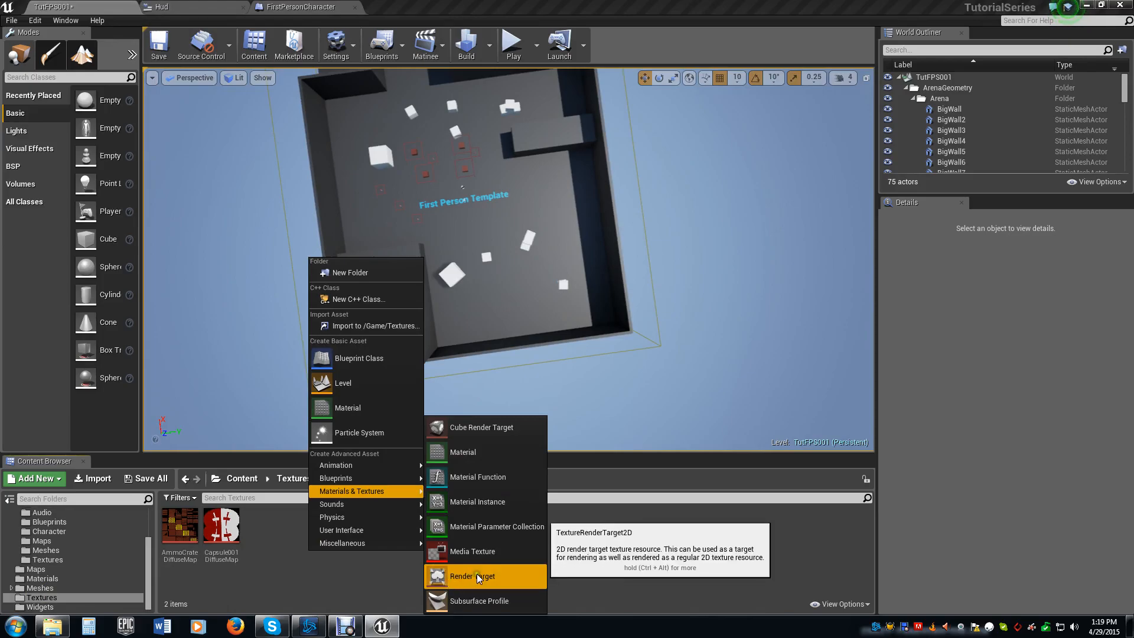
- Create a MiniMapCapture render target in Textures and move its MiniMapCapture_Mat into Materials
left_click(472, 576)
type("MiniMapCapture")
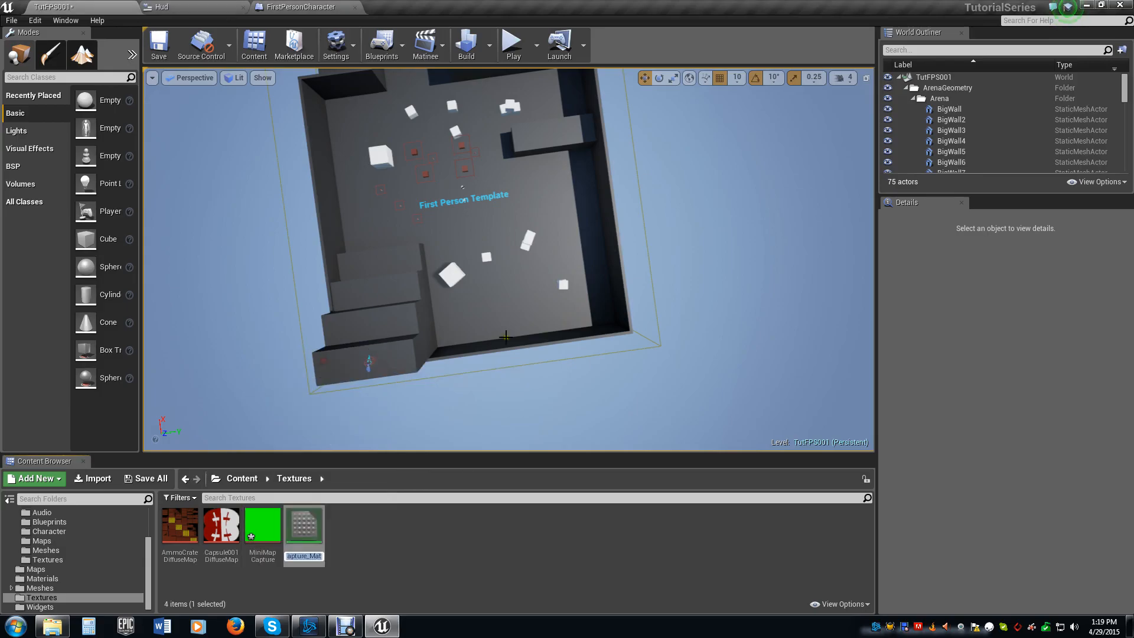
mouse_move(415, 533)
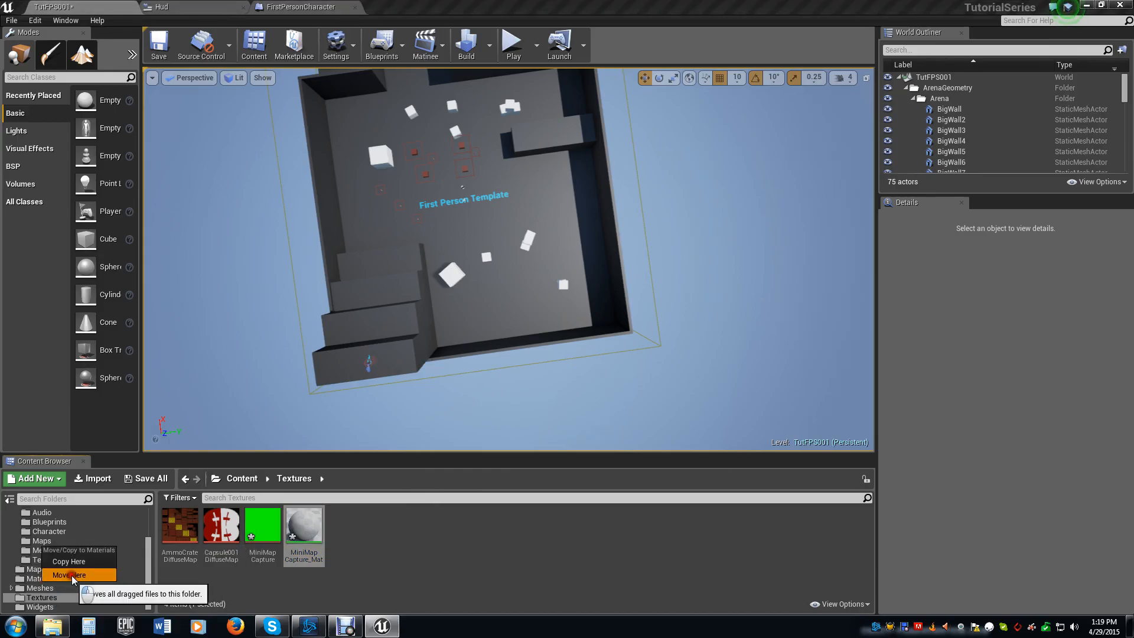
left_click(69, 574)
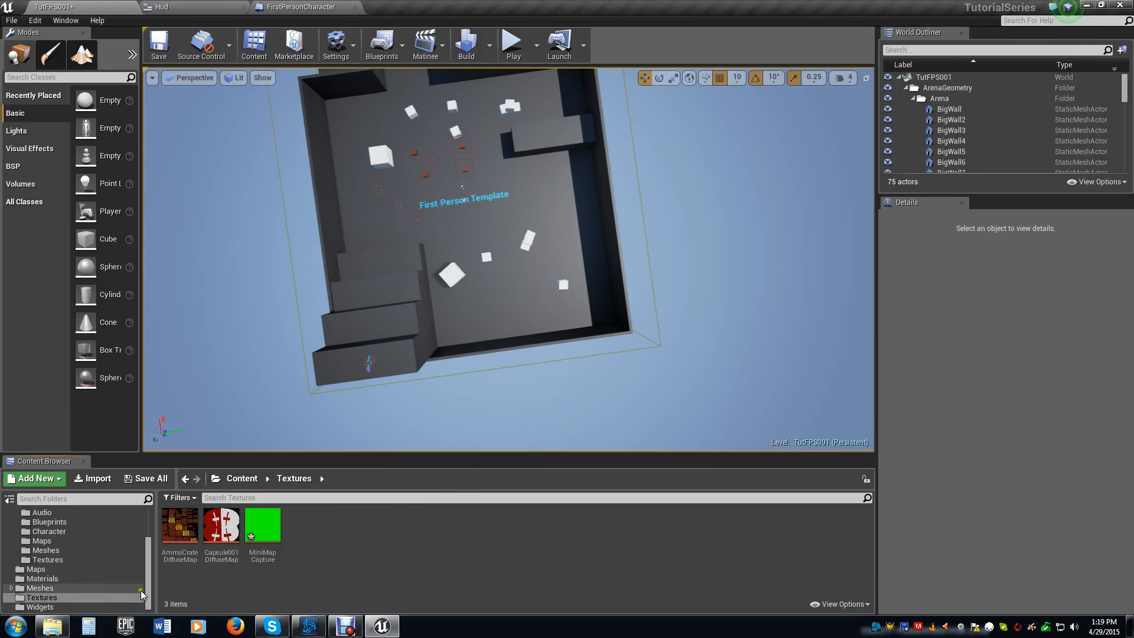
left_click(40, 598)
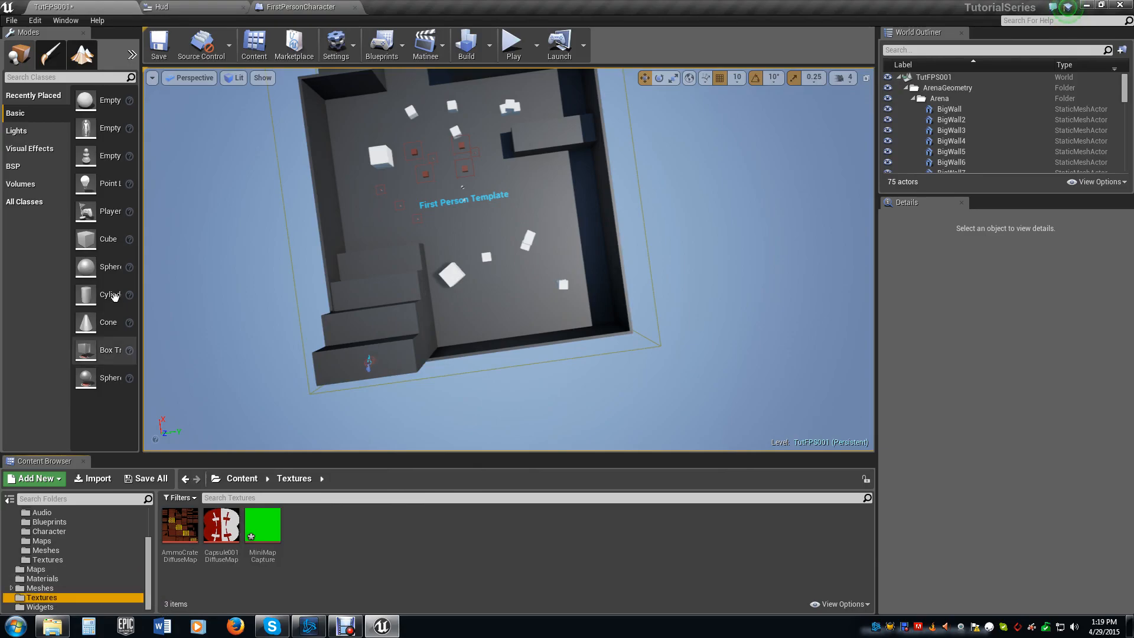
- Add a Scene Capture Component 2D named MiniMapCapture to FirstPersonCharacter
left_click(300, 7)
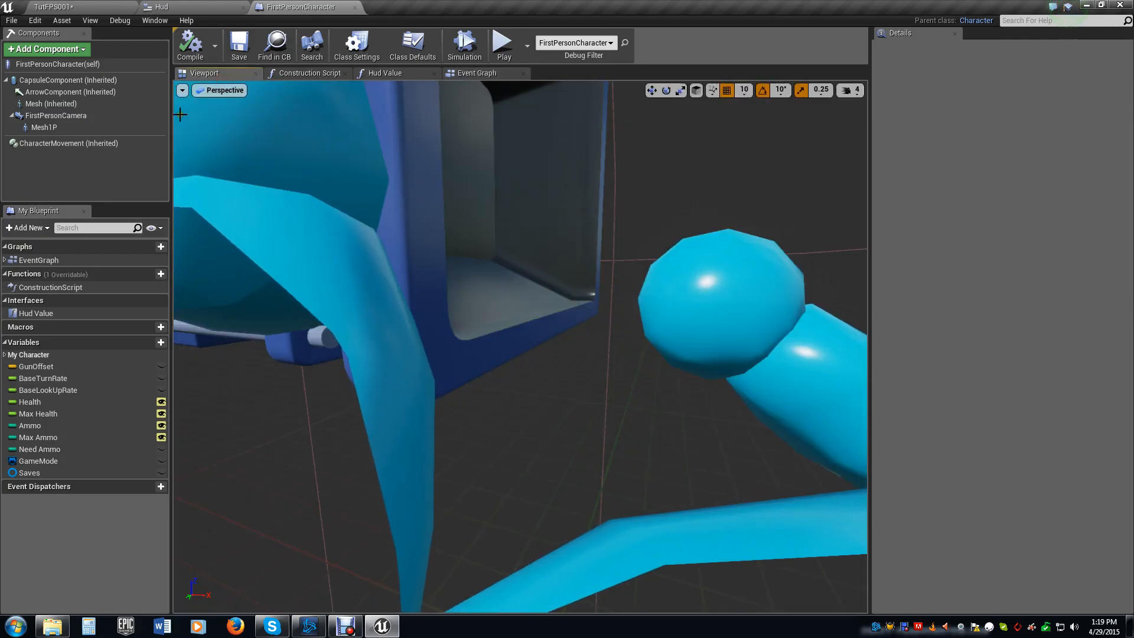
left_click(46, 49)
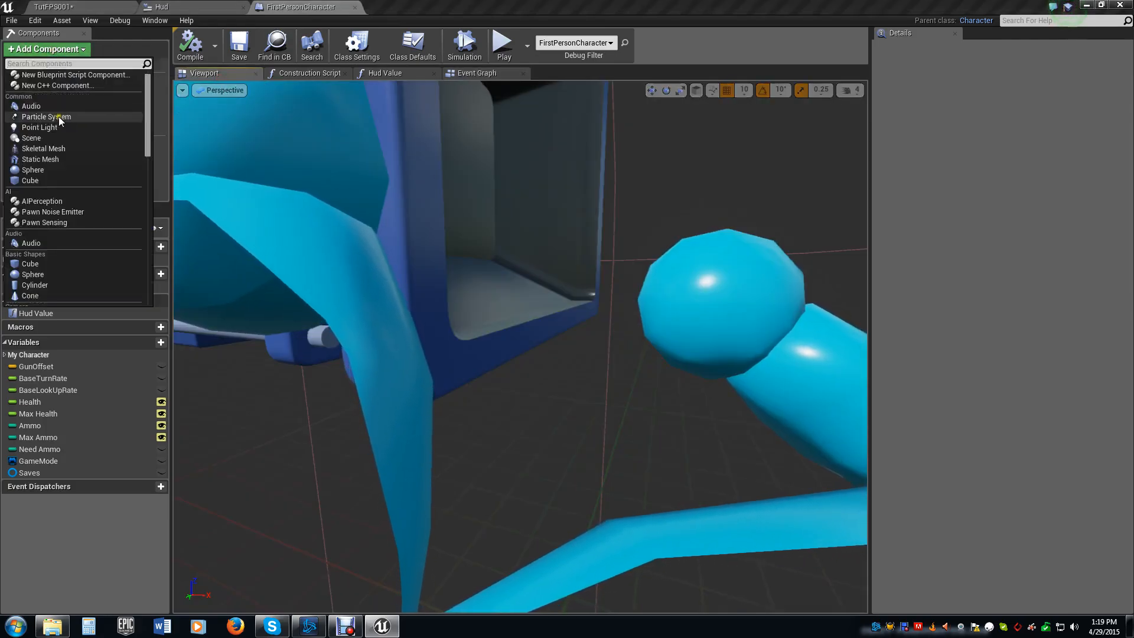
type("scene")
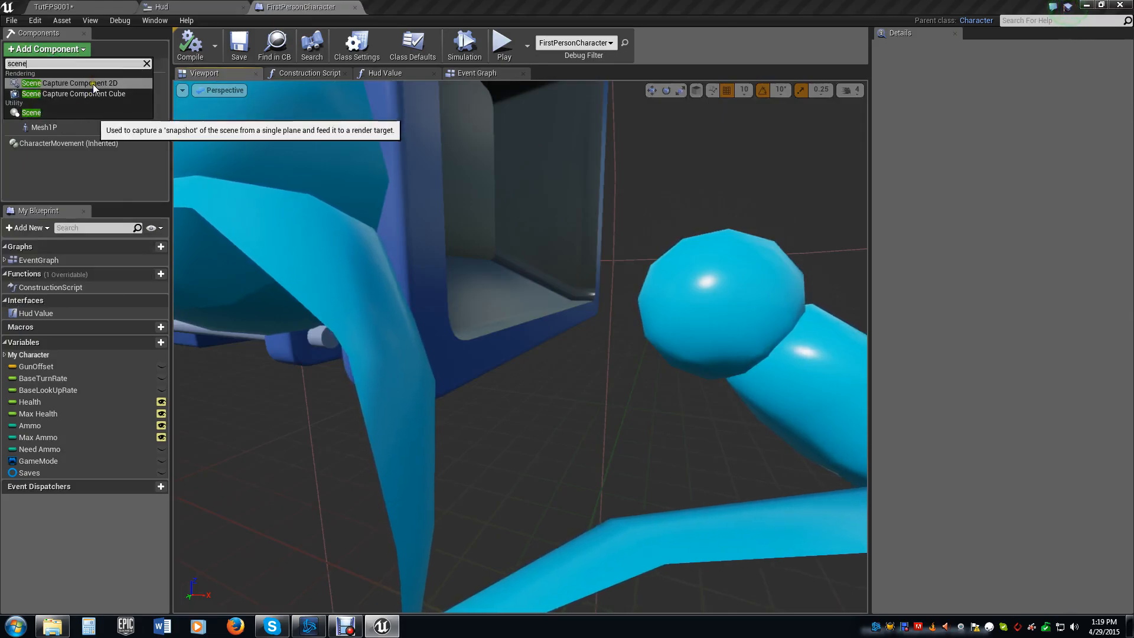
left_click(70, 83)
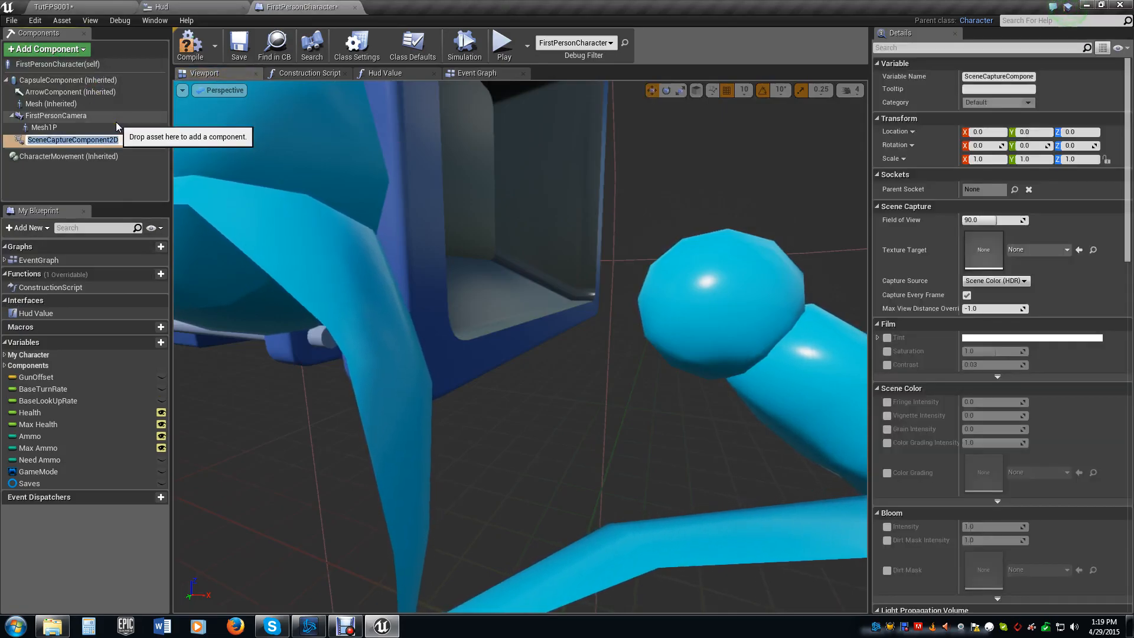
type("MiniMapCapture")
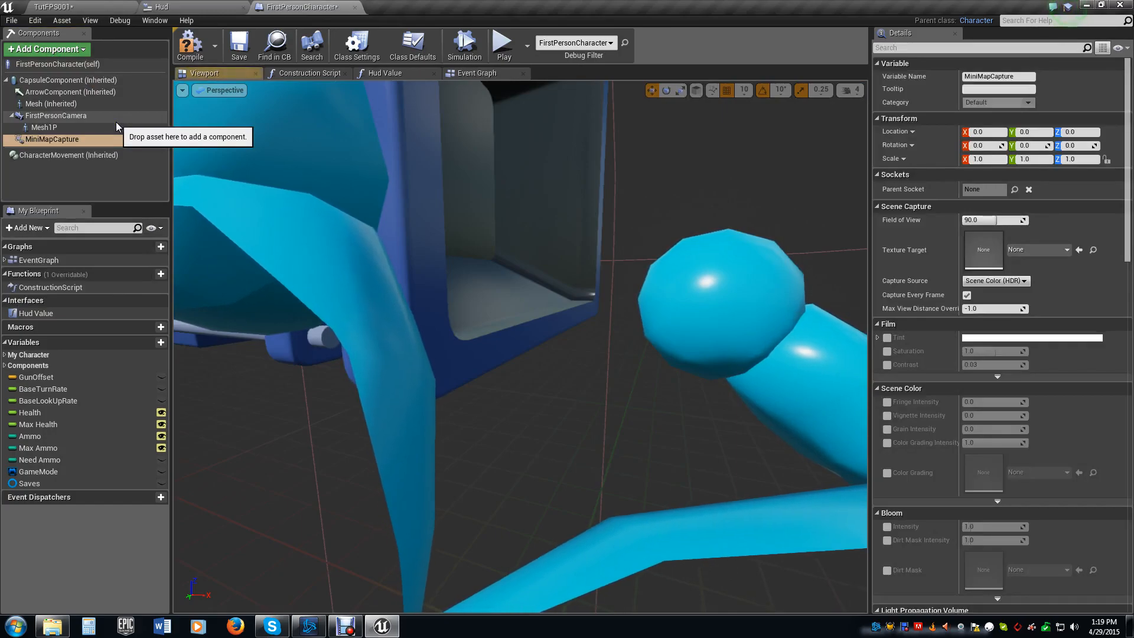
- Point it at the MiniMapCapture render target, raised to Z 490 and rotated -90 to face down
left_click(1057, 249)
type("460")
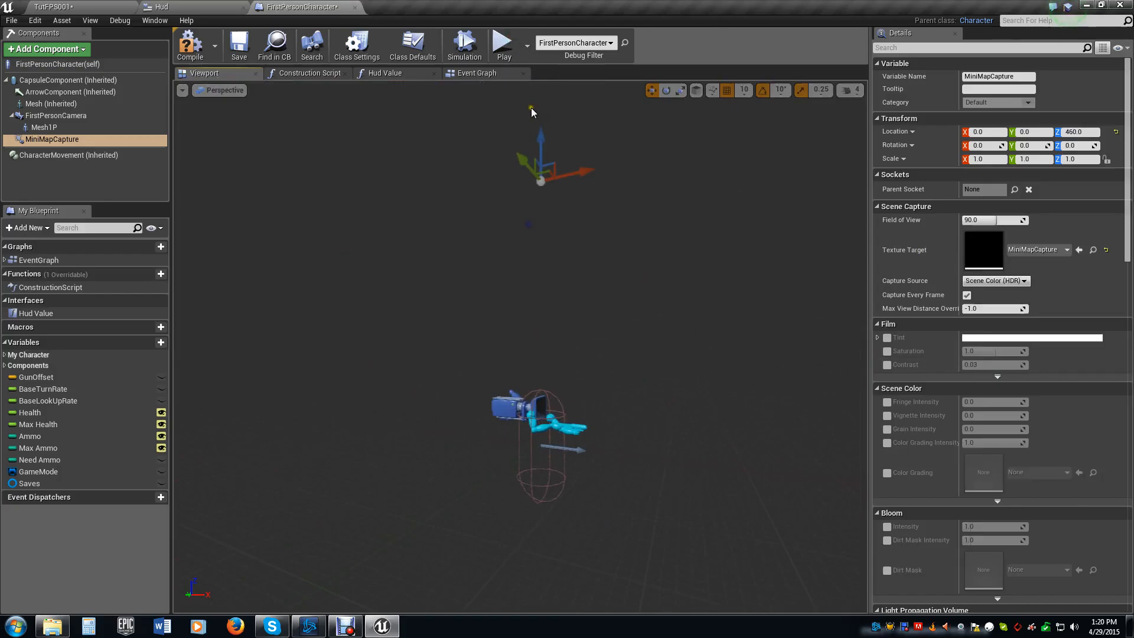
left_click_drag(548, 157, 541, 121)
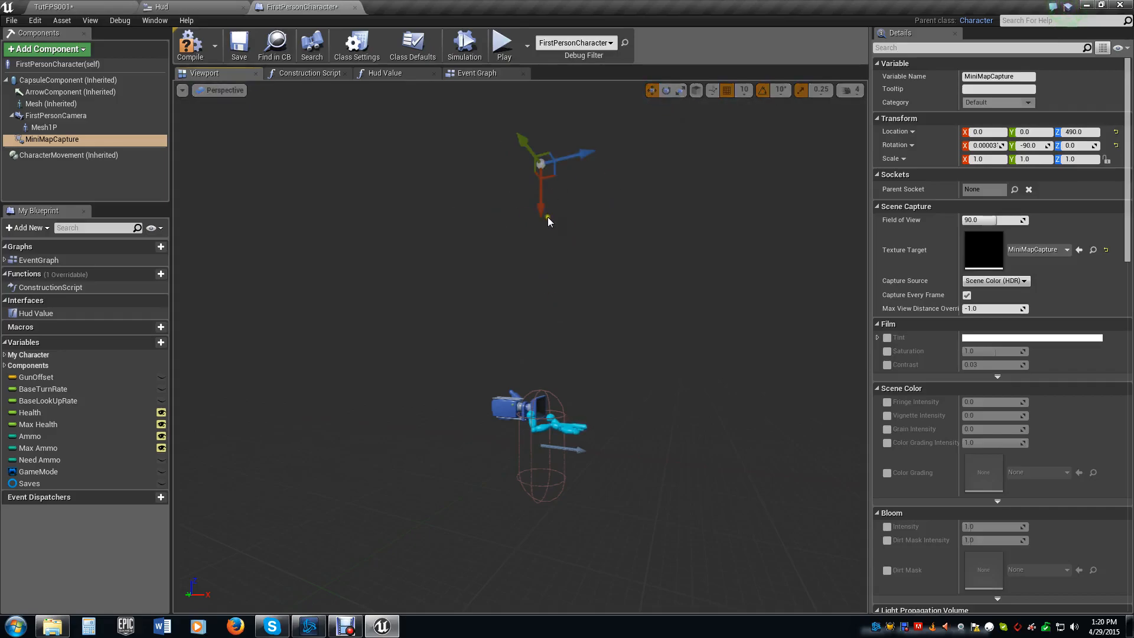
mouse_move(239, 44)
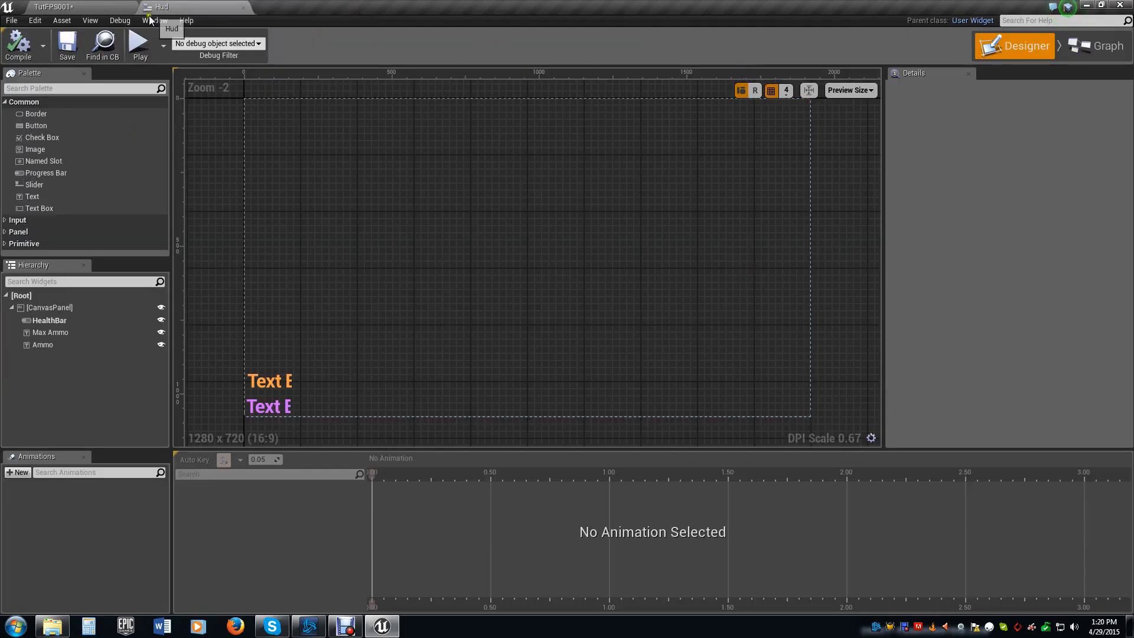
- Size the Hud image to 300×300 and offset it -305 into the bottom-right corner
left_click(268, 380)
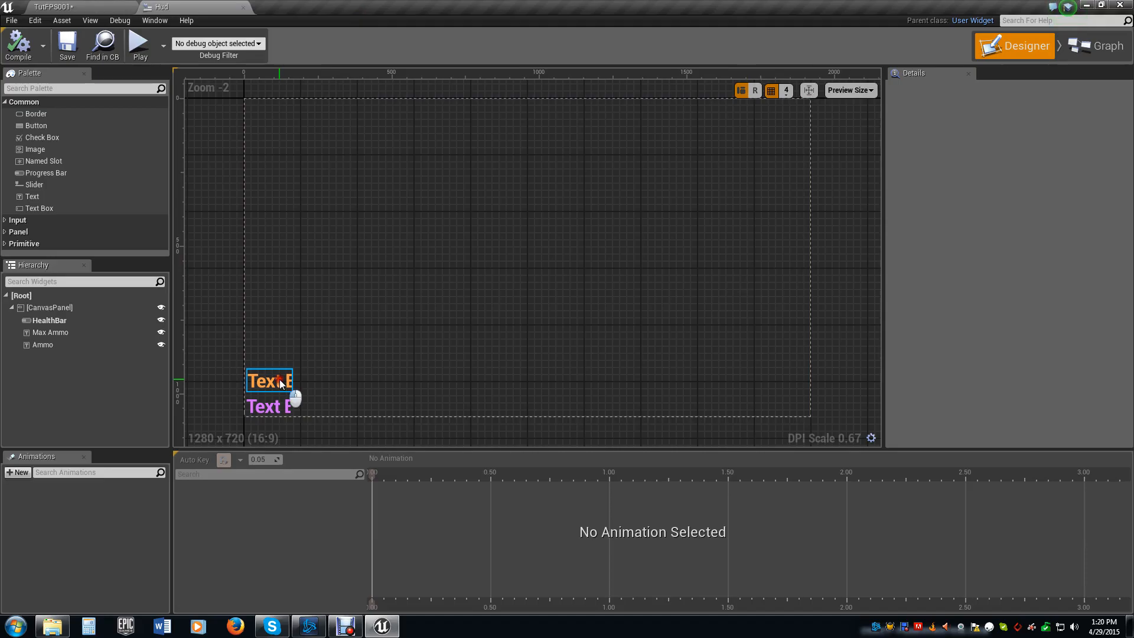
left_click(50, 321)
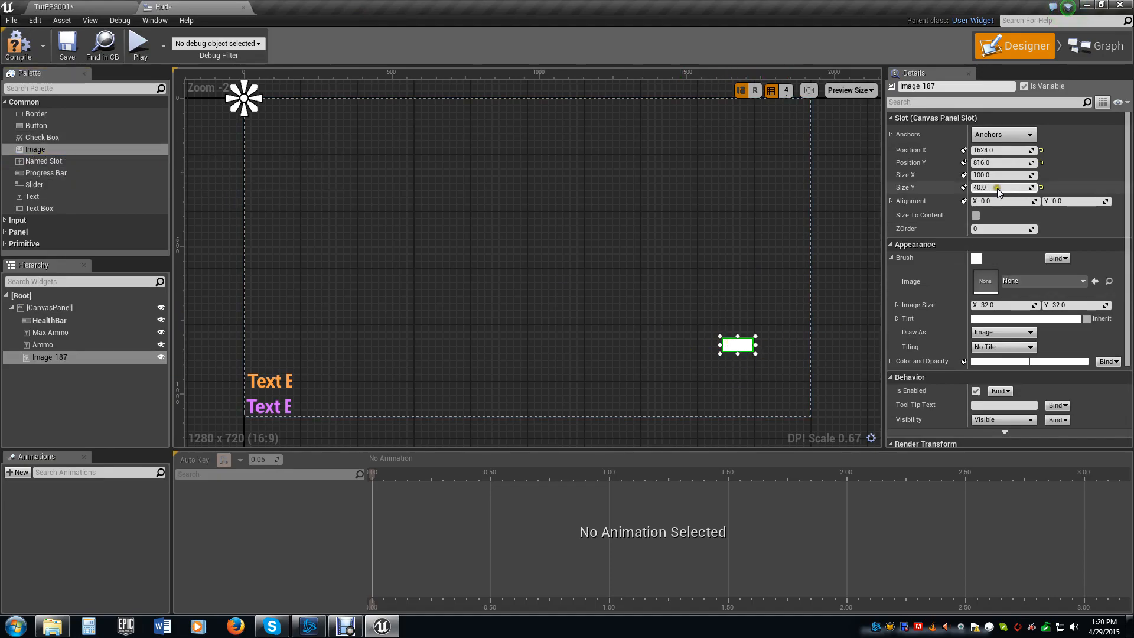
type("300")
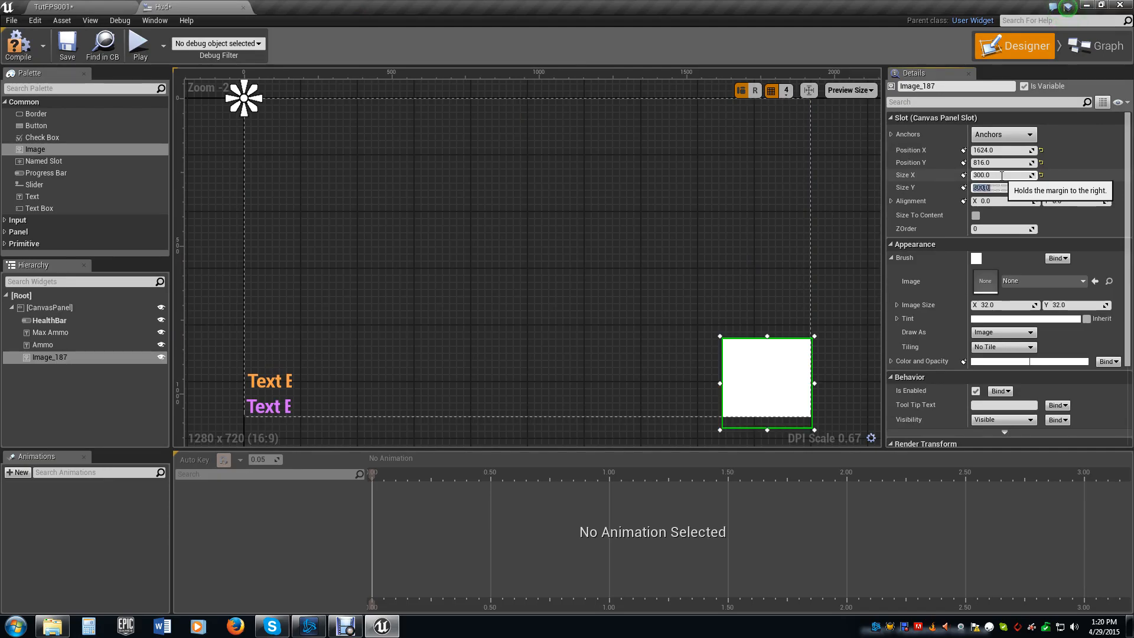
left_click(1029, 133)
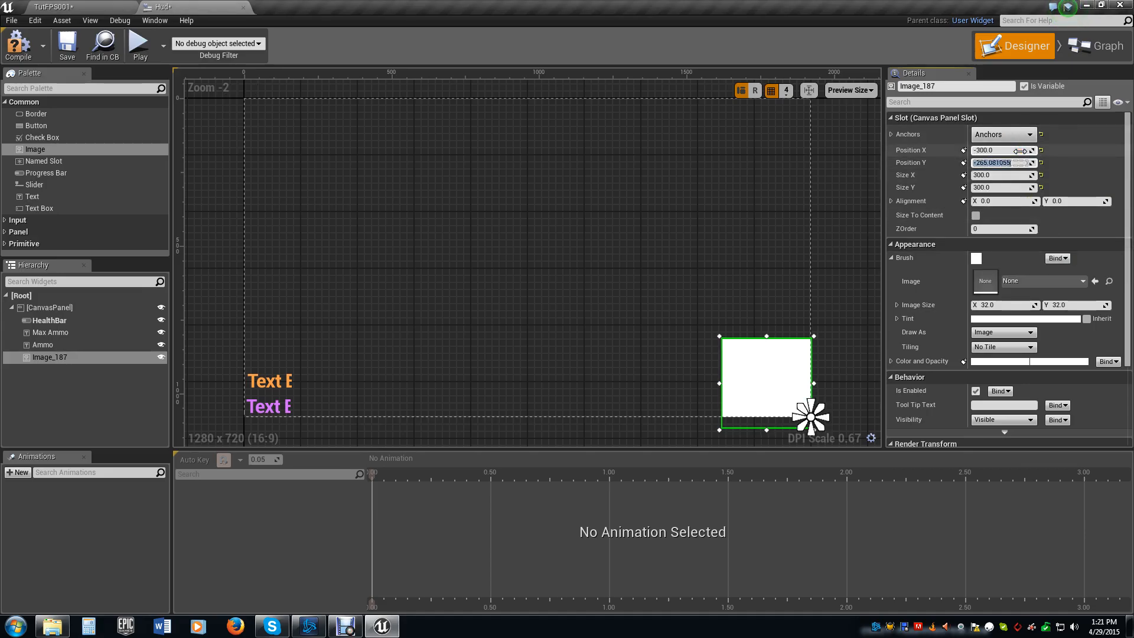
type("300.0")
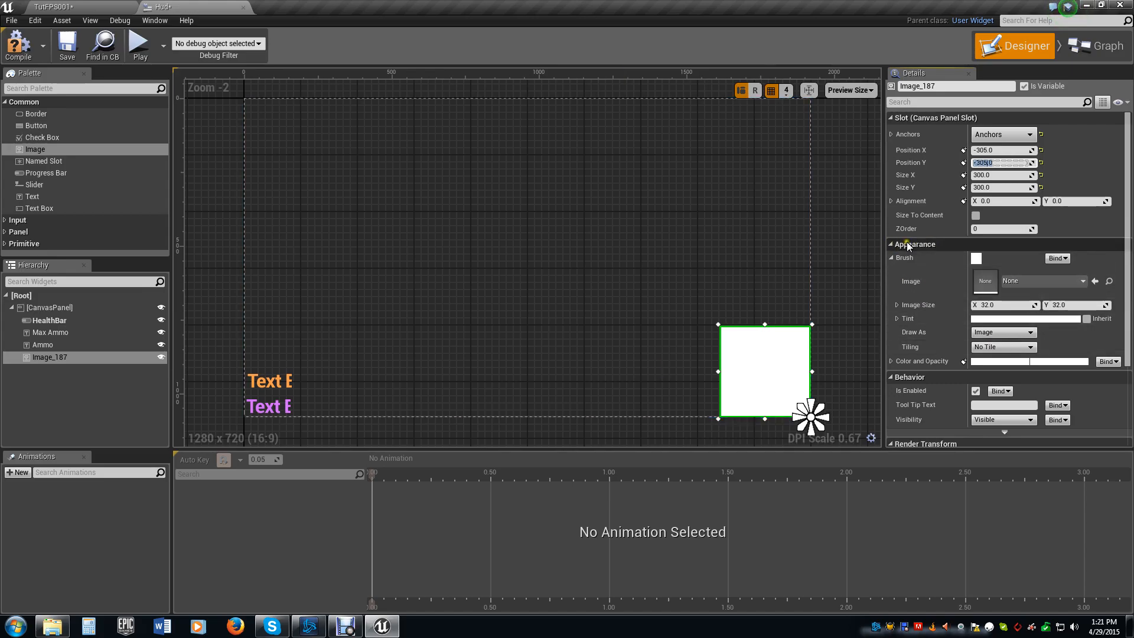
mouse_move(904, 290)
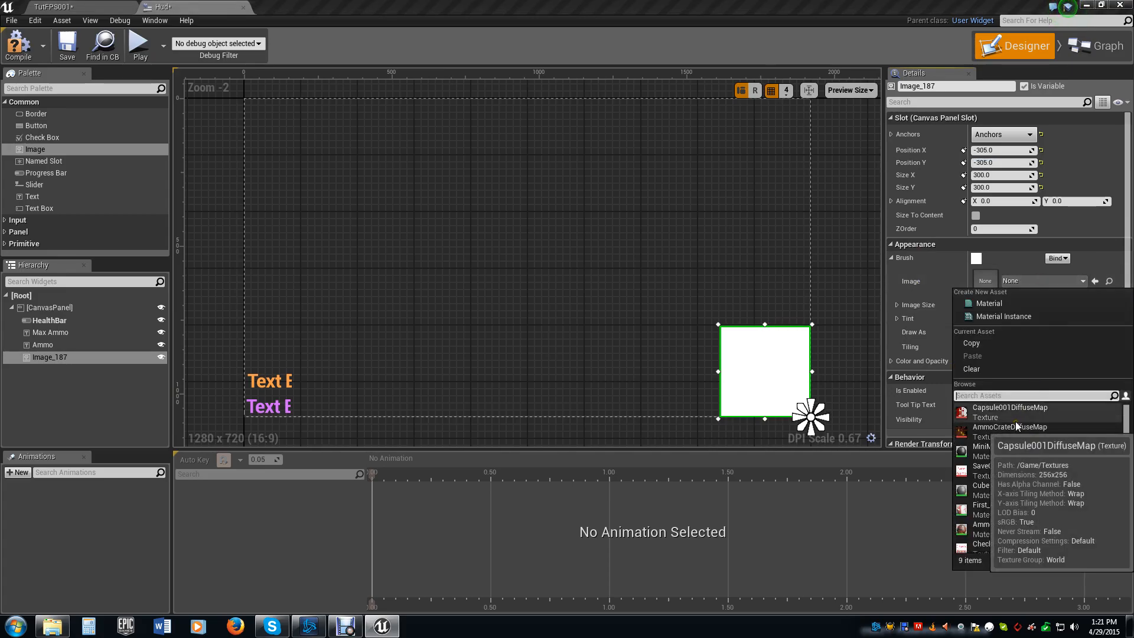
- Assign MiniMapCapture_Mat as the image brush and return to the level
type("mini")
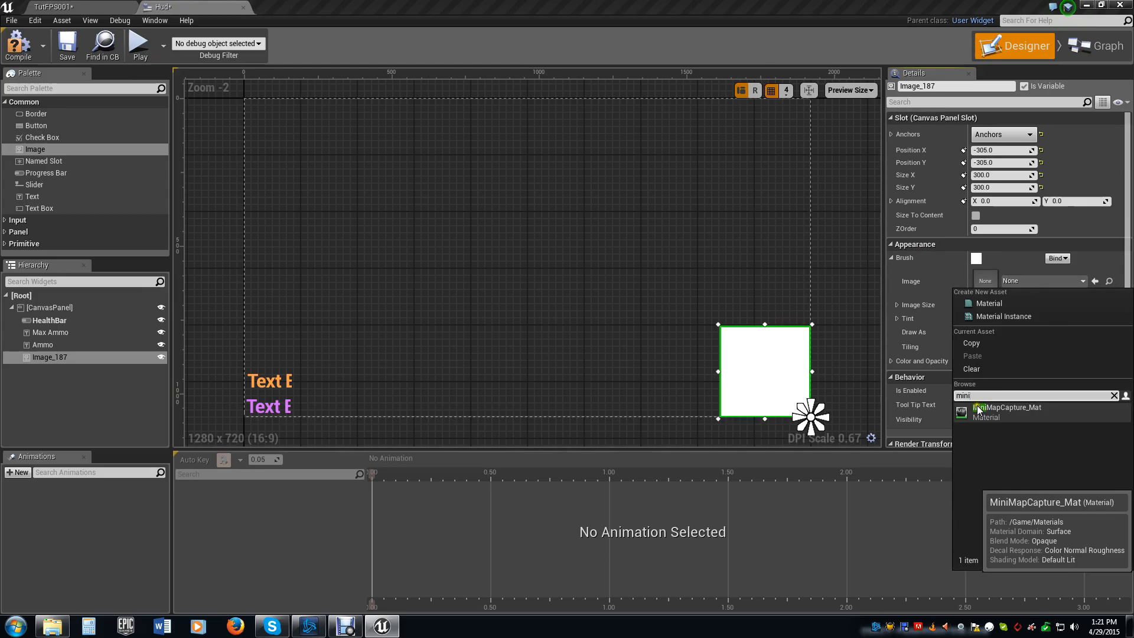
left_click(1007, 407)
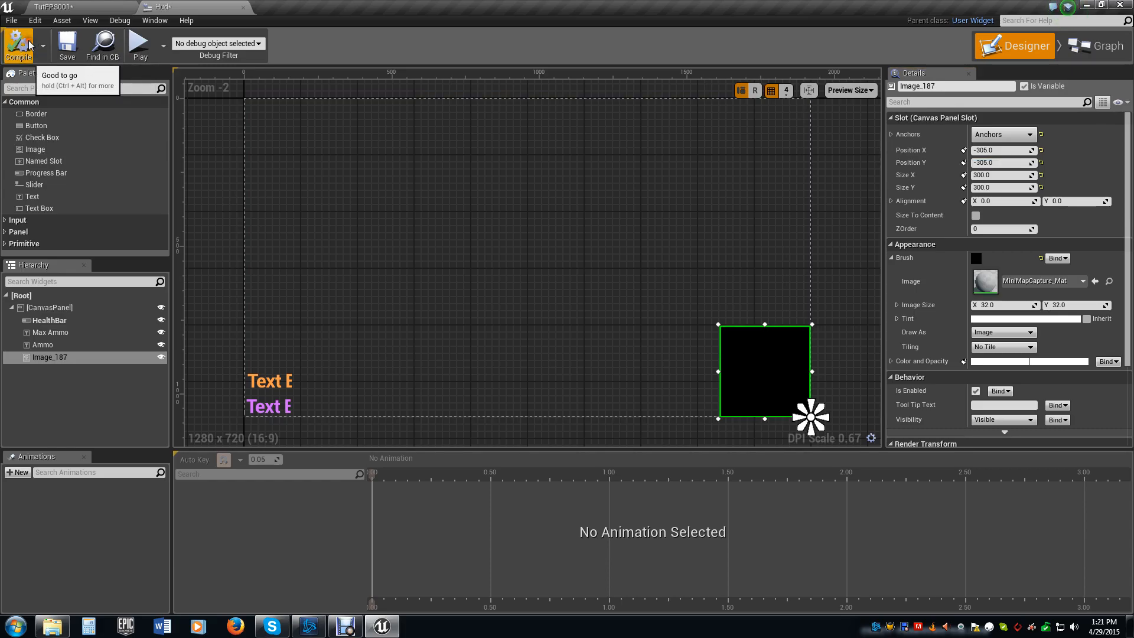
left_click(51, 7)
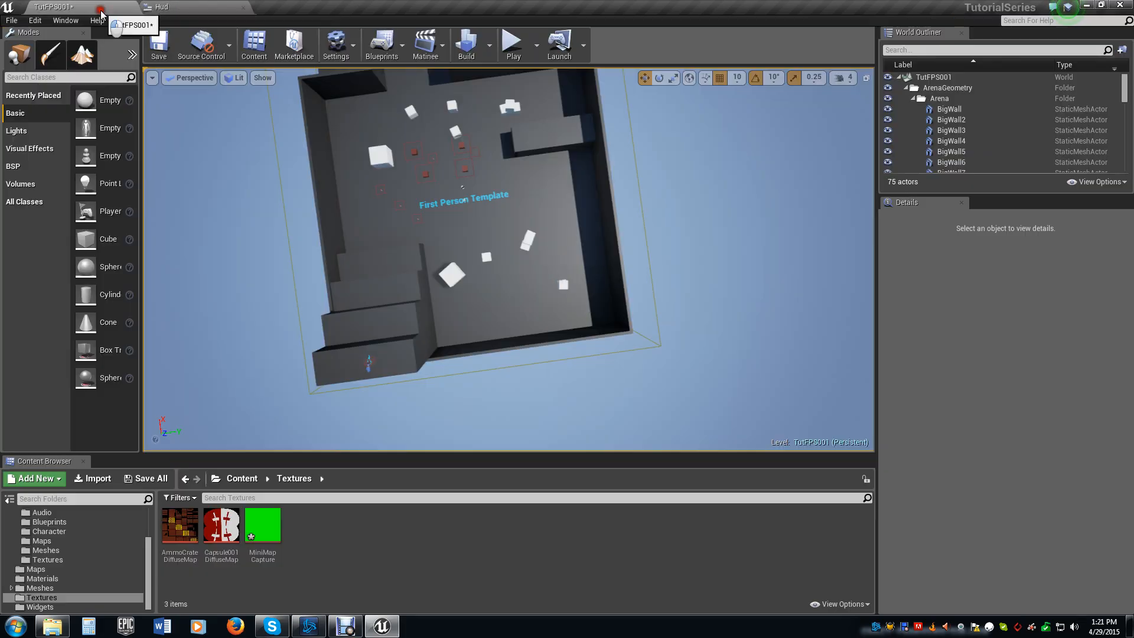
mouse_move(511, 43)
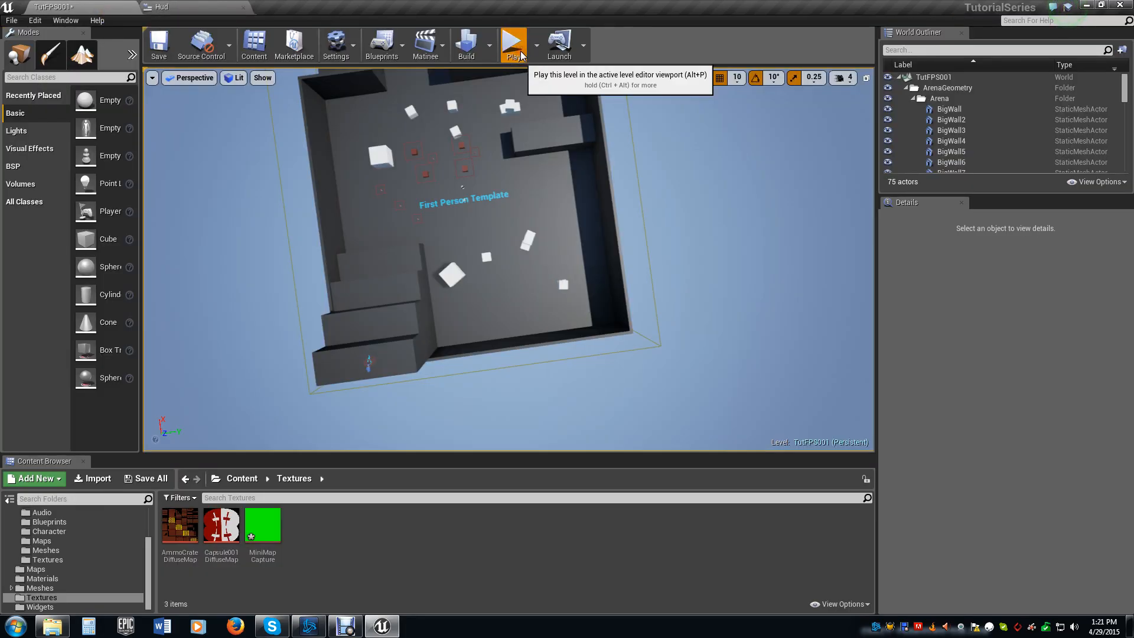
- Play-test the level, where the minimap square renders black, and save
left_click(514, 44)
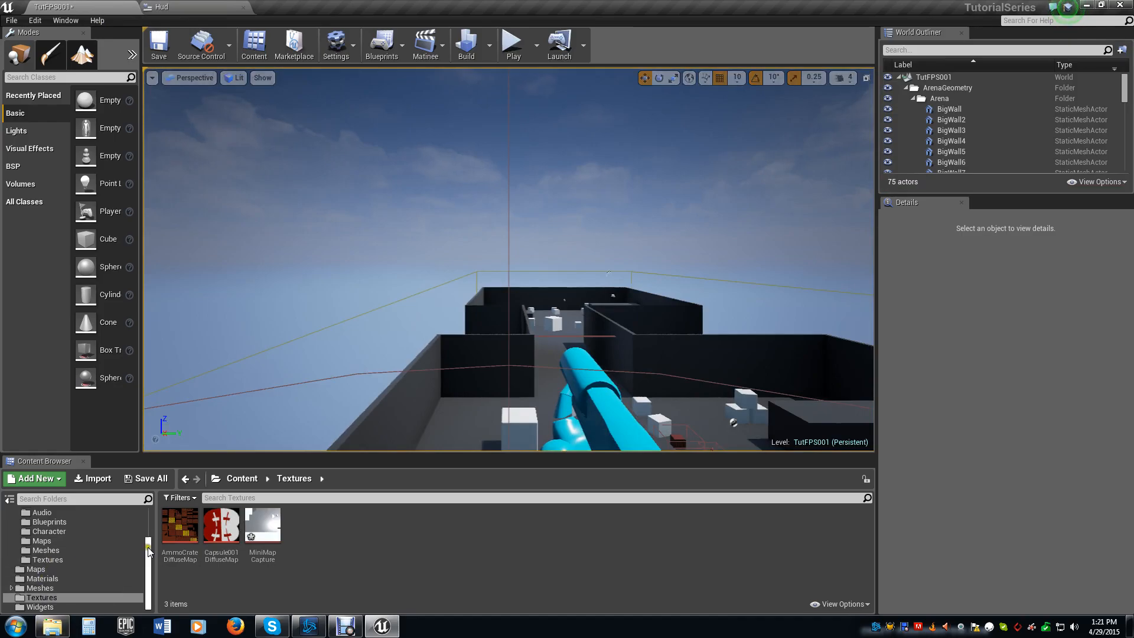
left_click(263, 524)
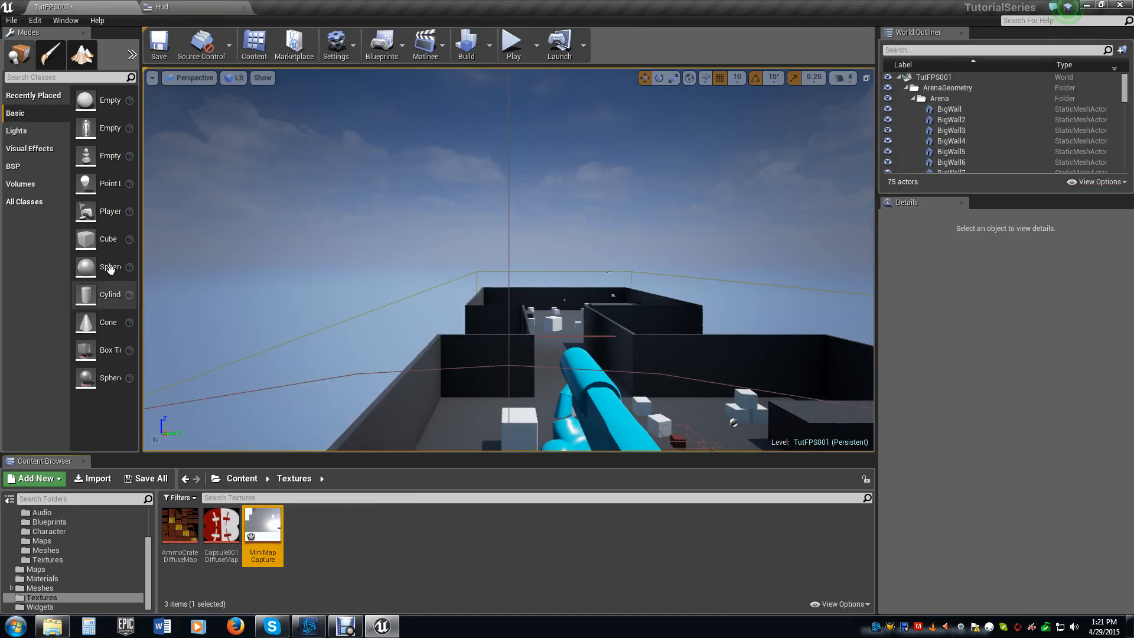
left_click(157, 43)
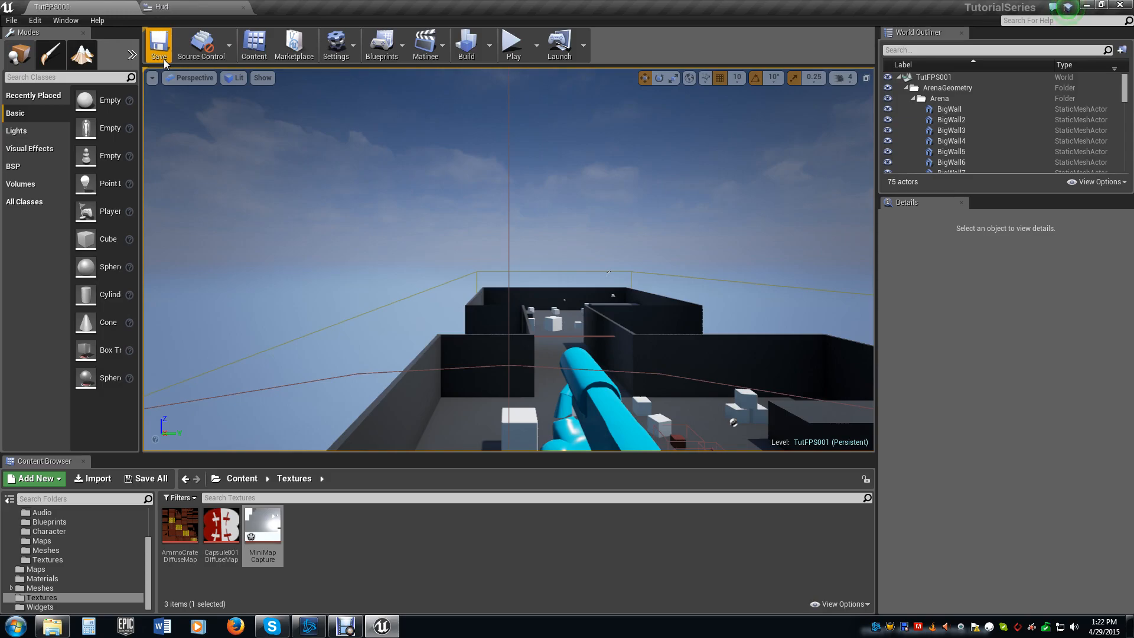
mouse_move(512, 45)
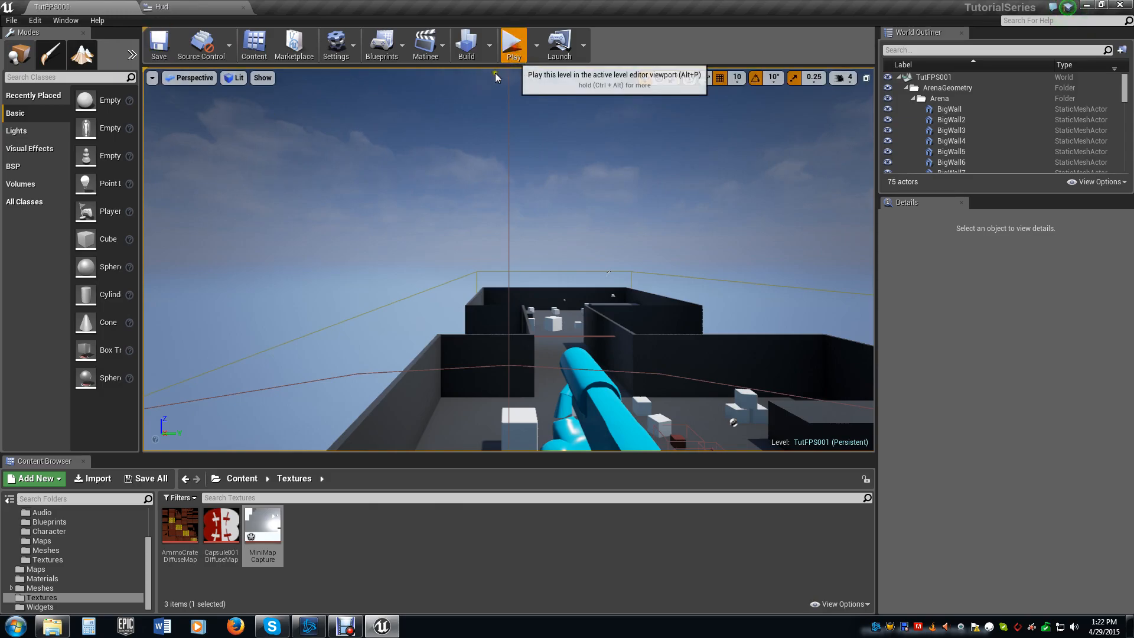
- Play-test the HUD again, stop, and open the FirstPersonBP Blueprints folder
left_click(512, 44)
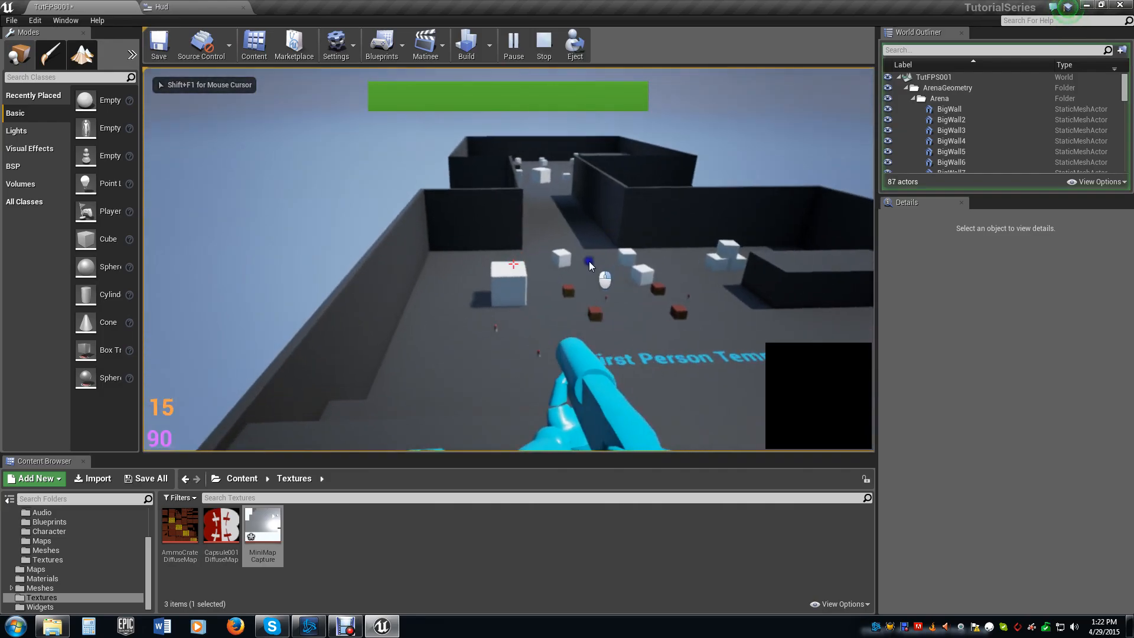
left_click(544, 43)
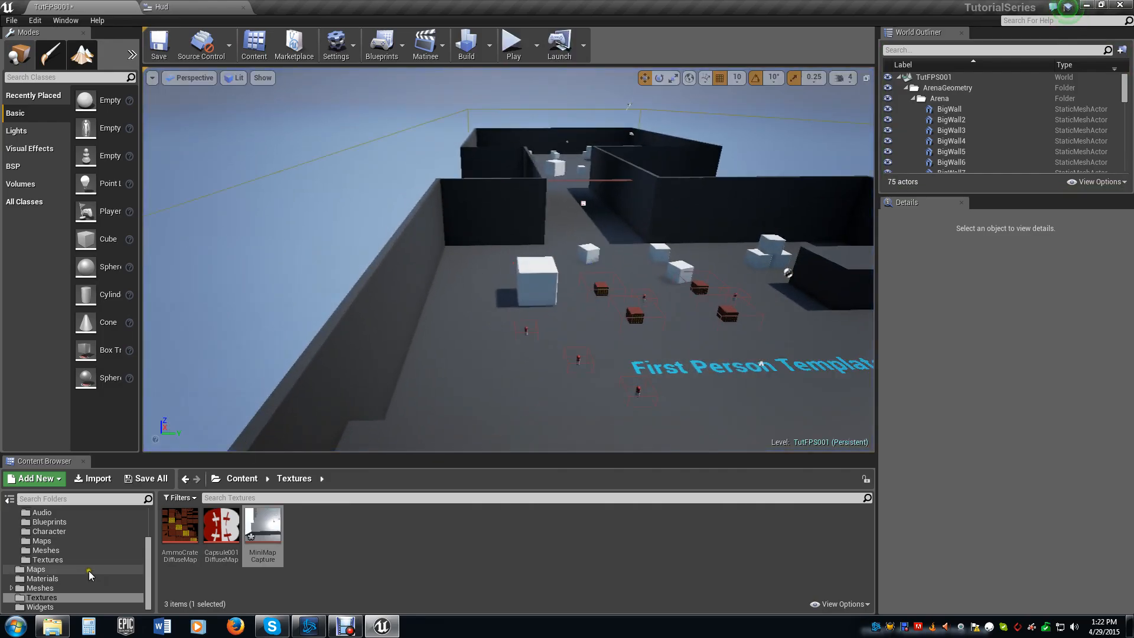
left_click(49, 521)
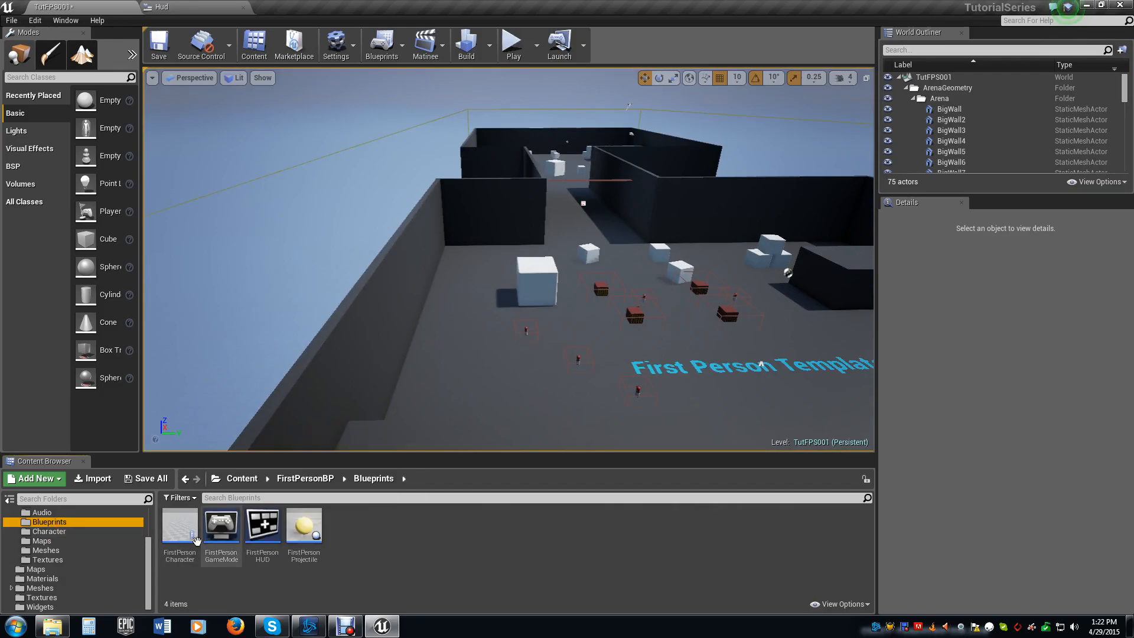
double_click(179, 525)
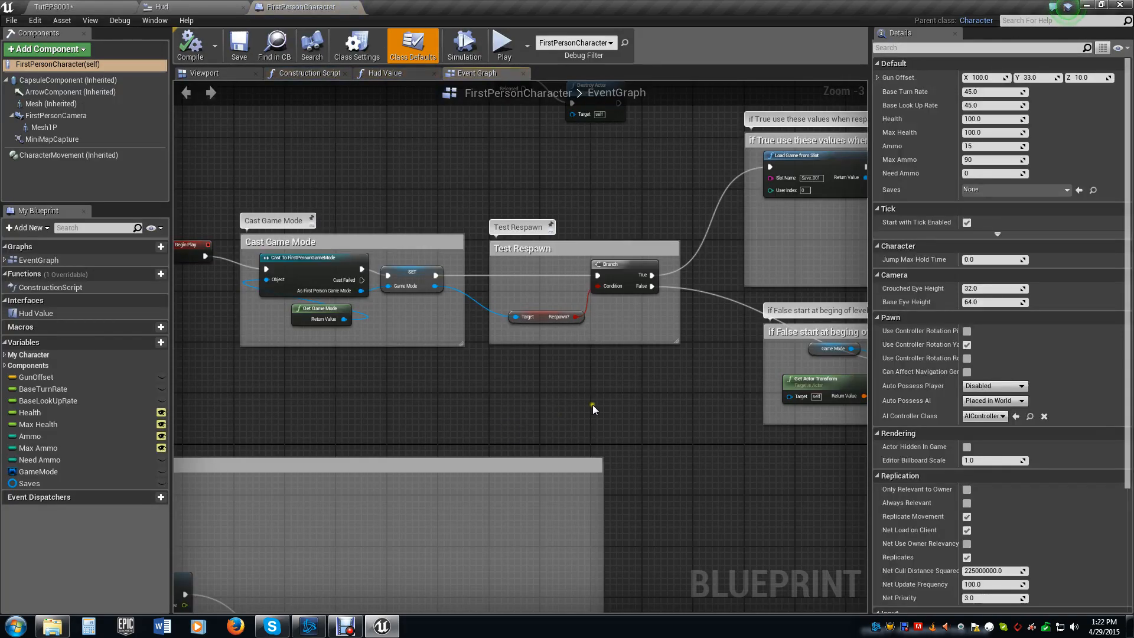
left_click(204, 73)
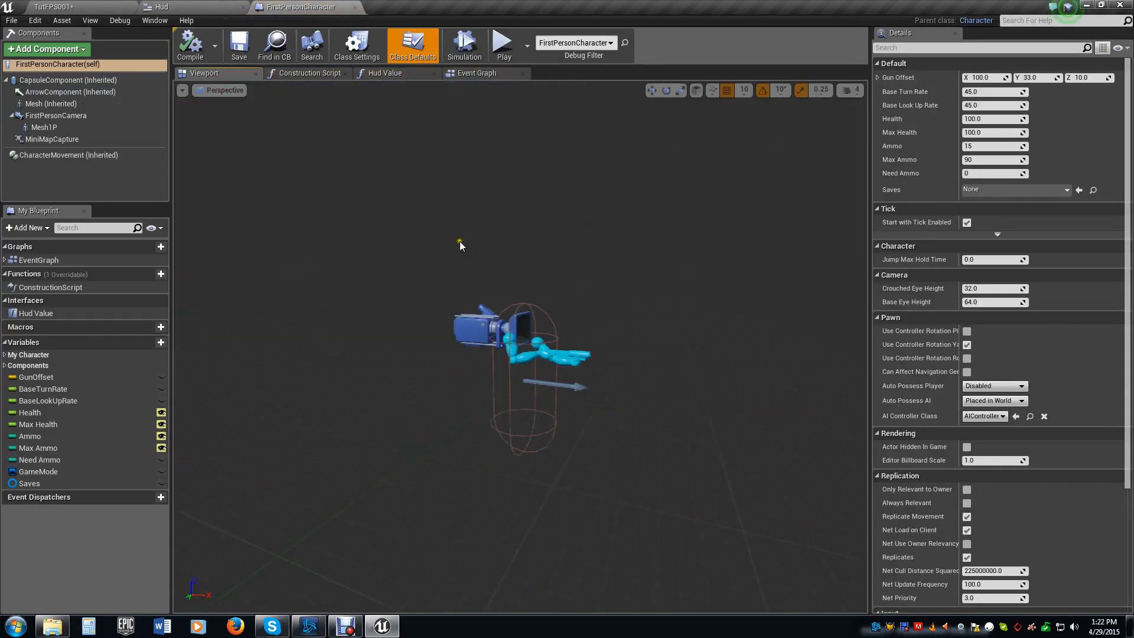
left_click(52, 139)
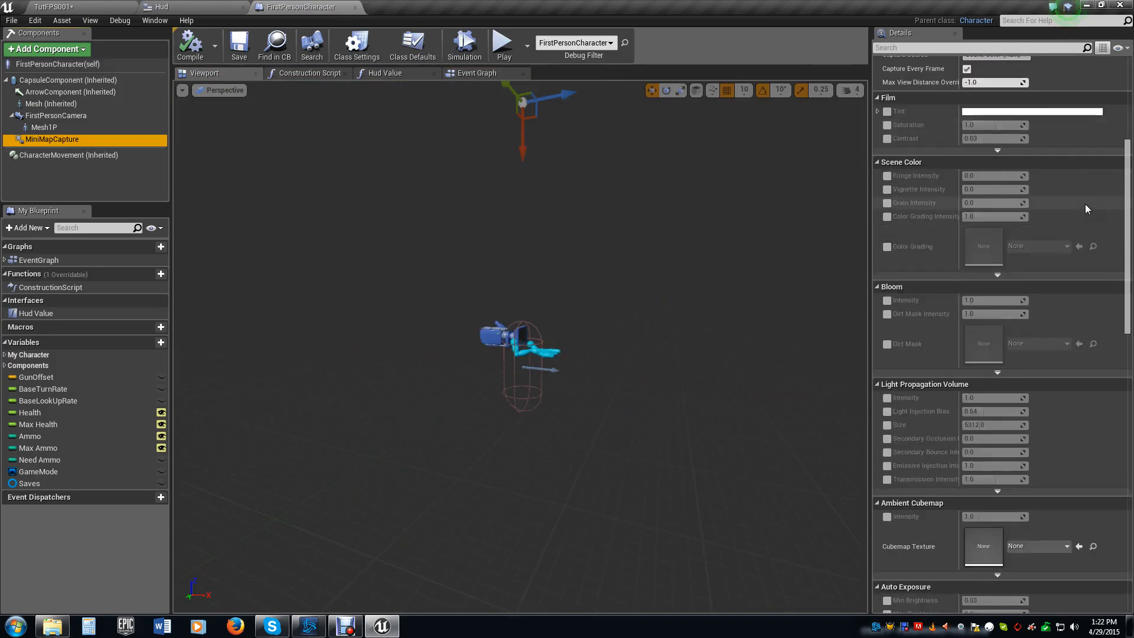
scroll("down", 3)
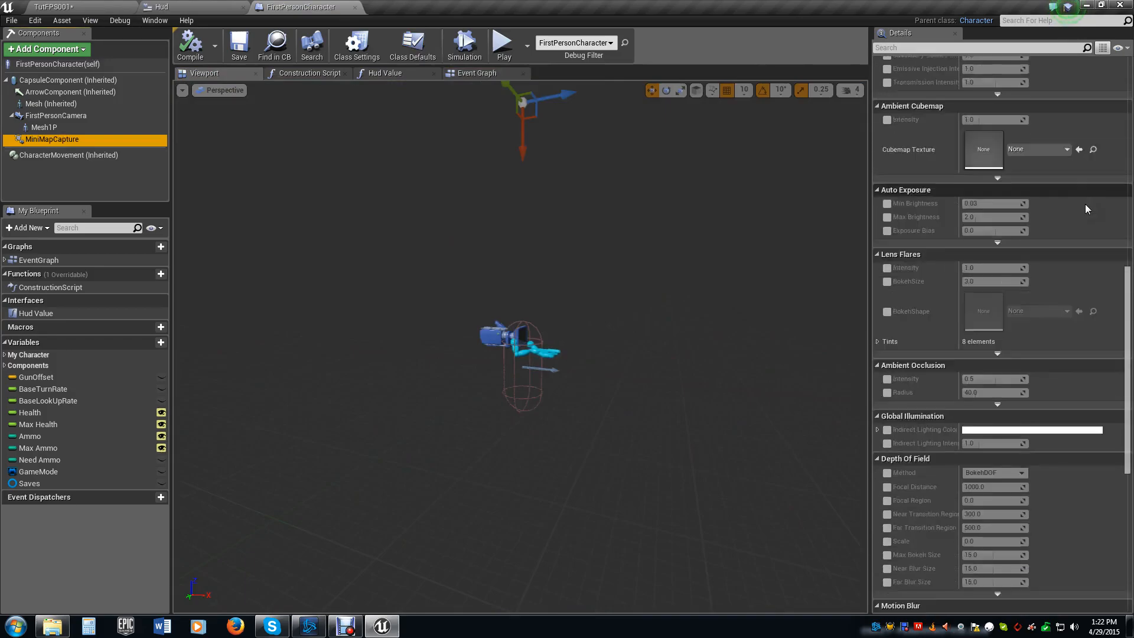
scroll("down", 3)
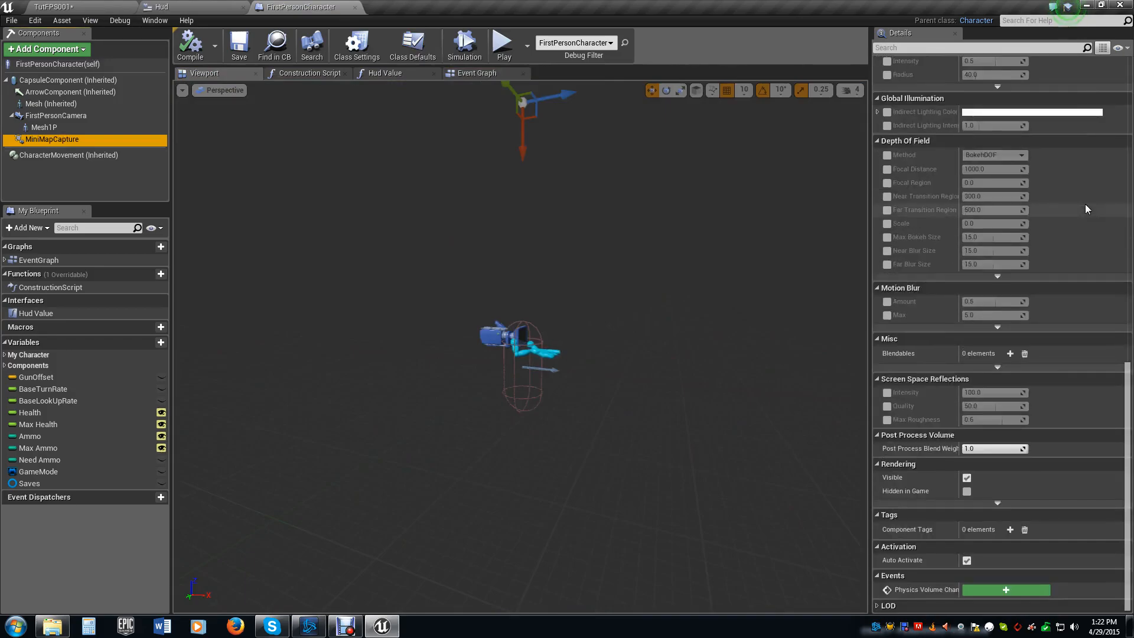
mouse_move(161, 7)
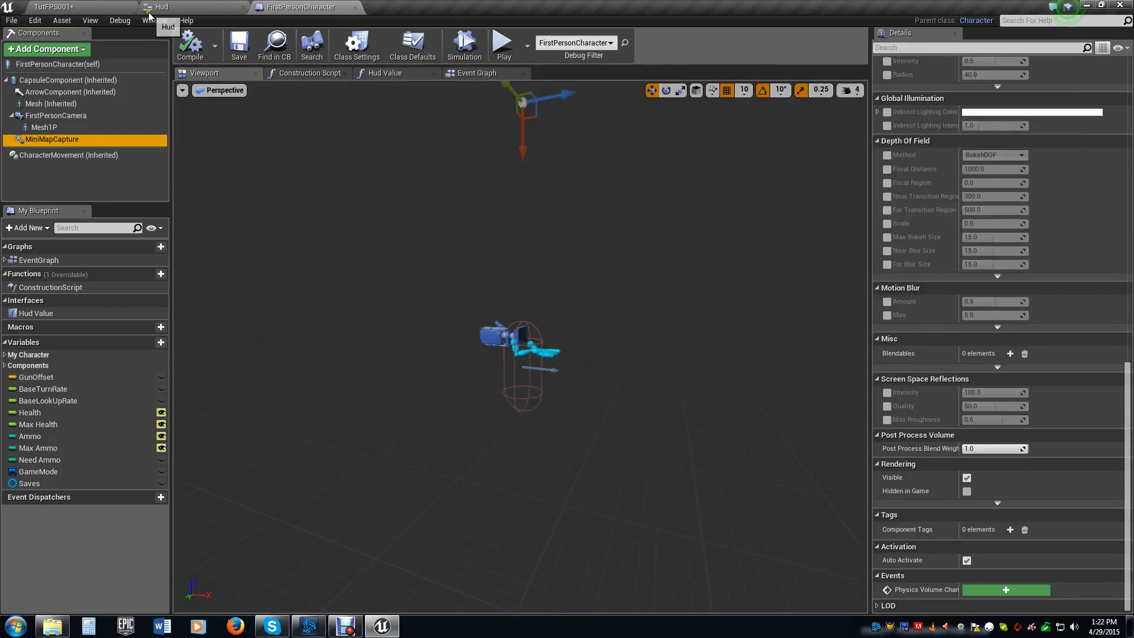
left_click(160, 7)
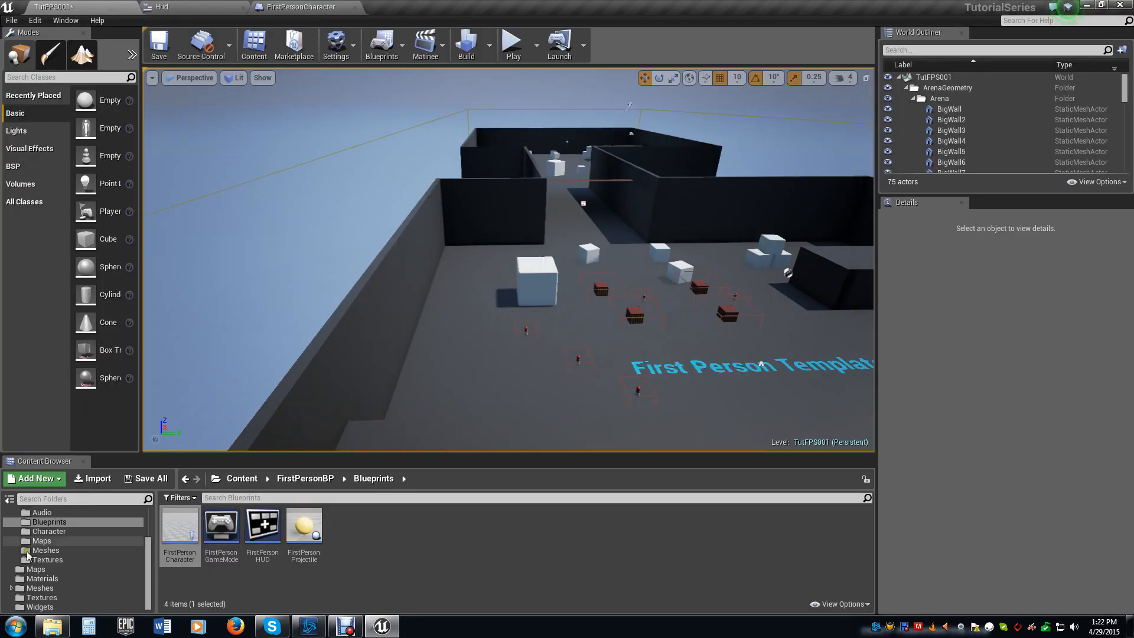
- Route MiniMapCapture_Mat's texture sample into Emissive Color, save it and return to the level
left_click(43, 578)
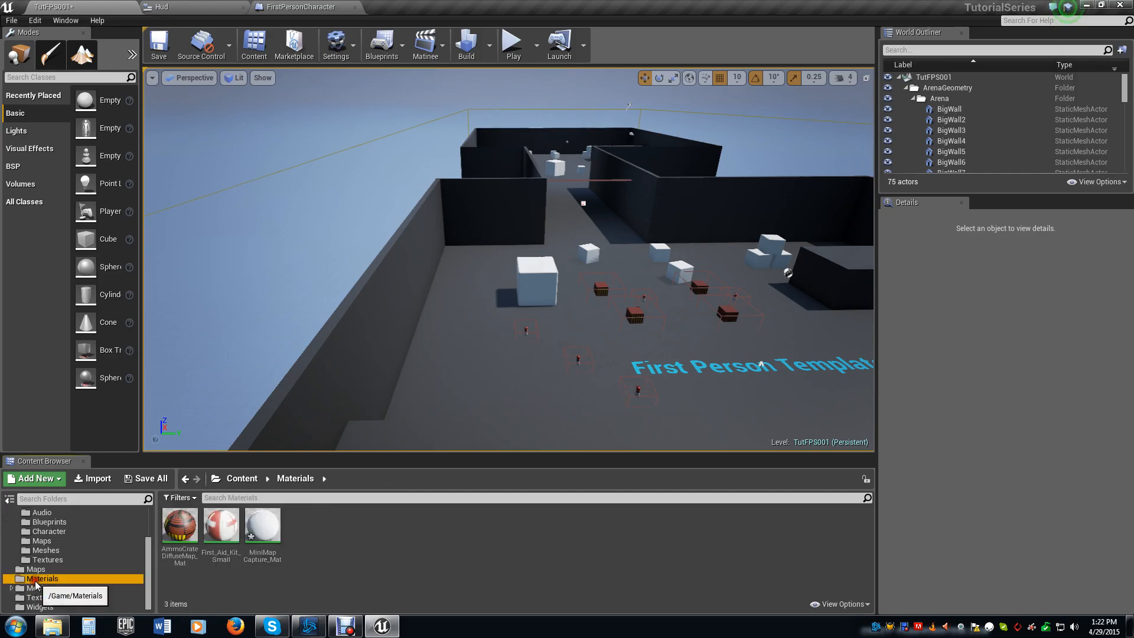
double_click(262, 524)
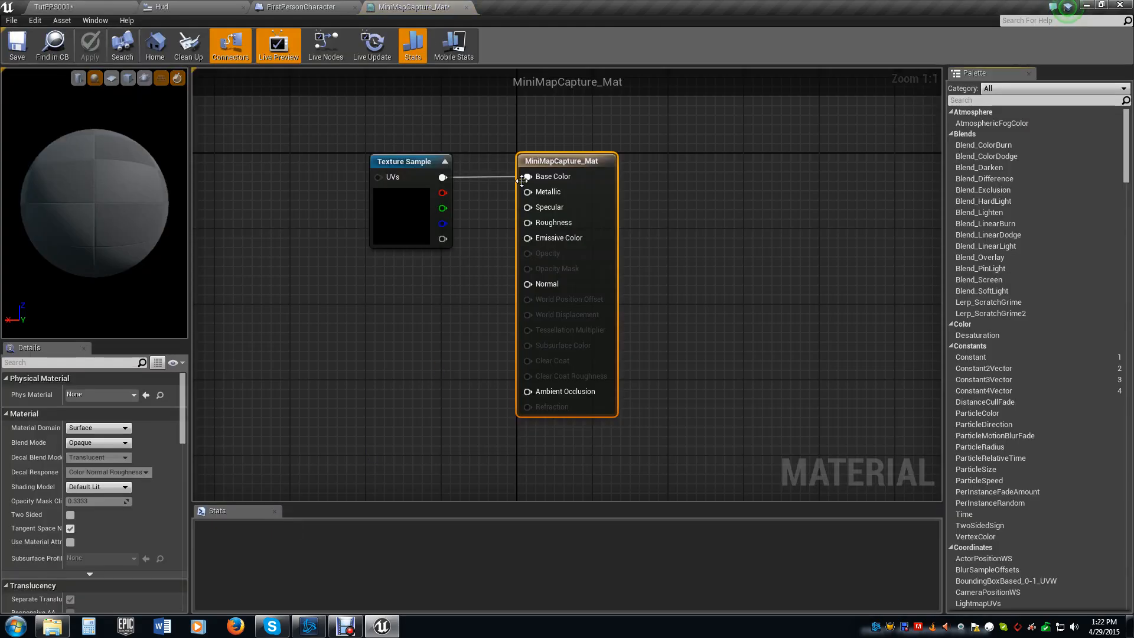
left_click_drag(443, 176, 527, 238)
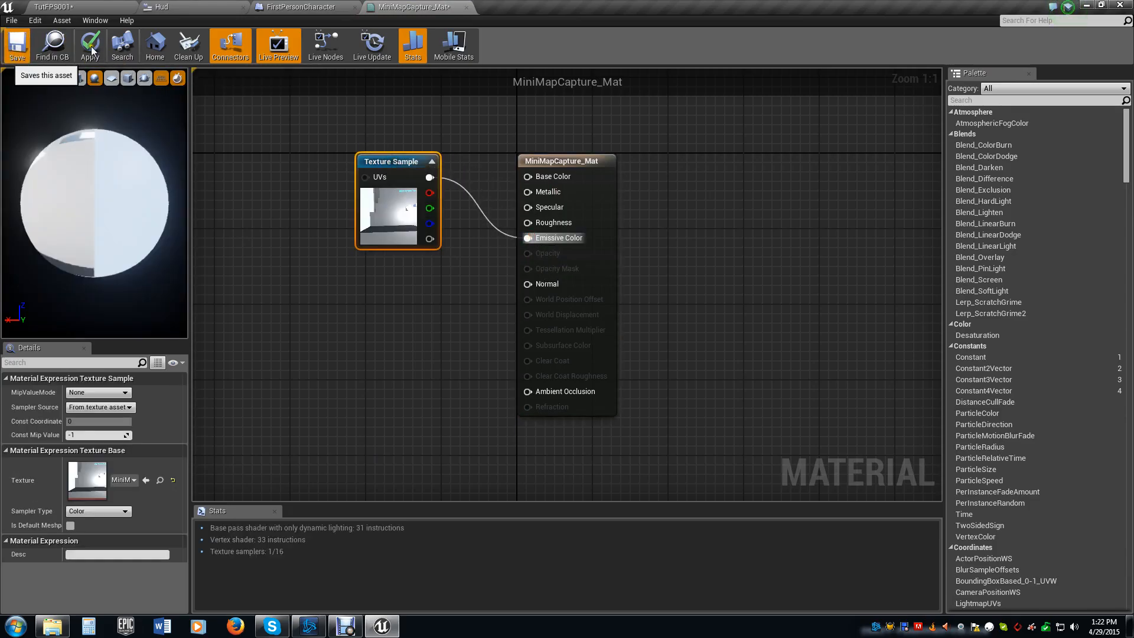
left_click(16, 45)
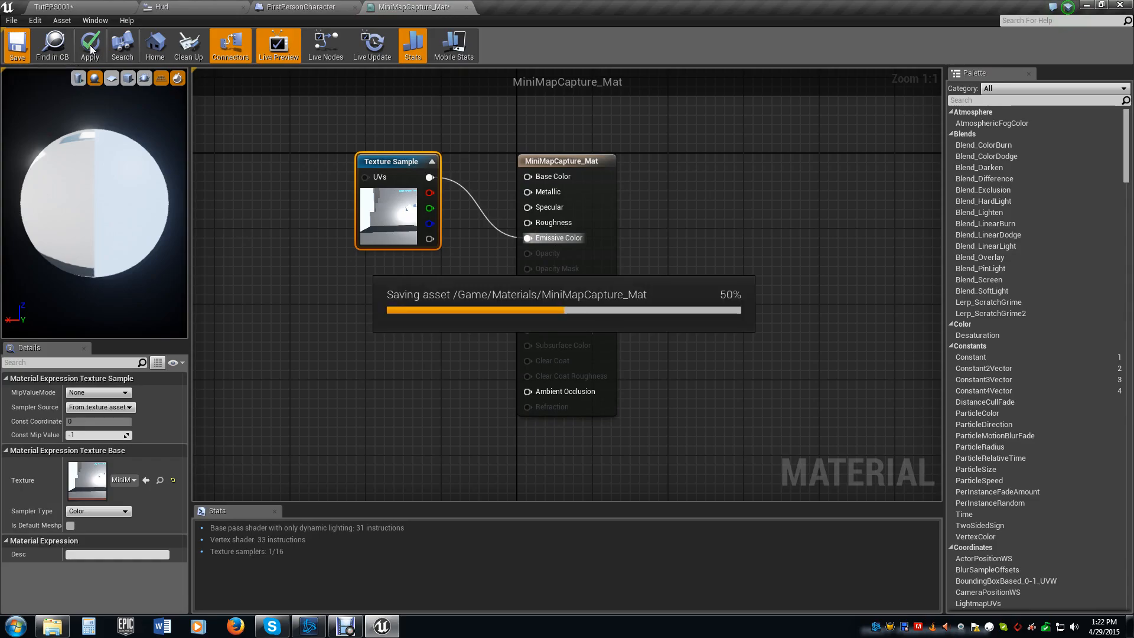
left_click(90, 45)
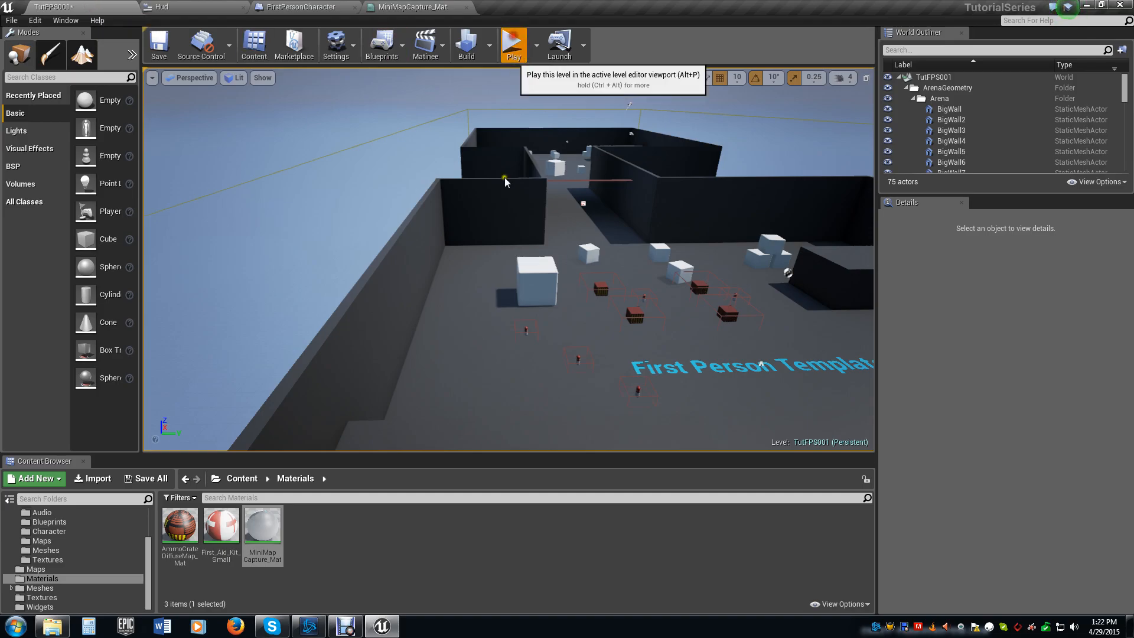
- Play-test the arena again, then switch to FirstPersonCharacter on its MiniMapCapture component
left_click(512, 42)
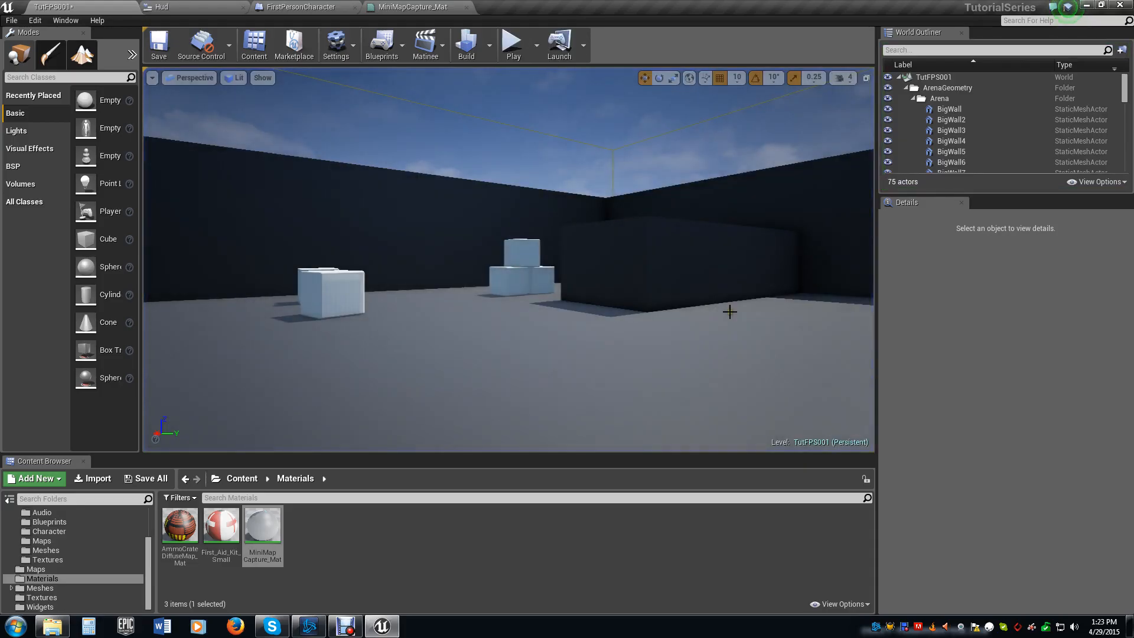
left_click(298, 7)
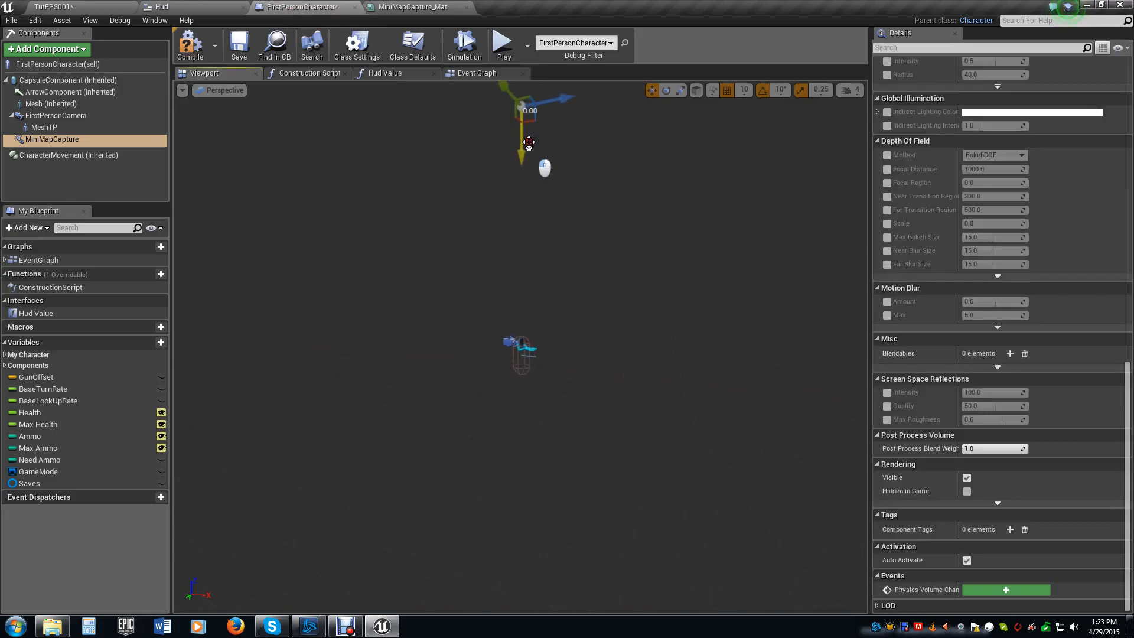
- Play the level, control the player to watch the top-down minimap render the arena, then stop
left_click(239, 44)
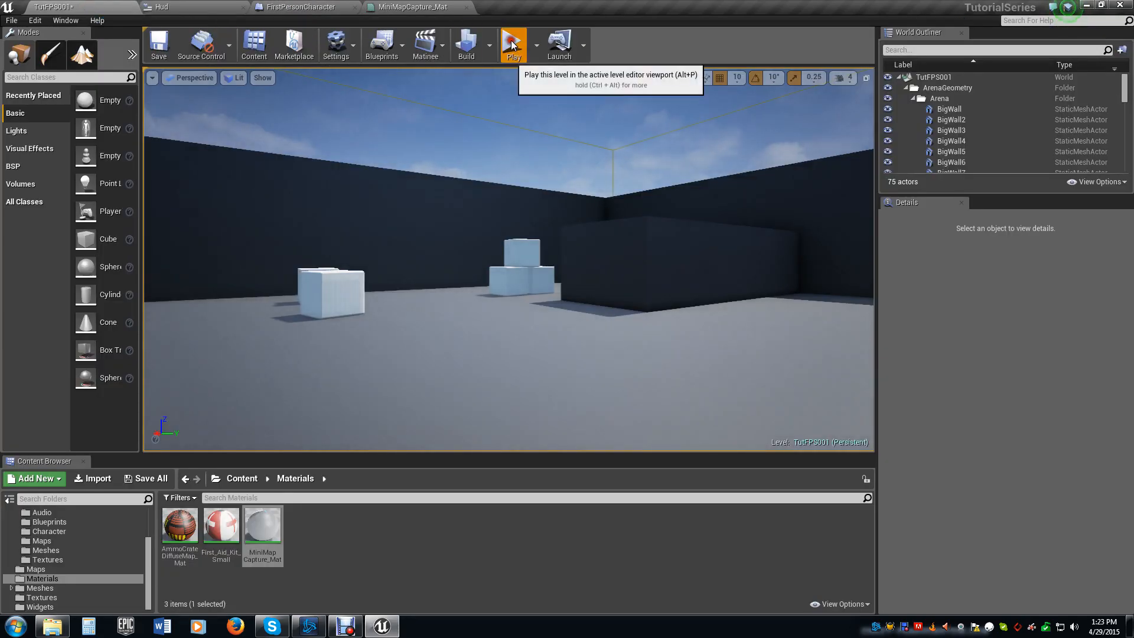
left_click(512, 44)
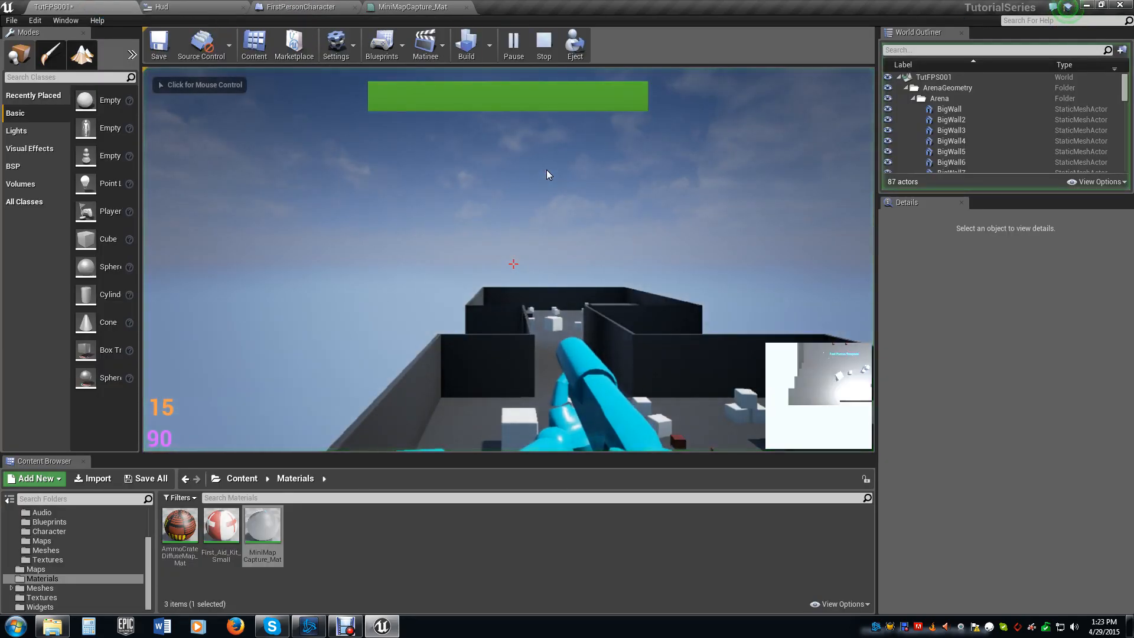
left_click(507, 259)
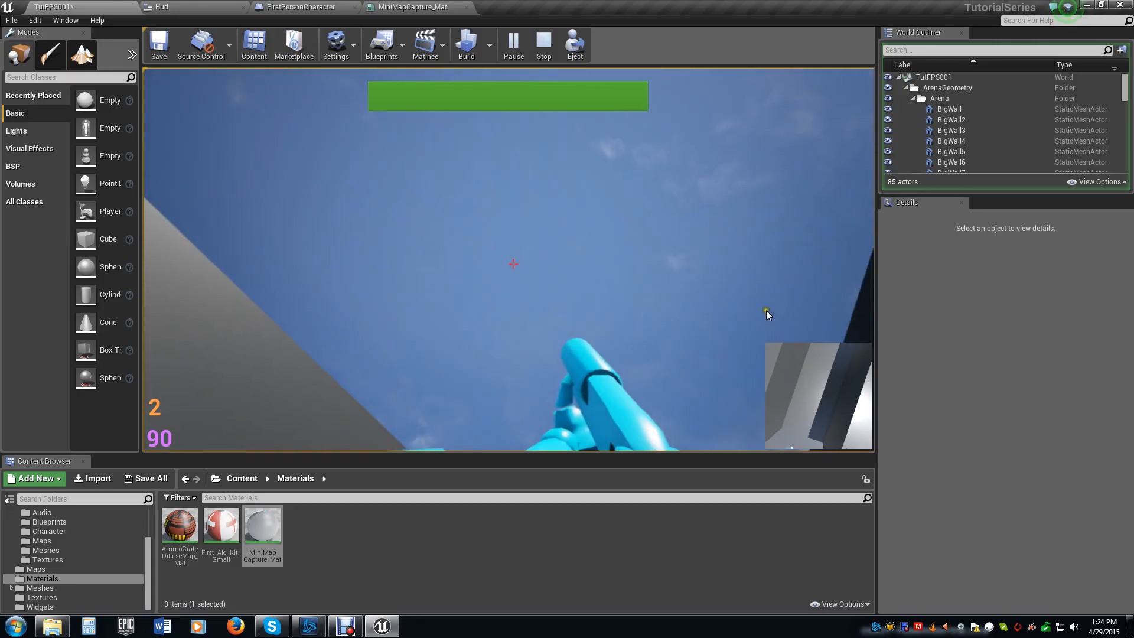
left_click(542, 45)
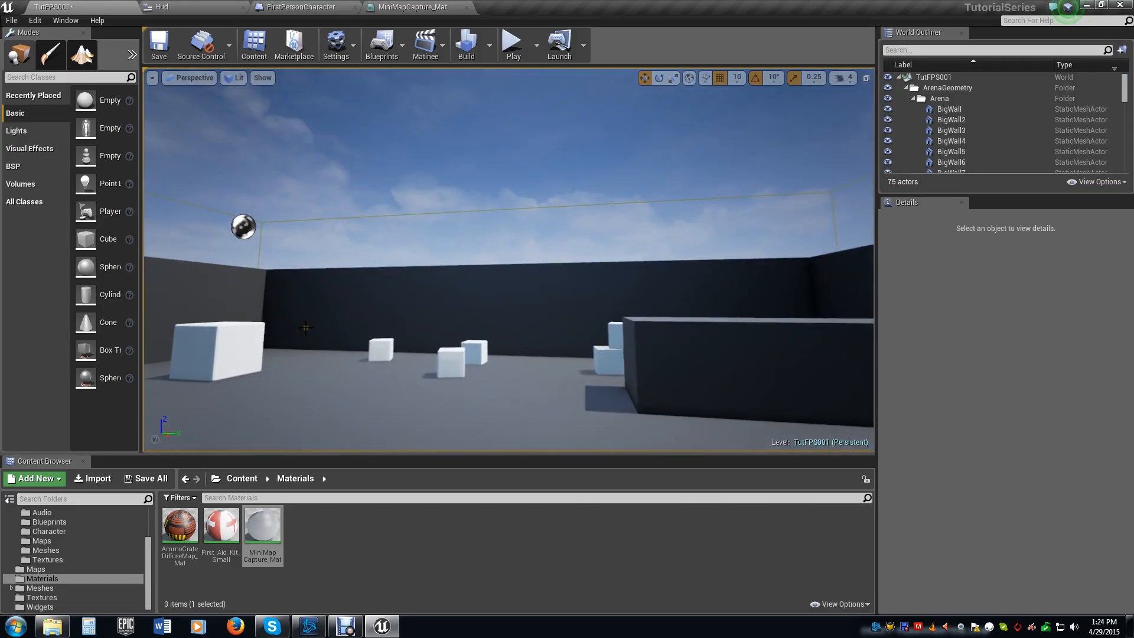
mouse_move(202, 45)
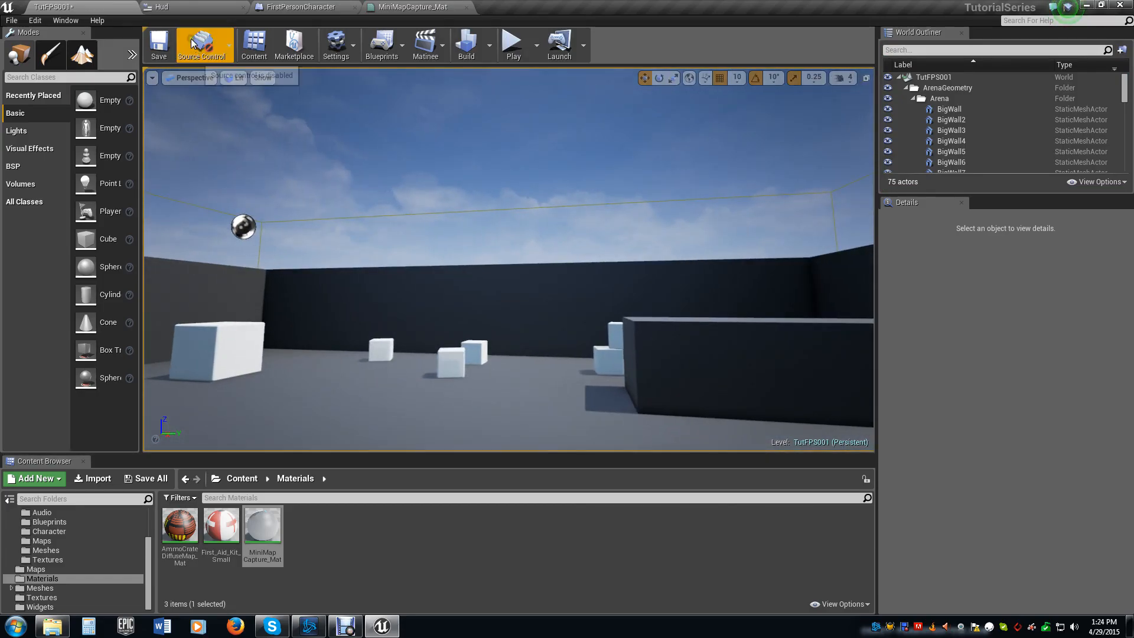
- Switch to the Hud widget and place a Throbber from the Primitive palette on its canvas
left_click(161, 7)
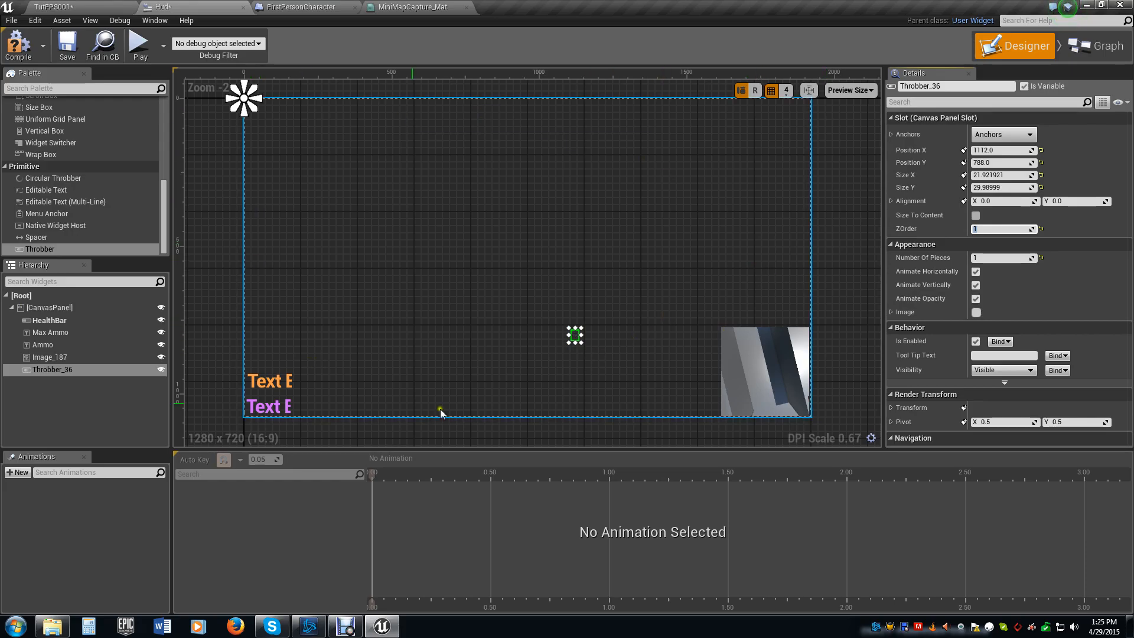
mouse_move(565, 154)
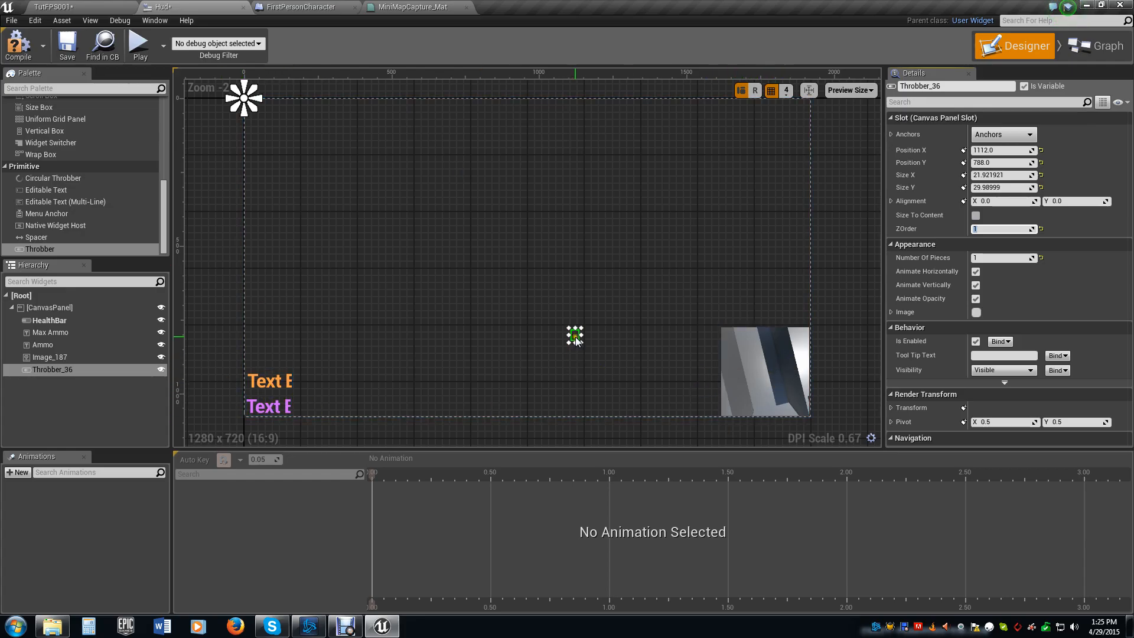
- Anchor the Throbber bottom-right and set its position to X -150, Y -150 over the minimap
left_click(736, 375)
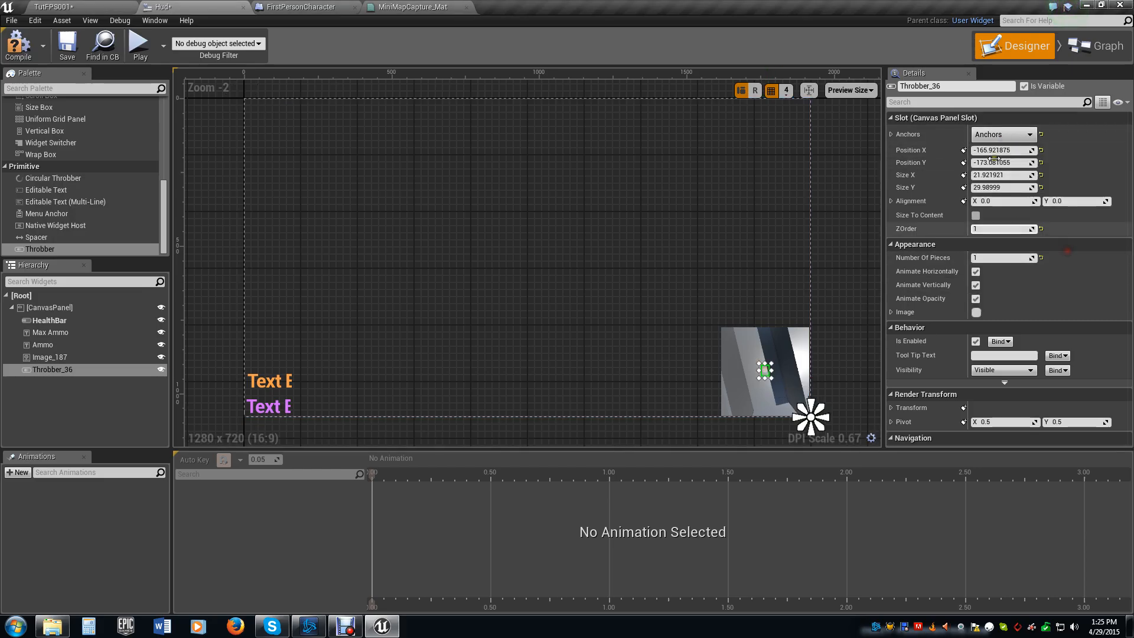
left_click(1002, 150)
type("-150")
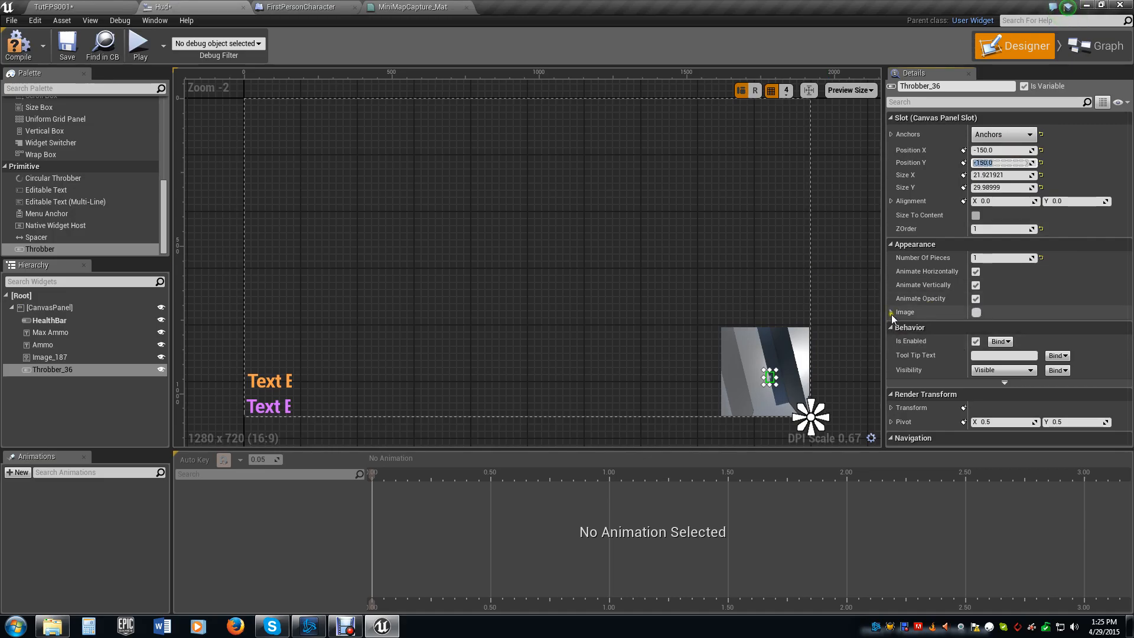
- Set the Throbber's image colour to black in the colour picker
left_click(975, 312)
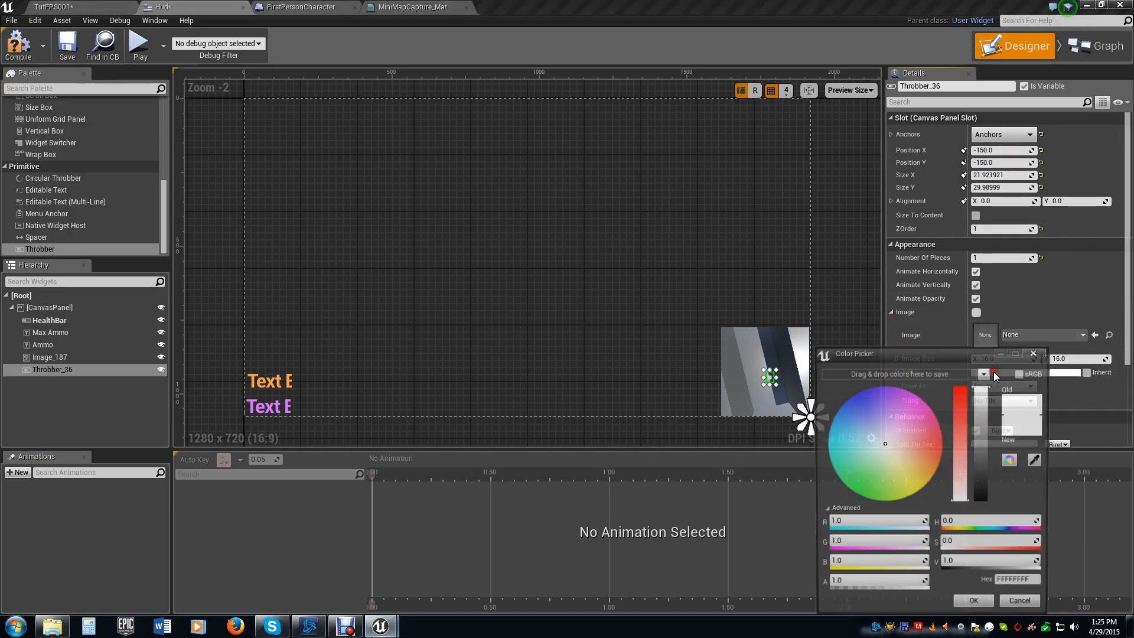
left_click_drag(986, 376, 985, 495)
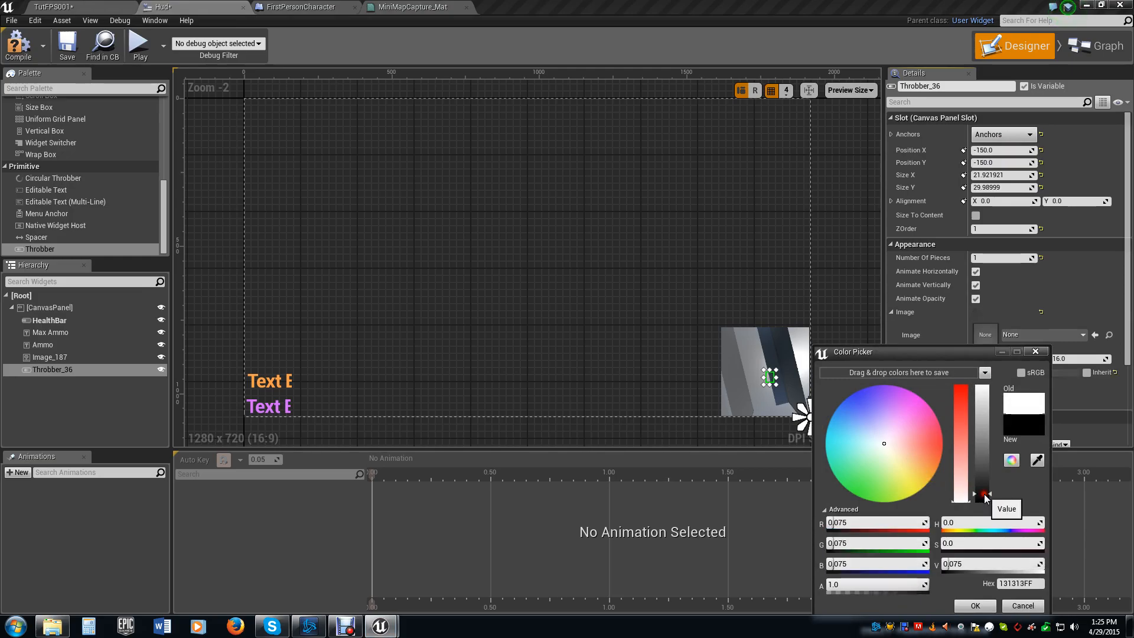
left_click_drag(984, 495, 984, 501)
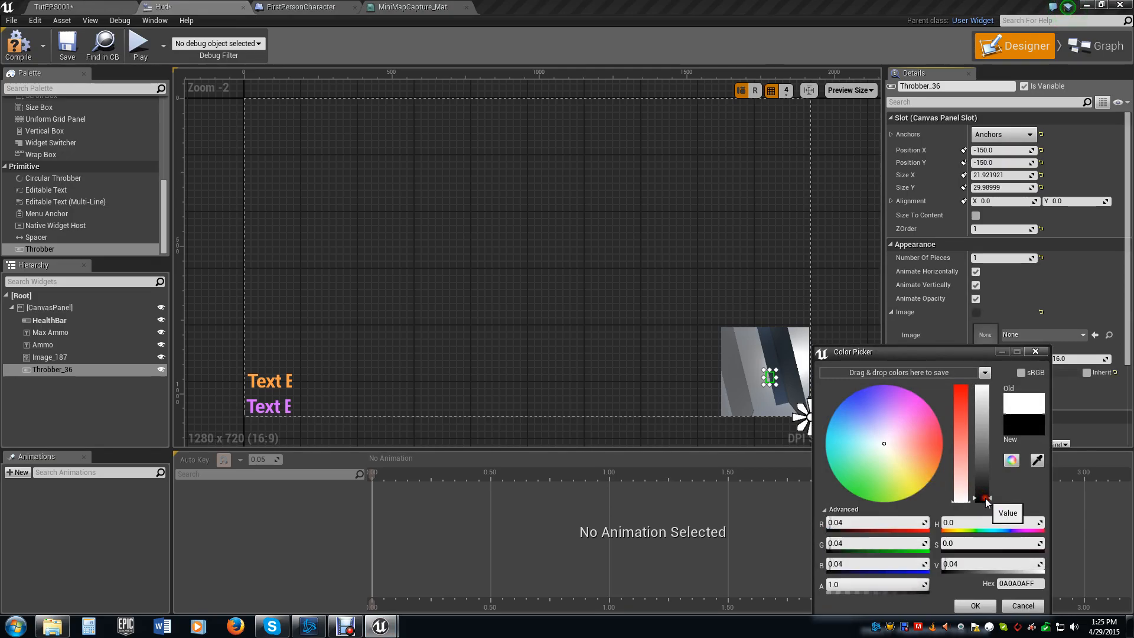
left_click_drag(991, 498, 991, 508)
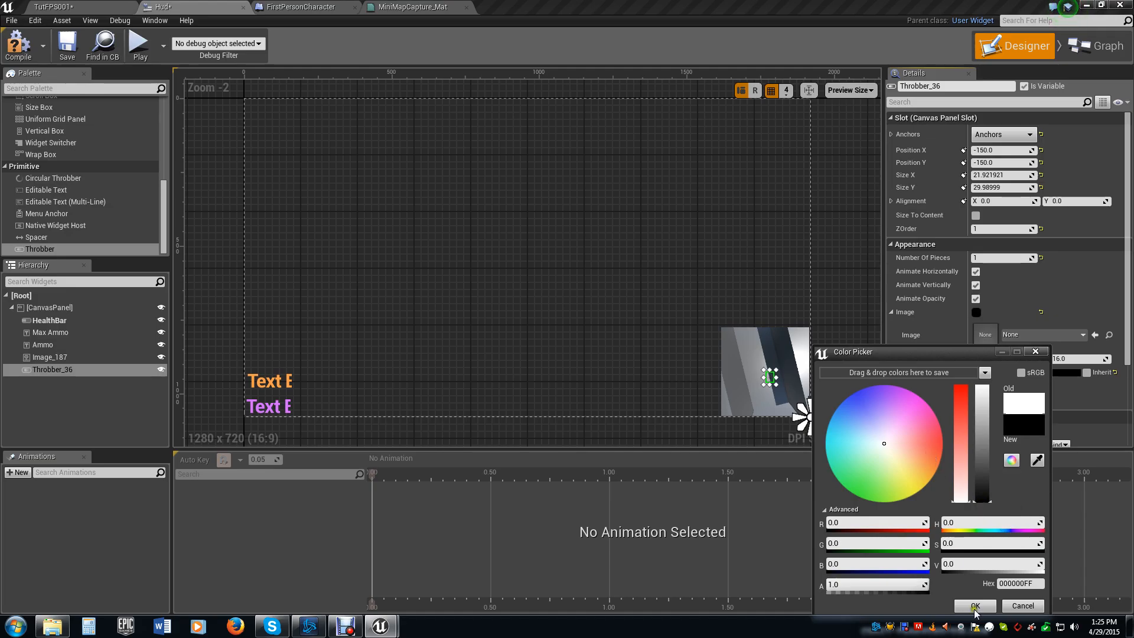
left_click(972, 604)
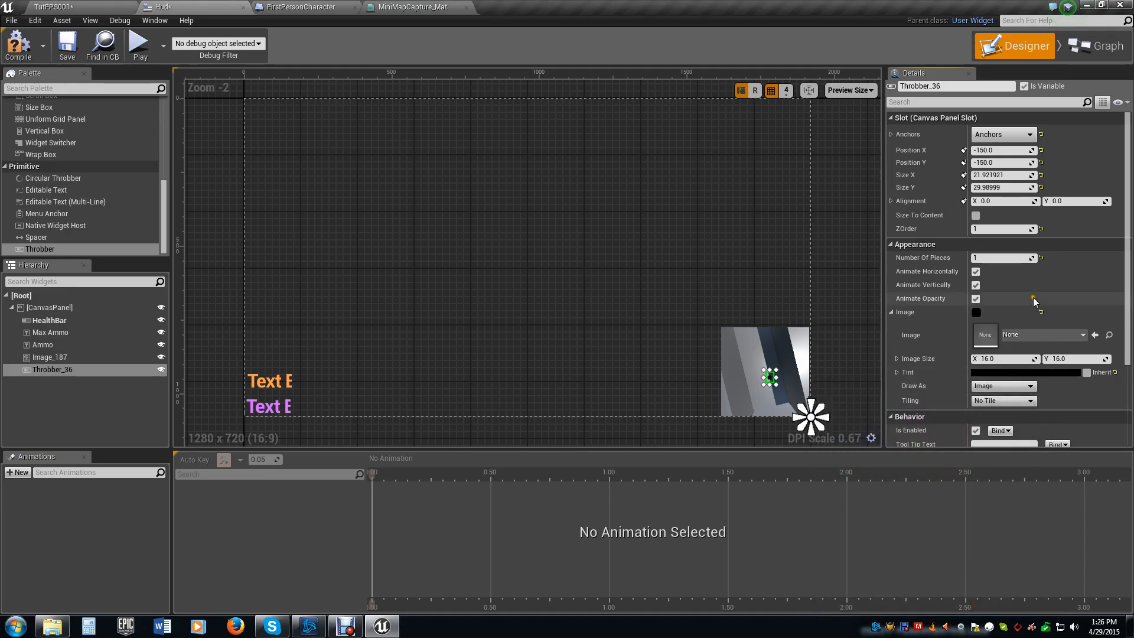
mouse_move(1060, 303)
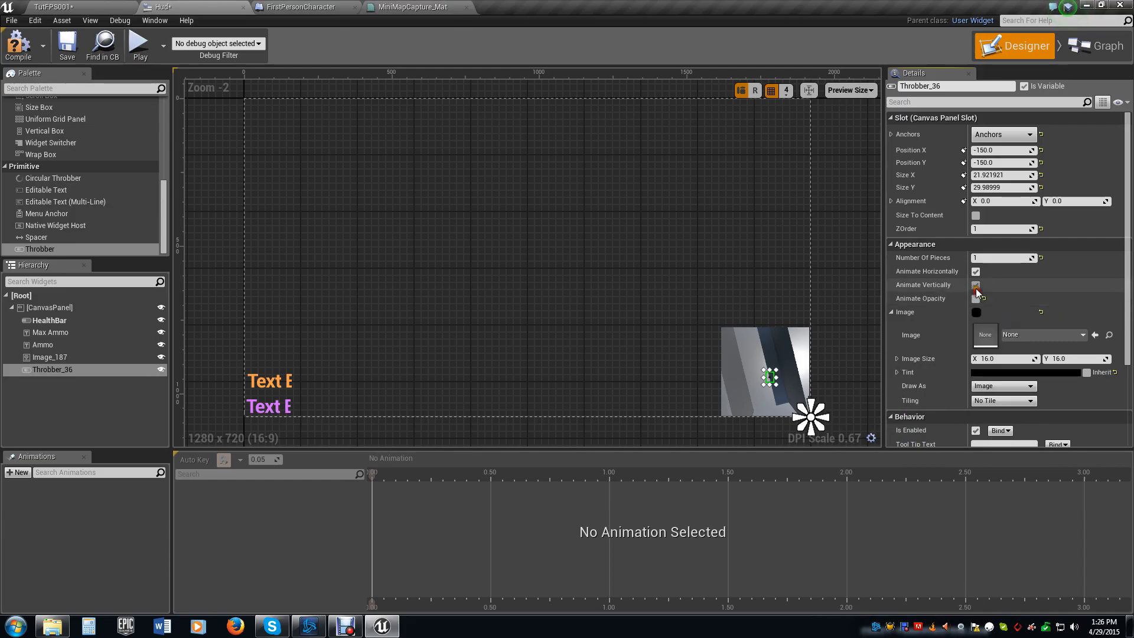
- Disable the Throbber's animation, size its image 32 by 32 and give it a teal tint
left_click(976, 271)
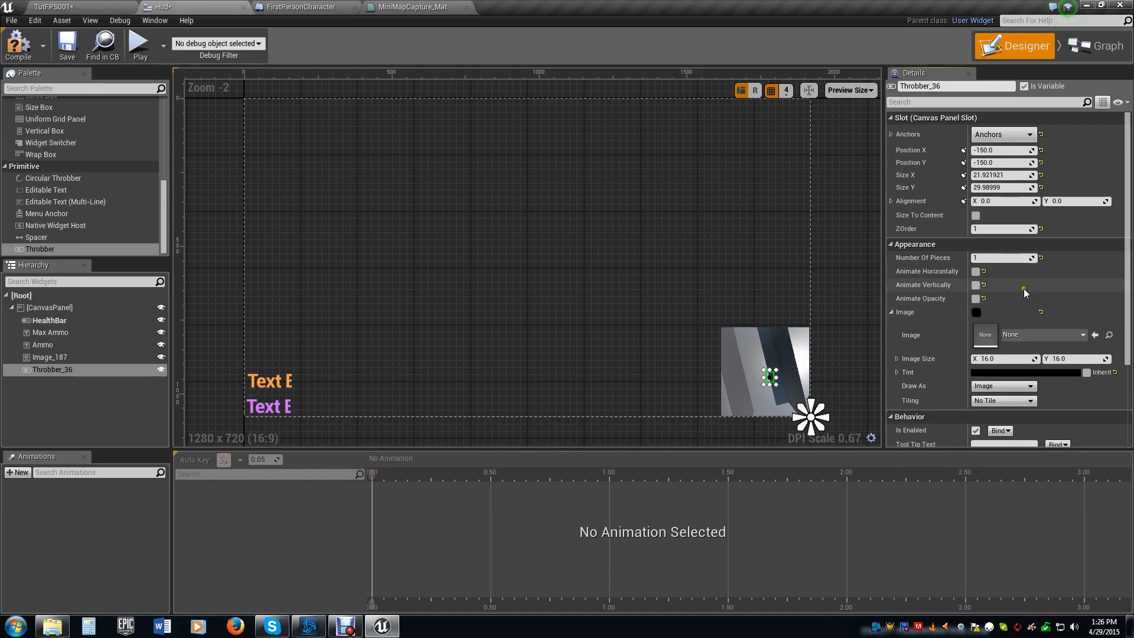
mouse_move(1002, 257)
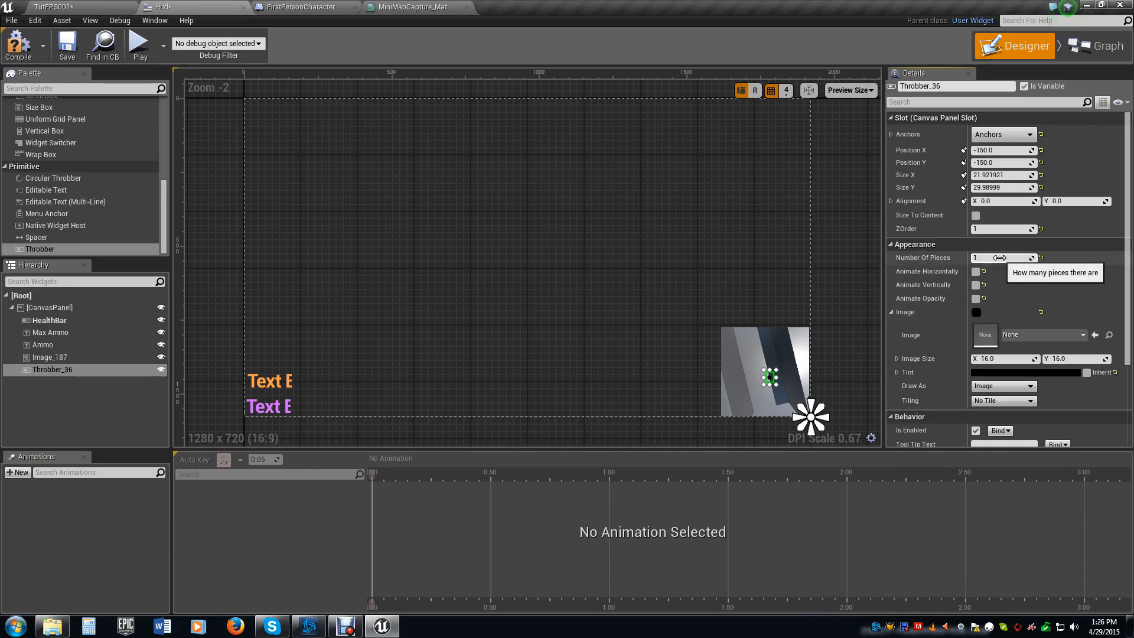
scroll("down", 3)
type("32")
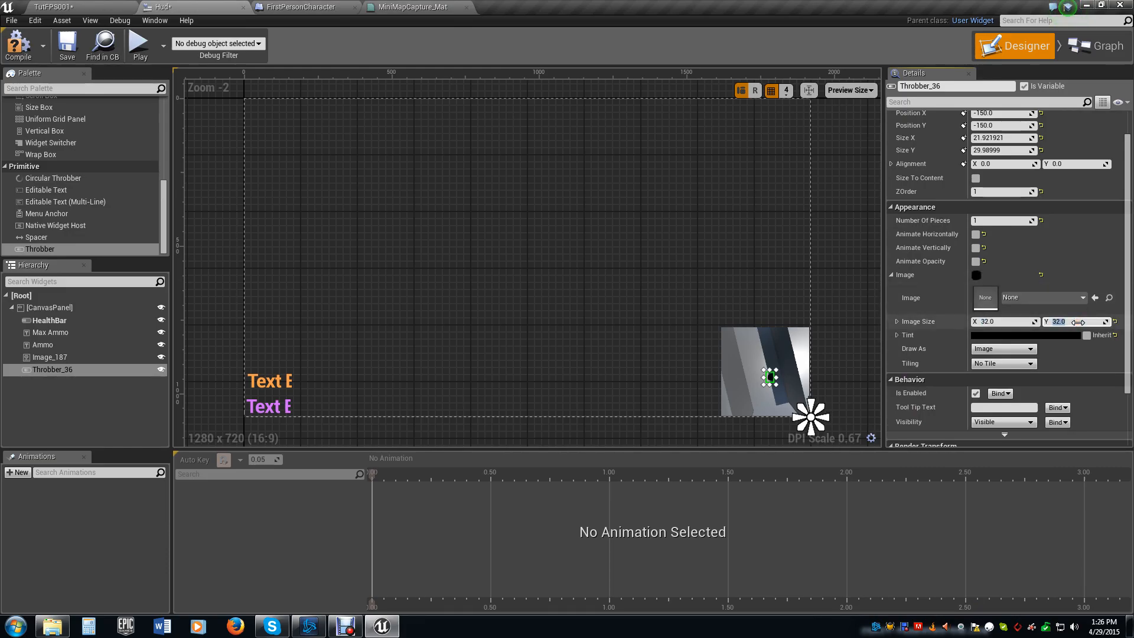
left_click(764, 372)
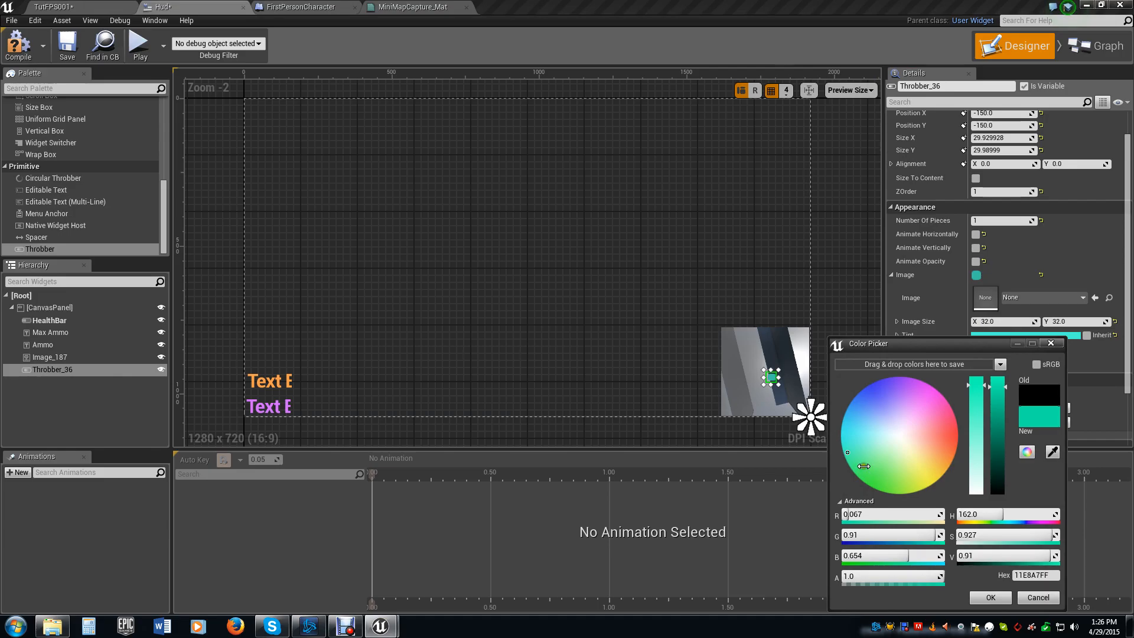
left_click(989, 598)
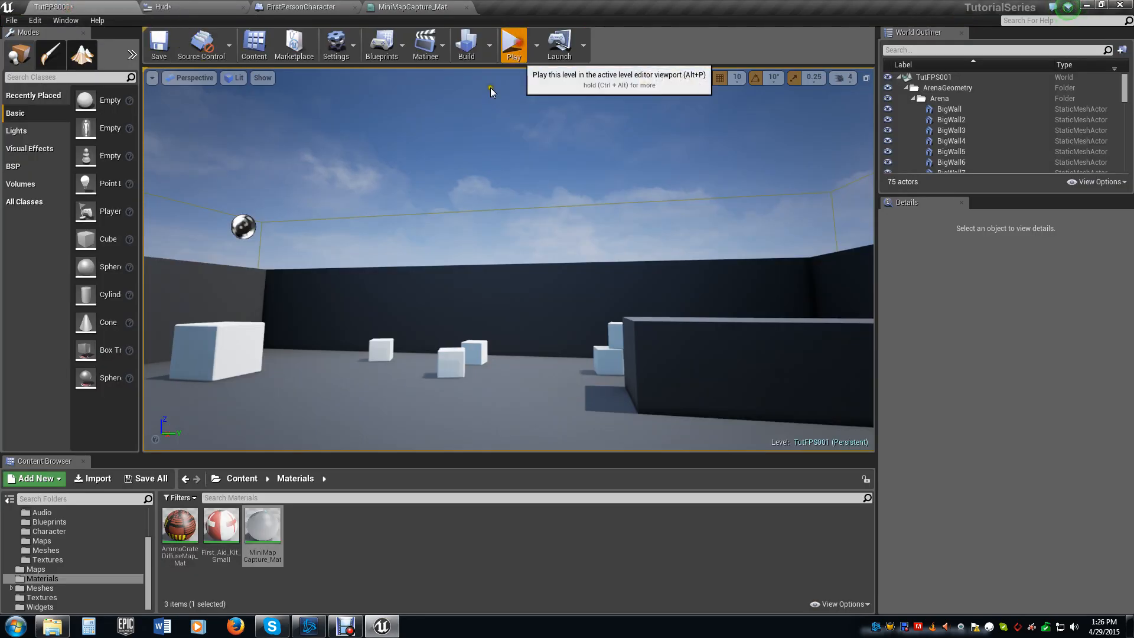
- Play the level so the minimap shows the teal square marking the player
left_click(513, 40)
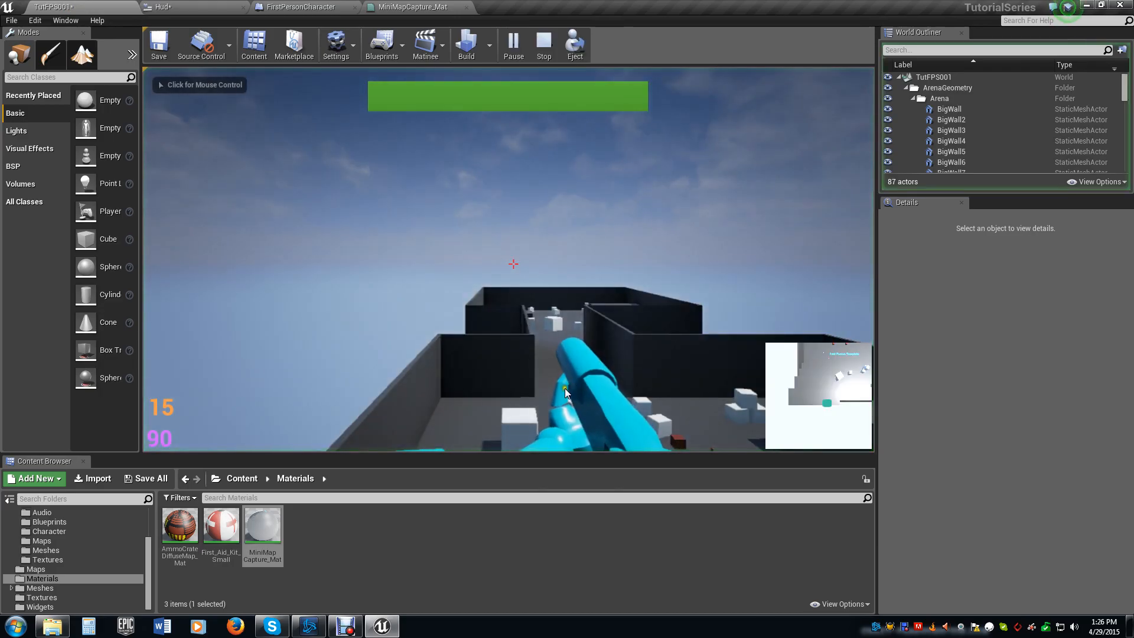